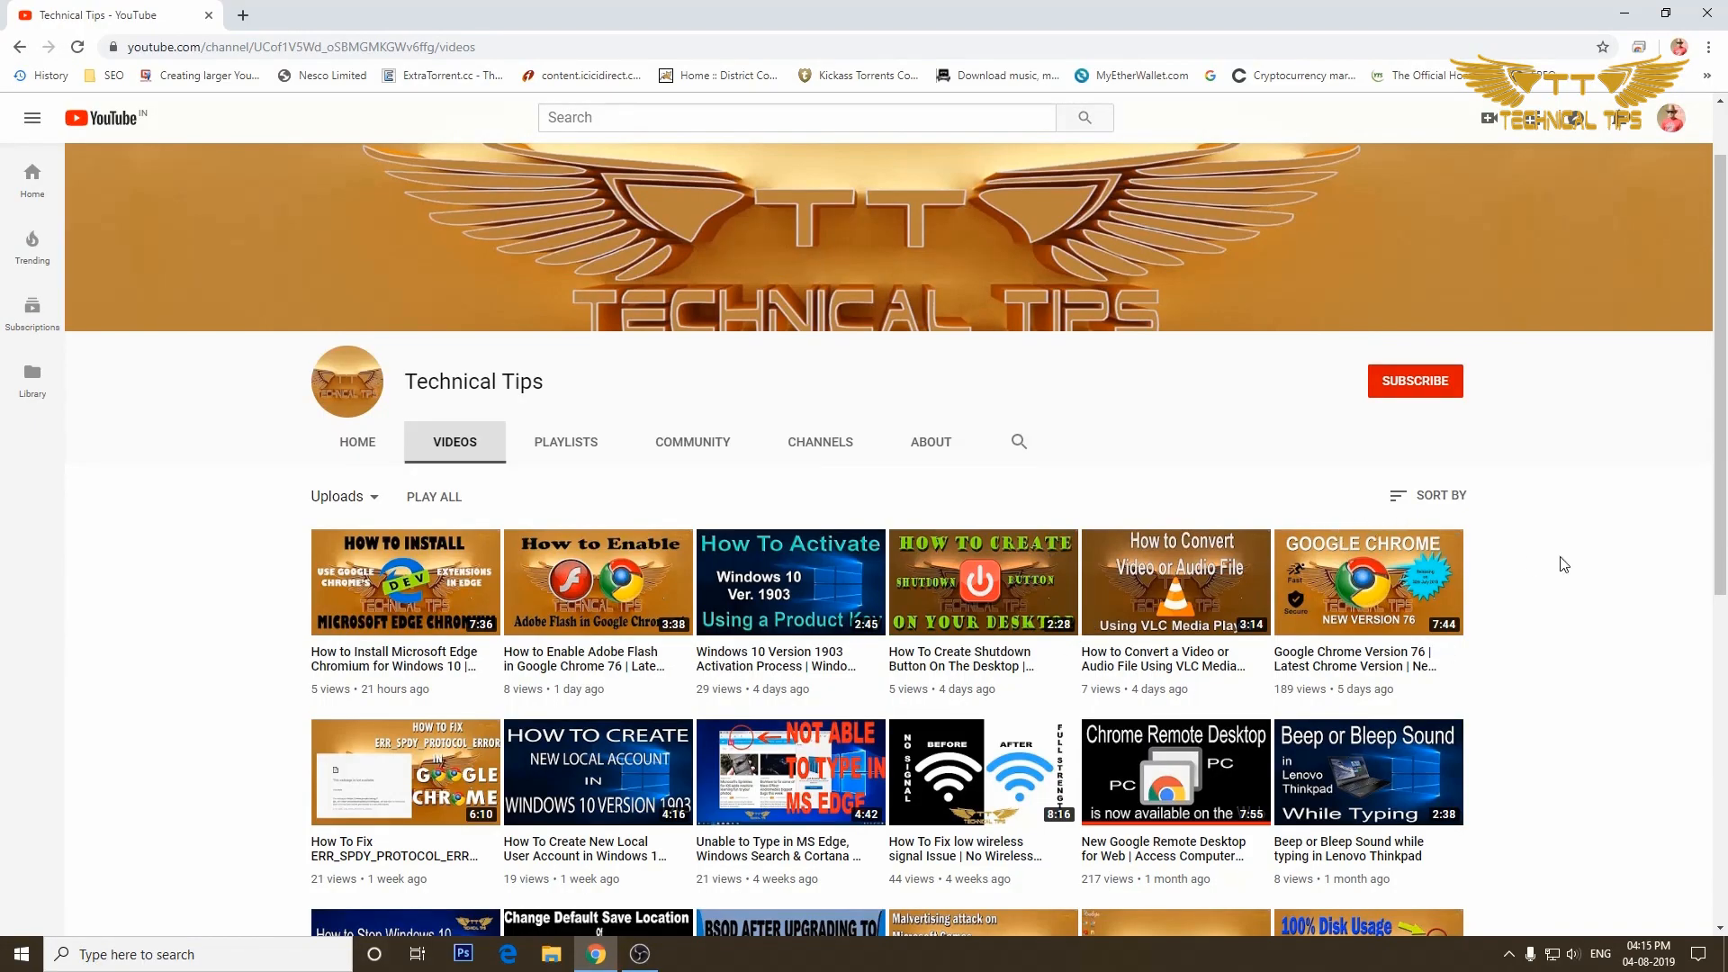
pyautogui.moveTo(1414, 388)
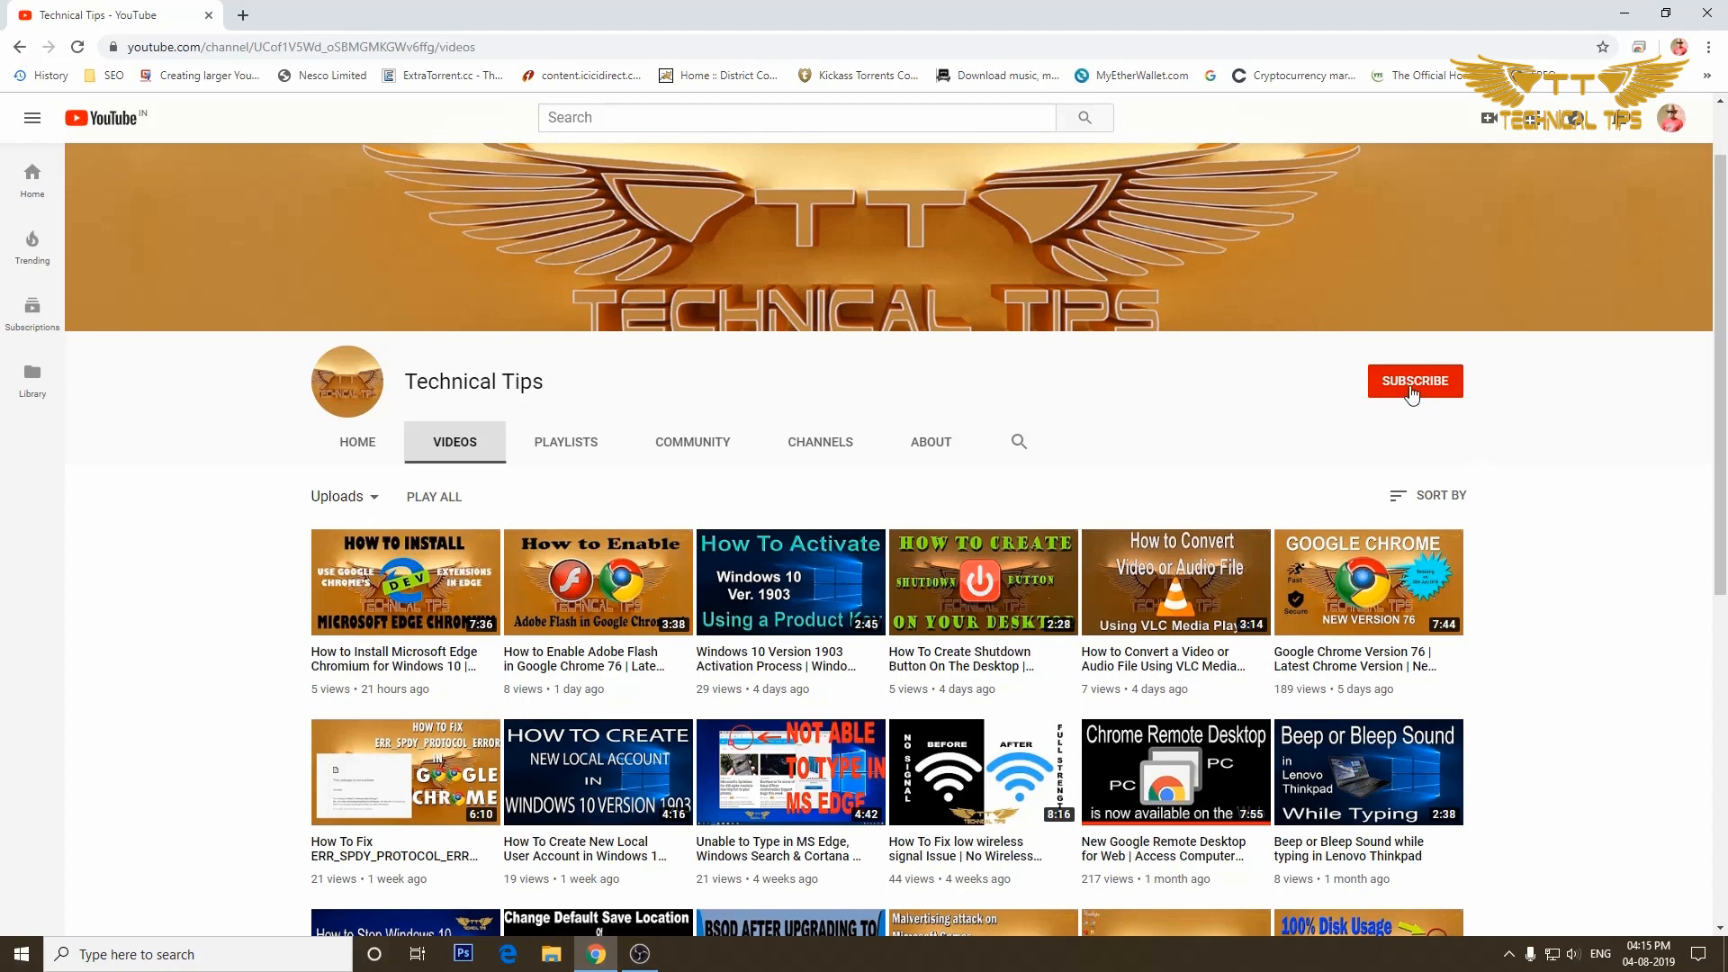
# Step: Show the Edge Insider channels page and list the Beta Channel's other platforms
pyautogui.click(1415, 379)
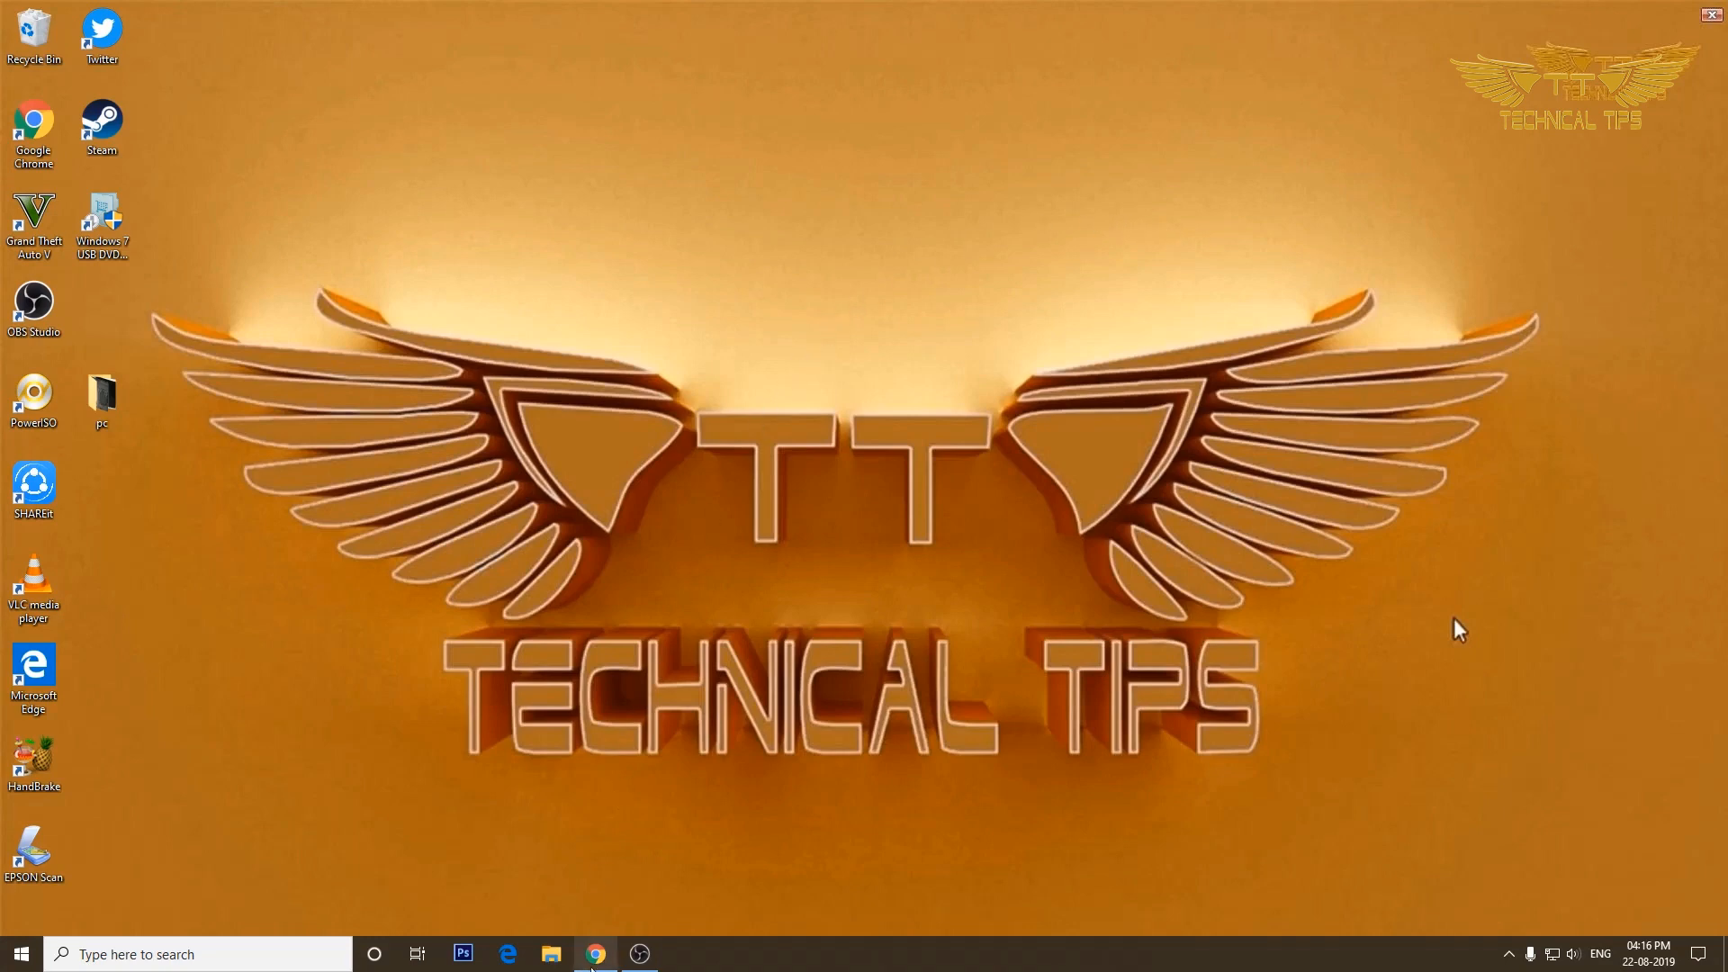
pyautogui.moveTo(596, 954)
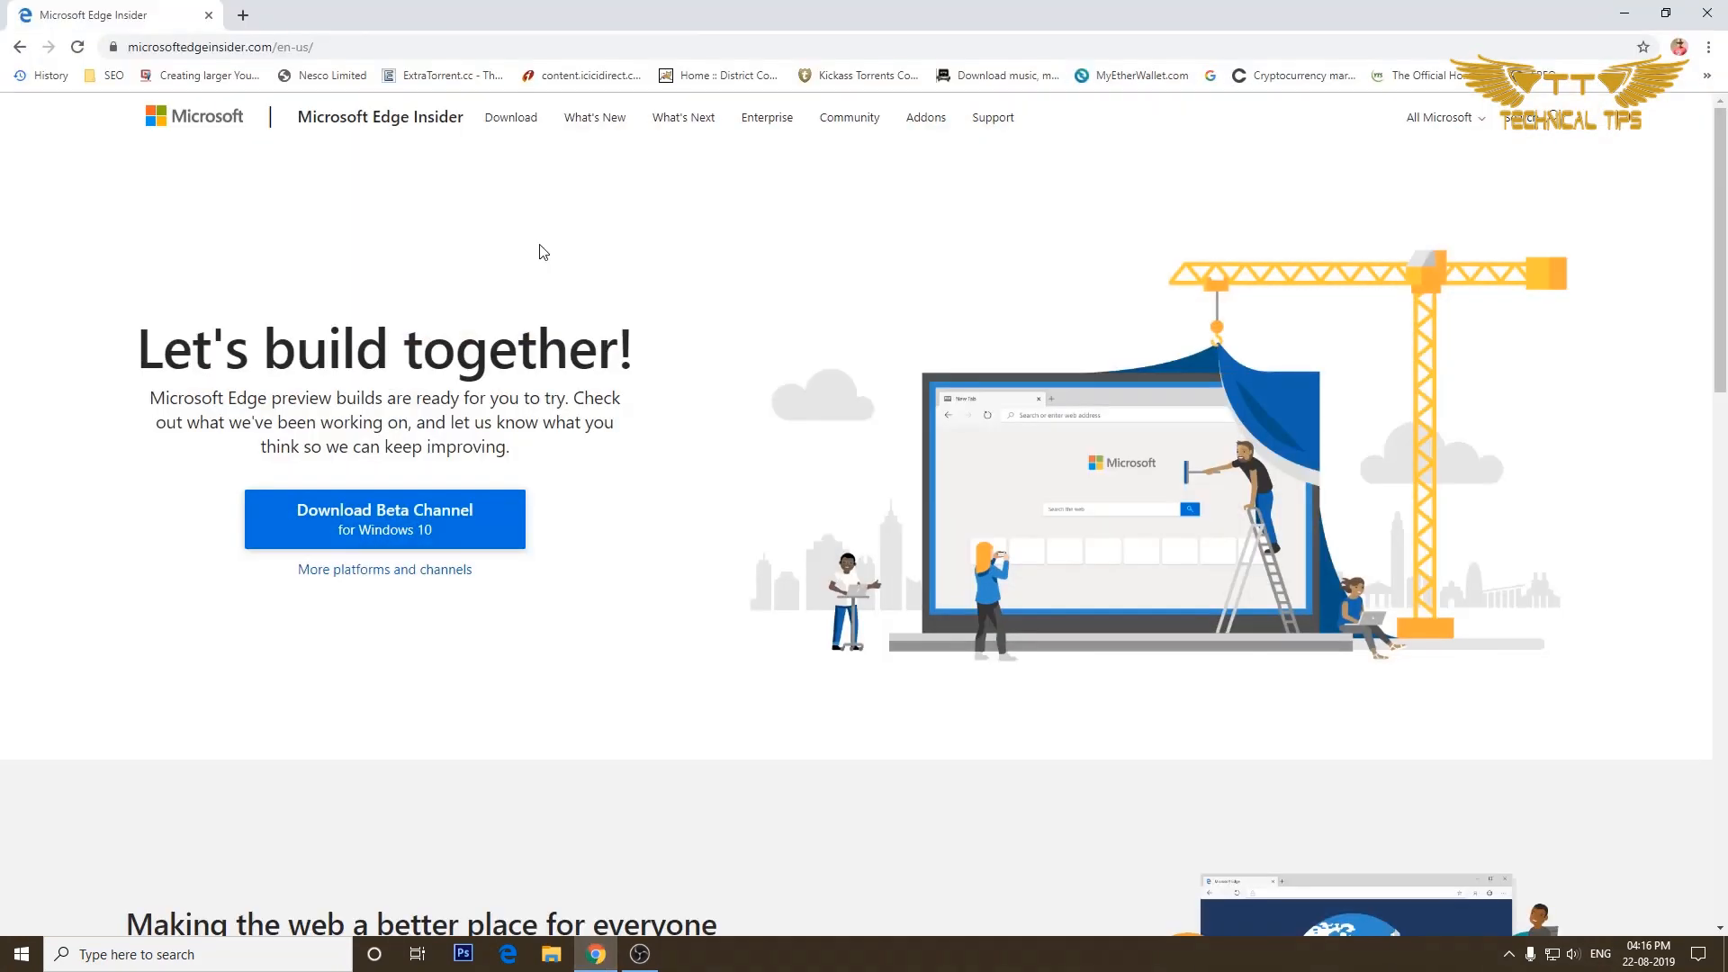
pyautogui.moveTo(158, 684)
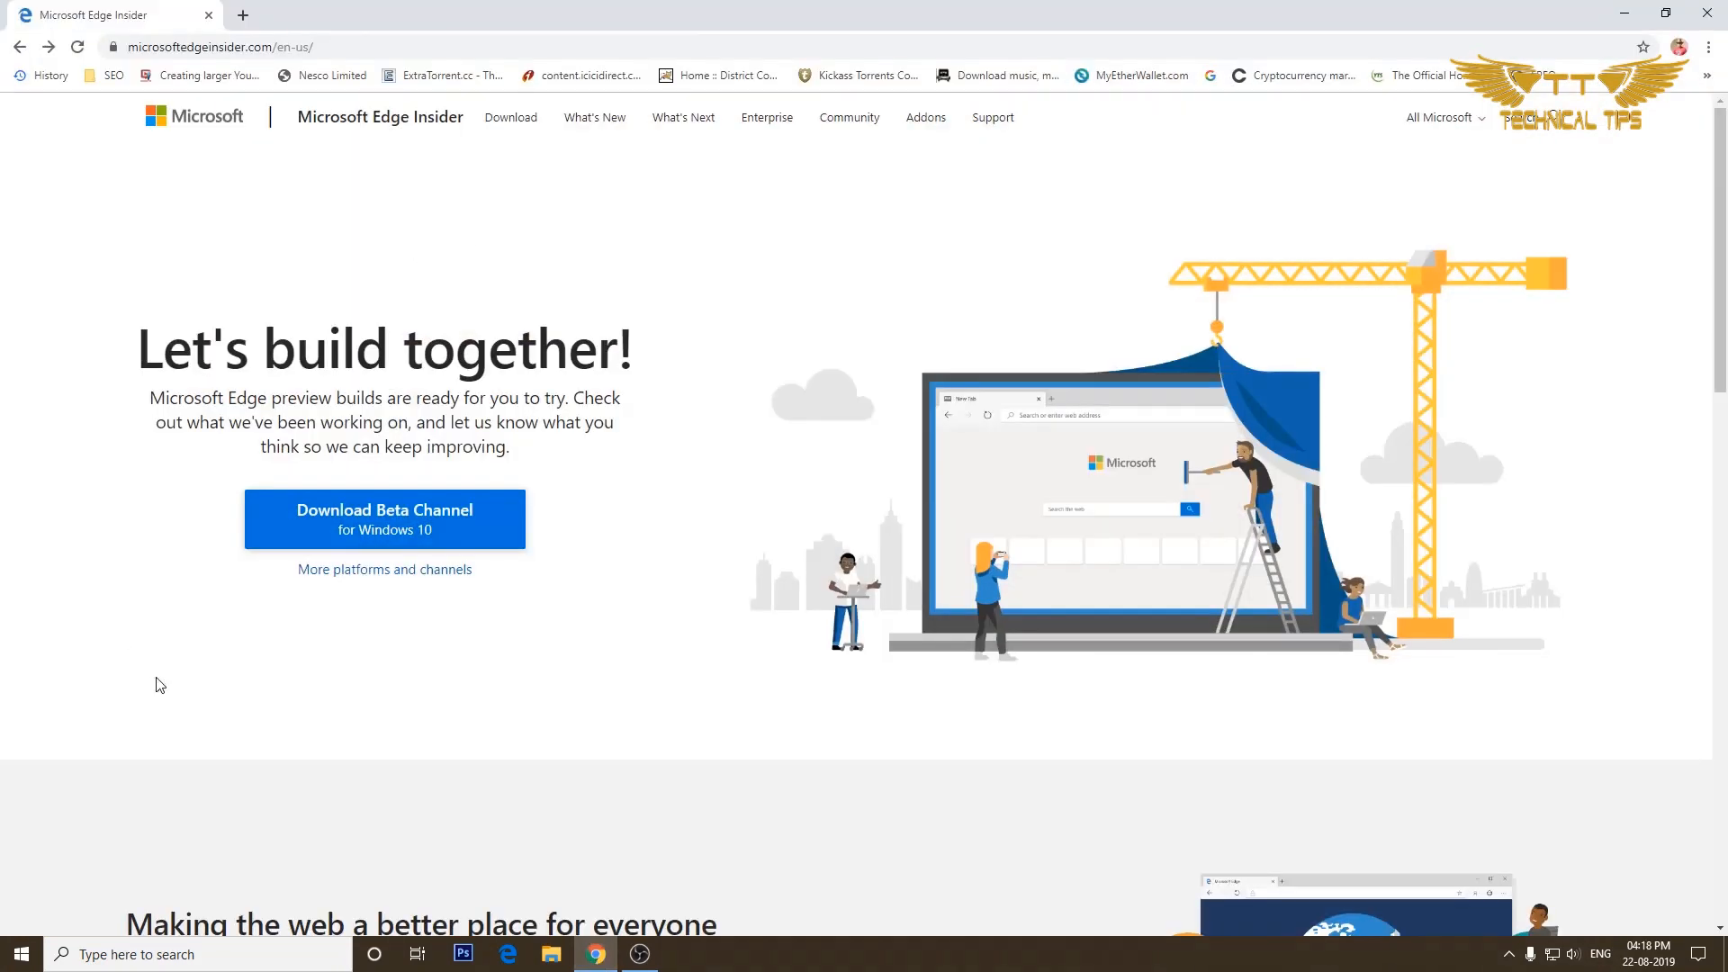
pyautogui.moveTo(232, 612)
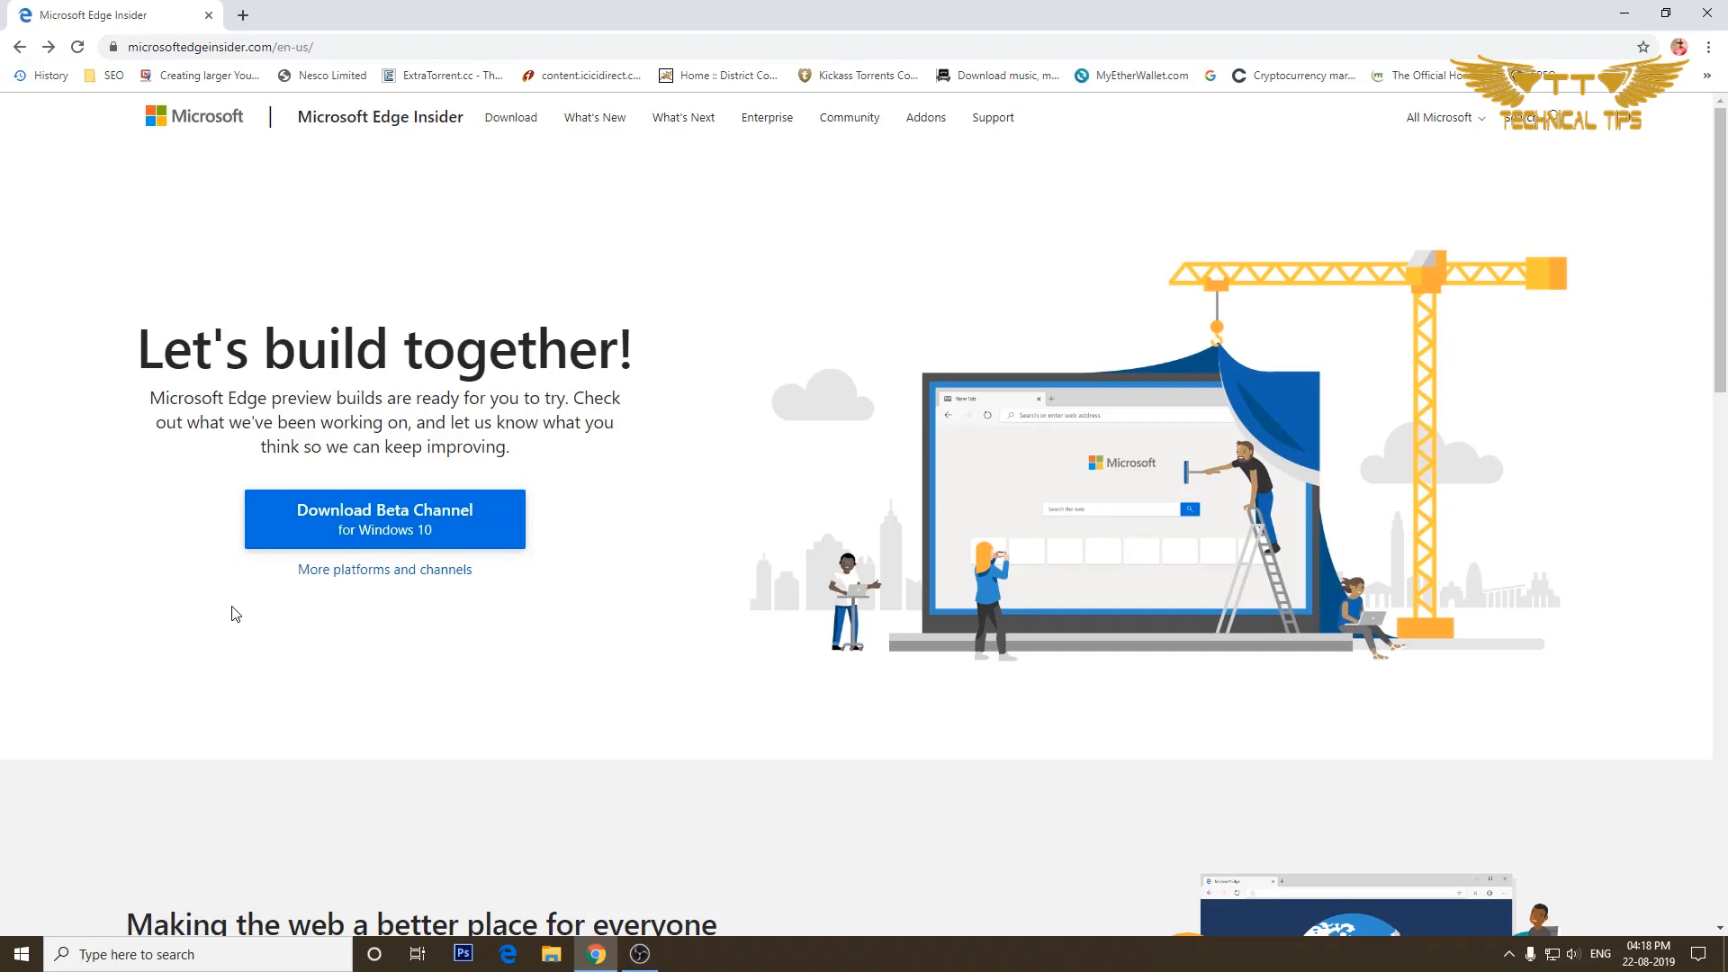
pyautogui.moveTo(241, 625)
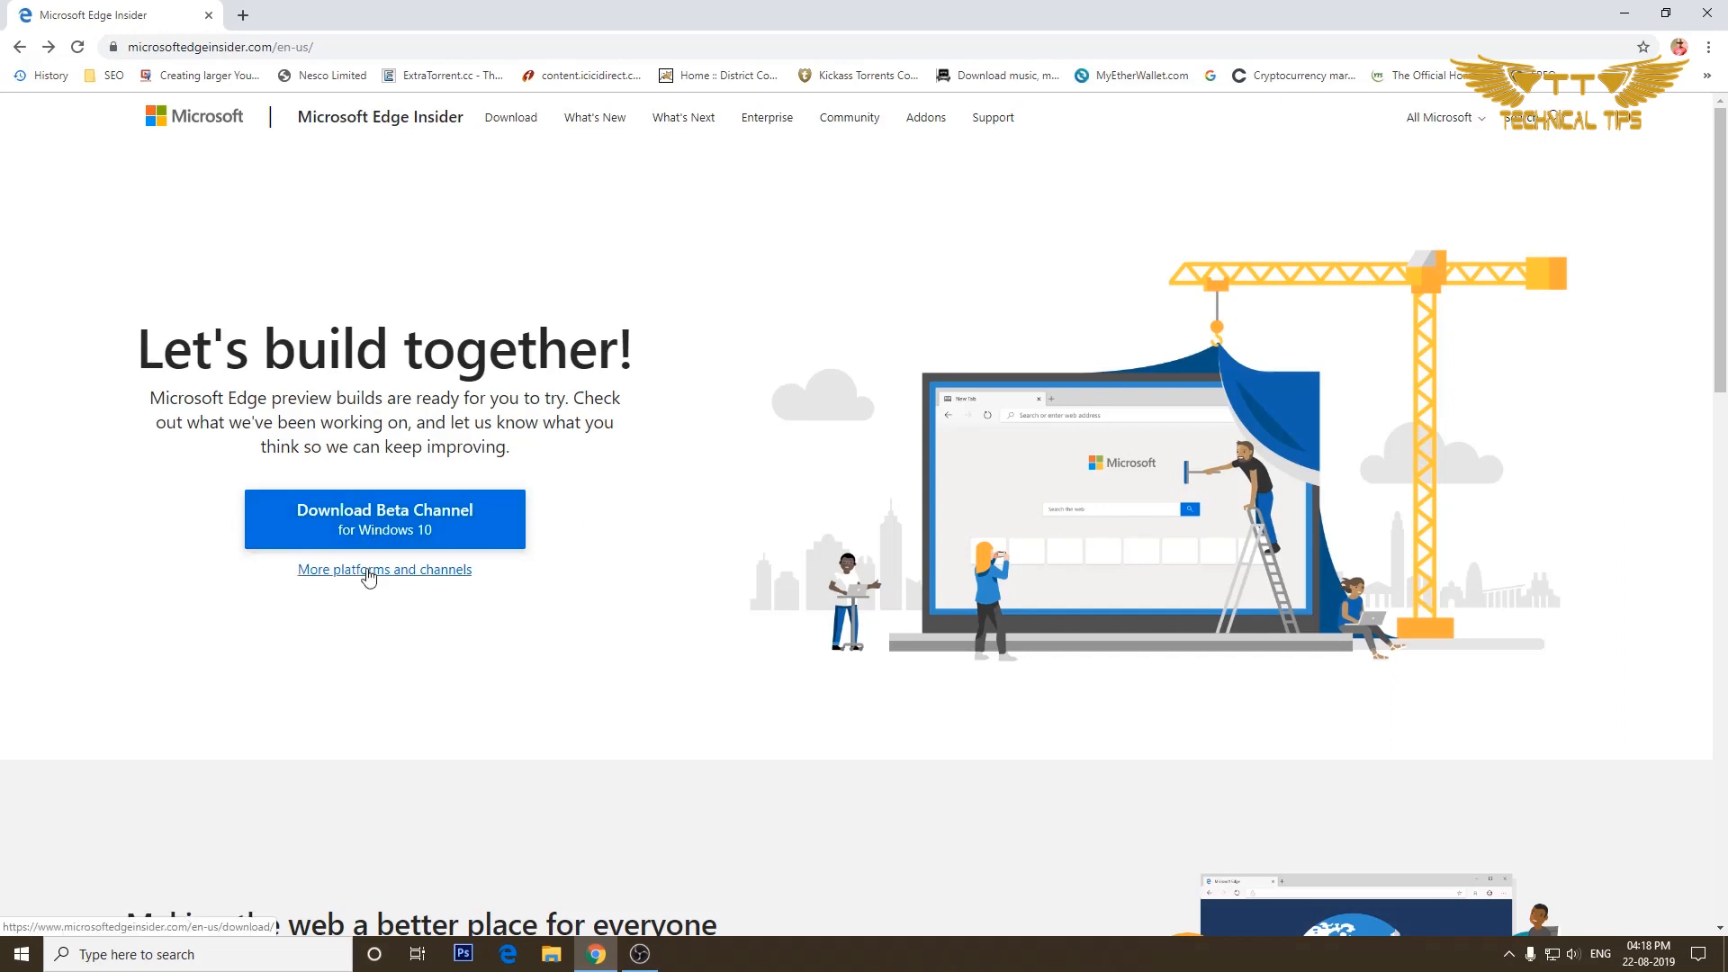
pyautogui.click(383, 568)
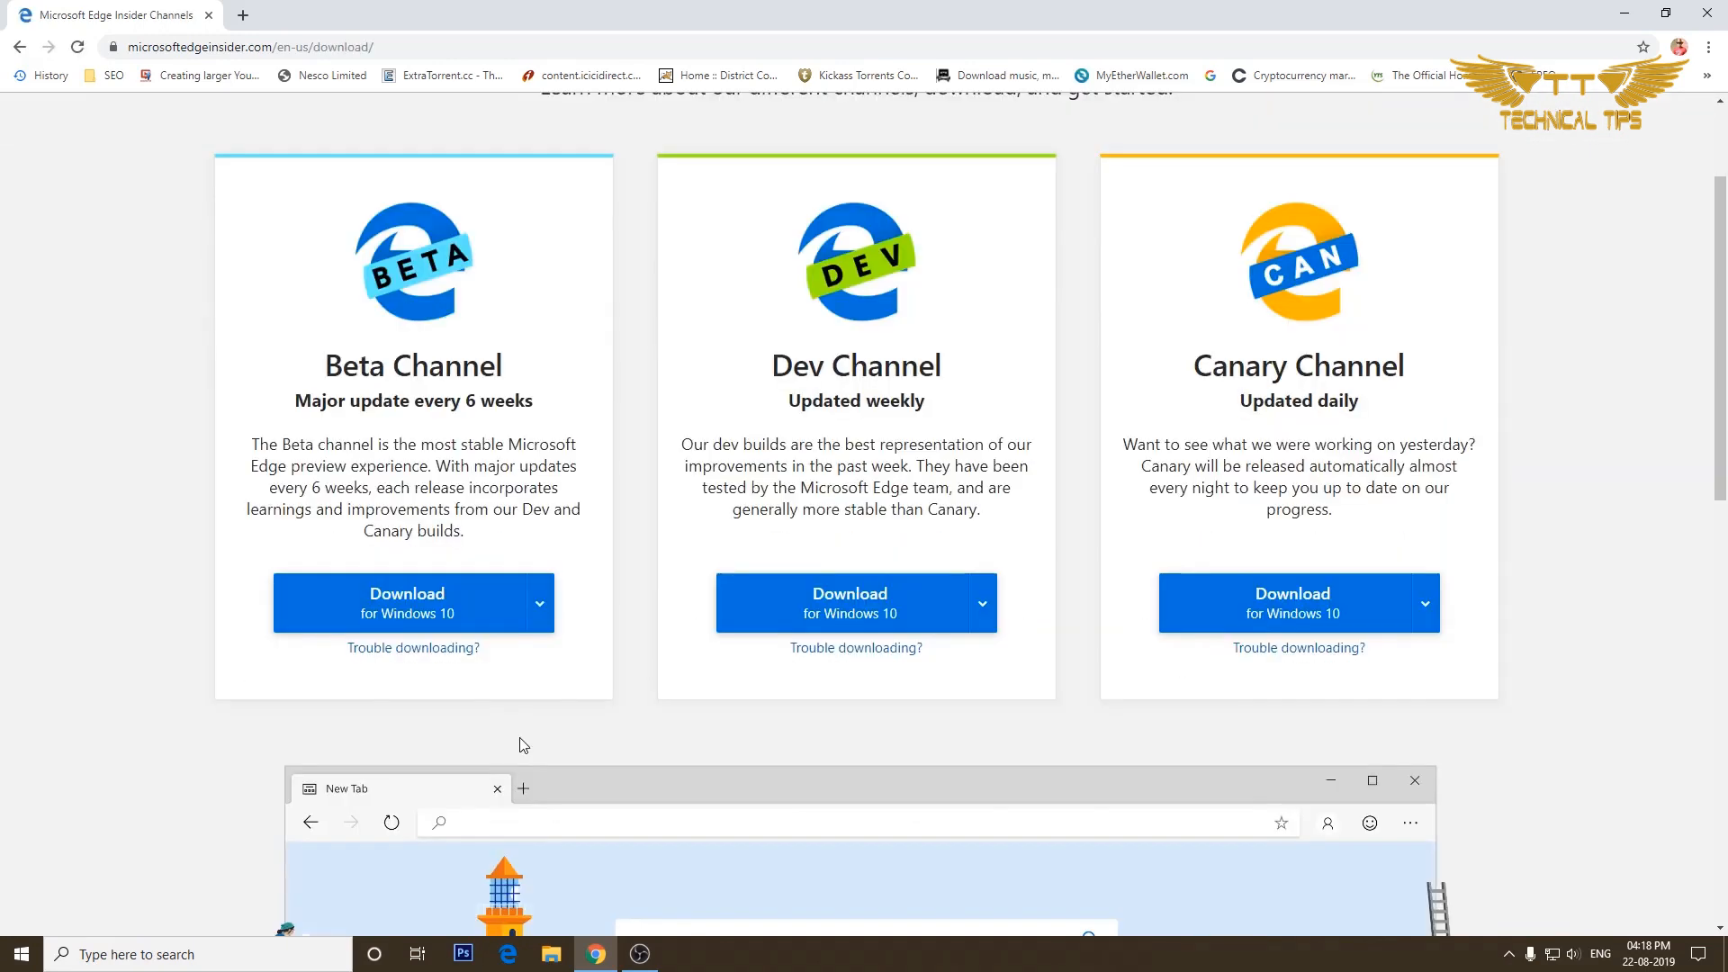
pyautogui.moveTo(538, 652)
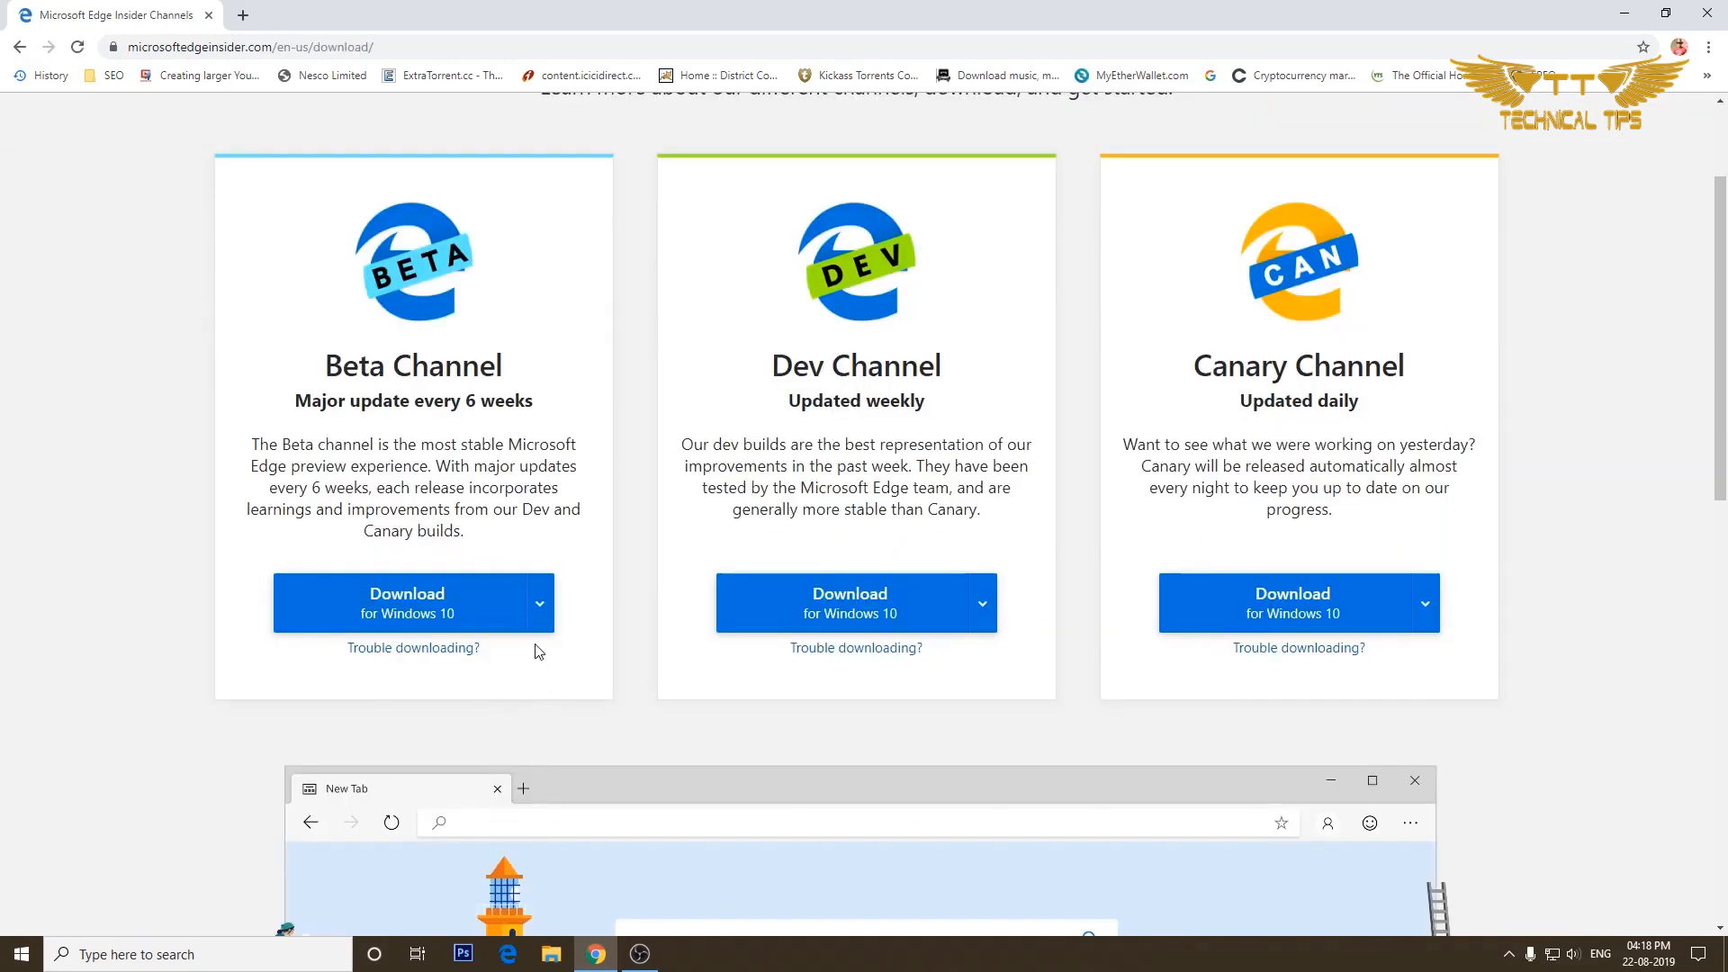
pyautogui.moveTo(581, 558)
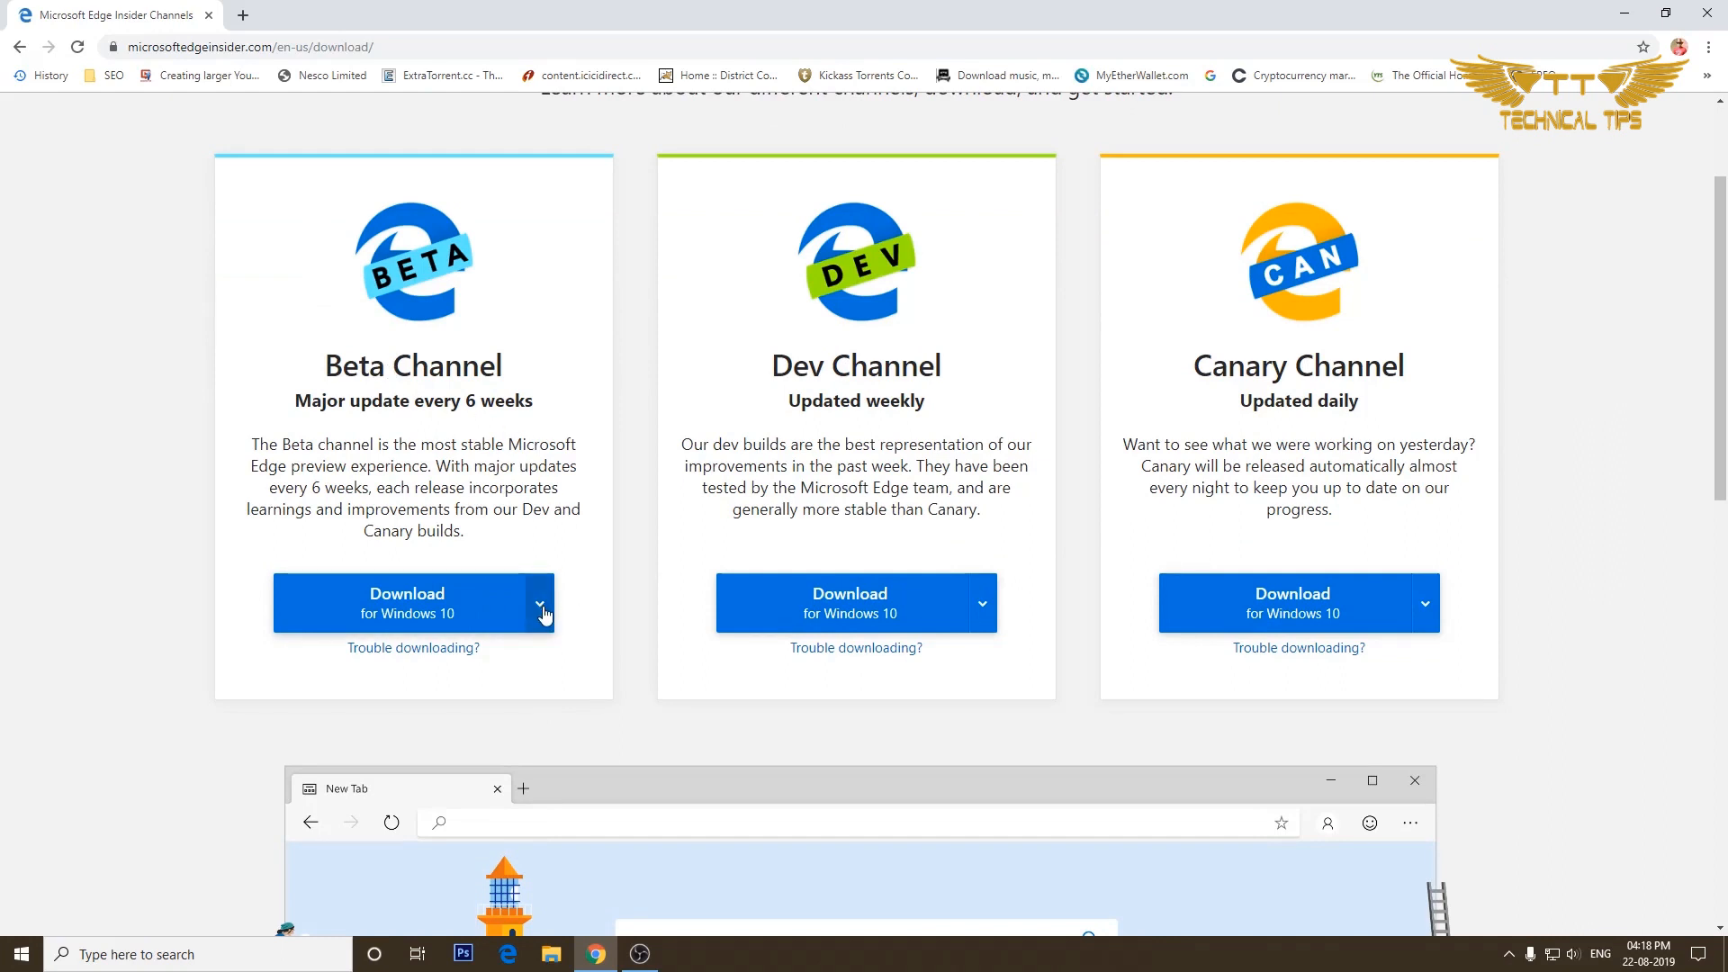
pyautogui.click(541, 608)
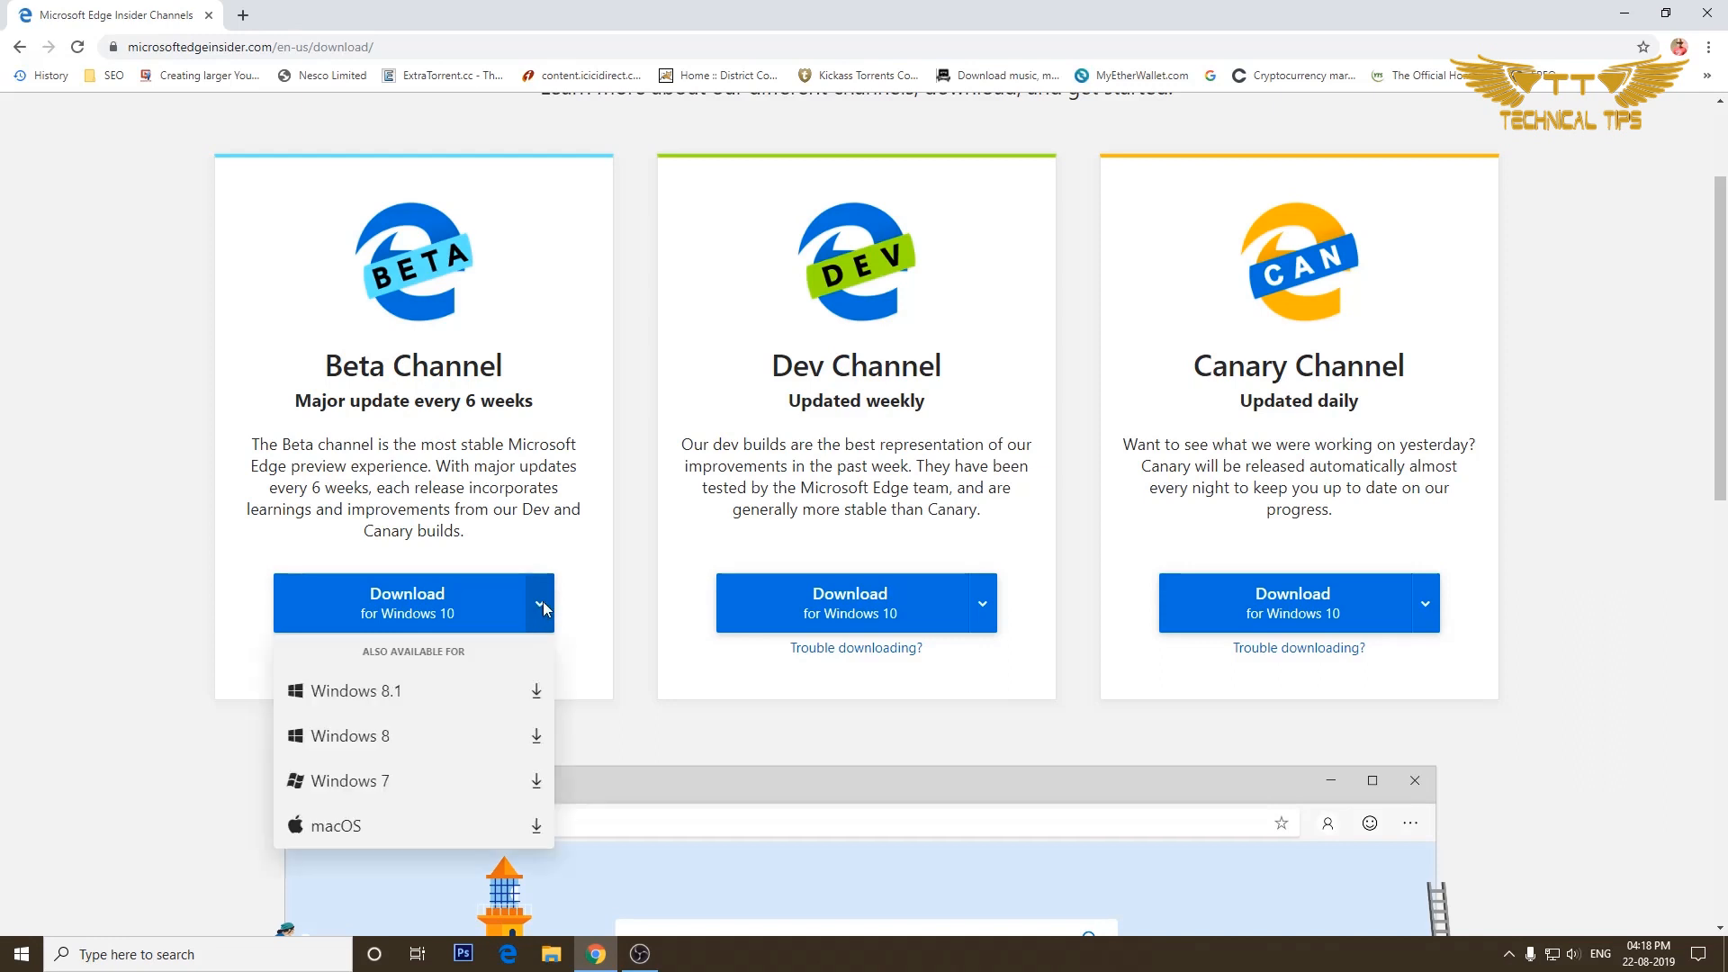
pyautogui.moveTo(446, 691)
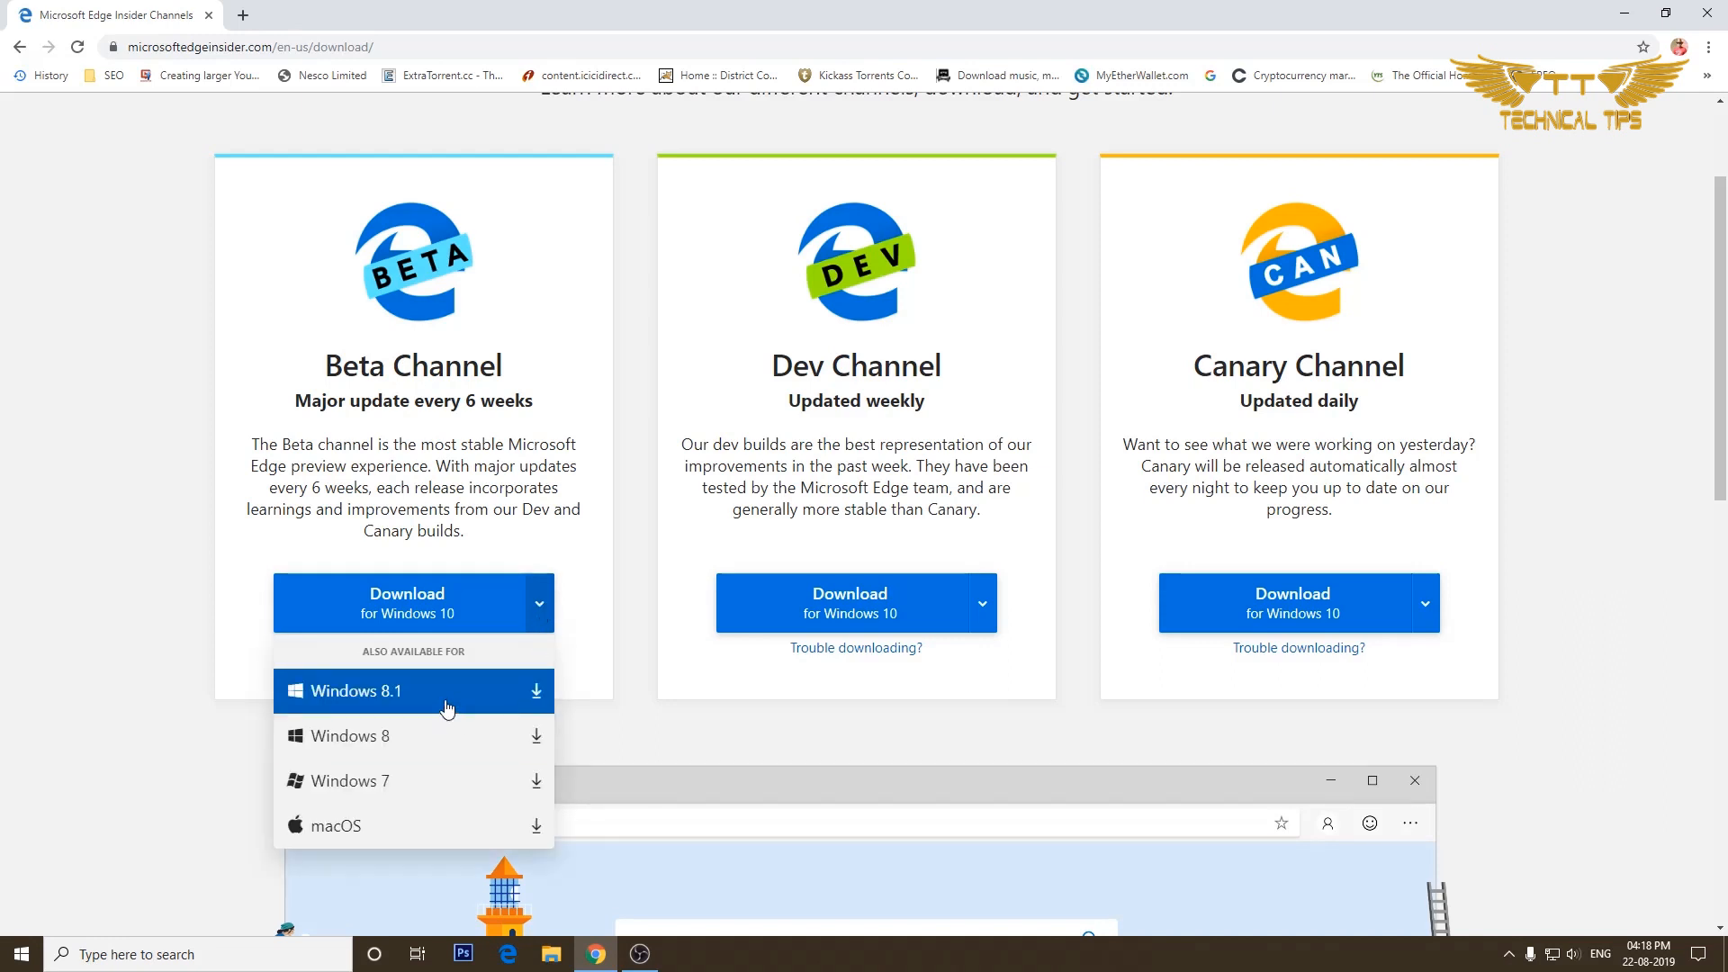
pyautogui.moveTo(394, 736)
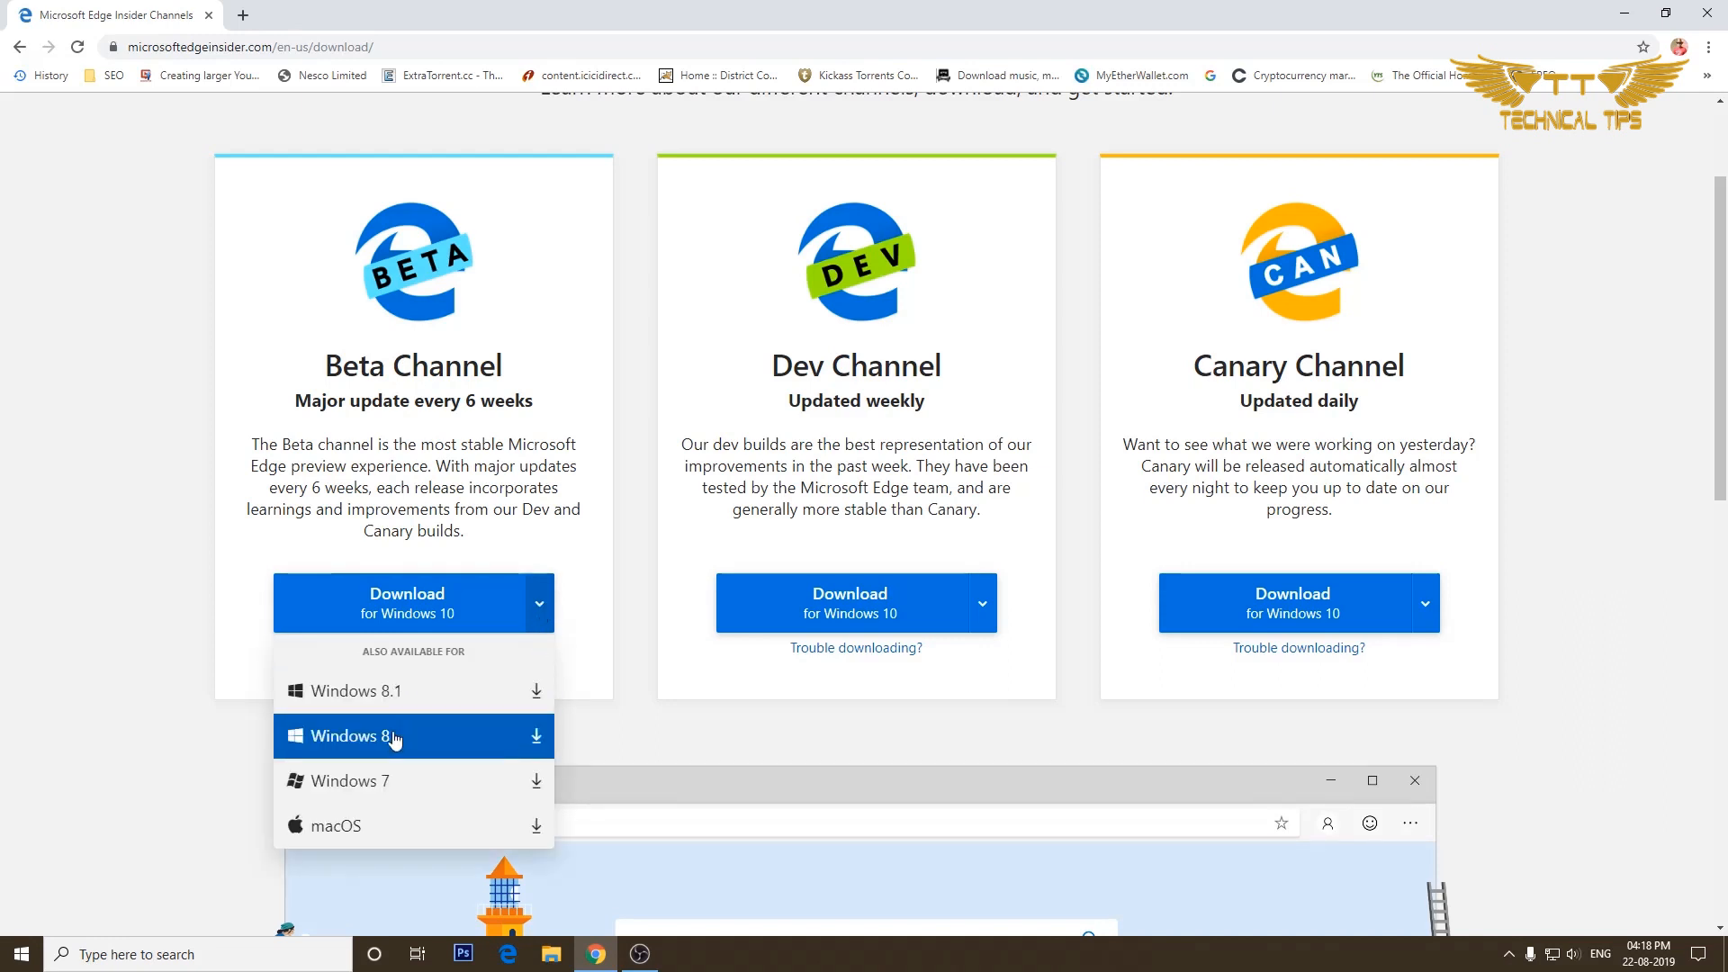
pyautogui.moveTo(378, 826)
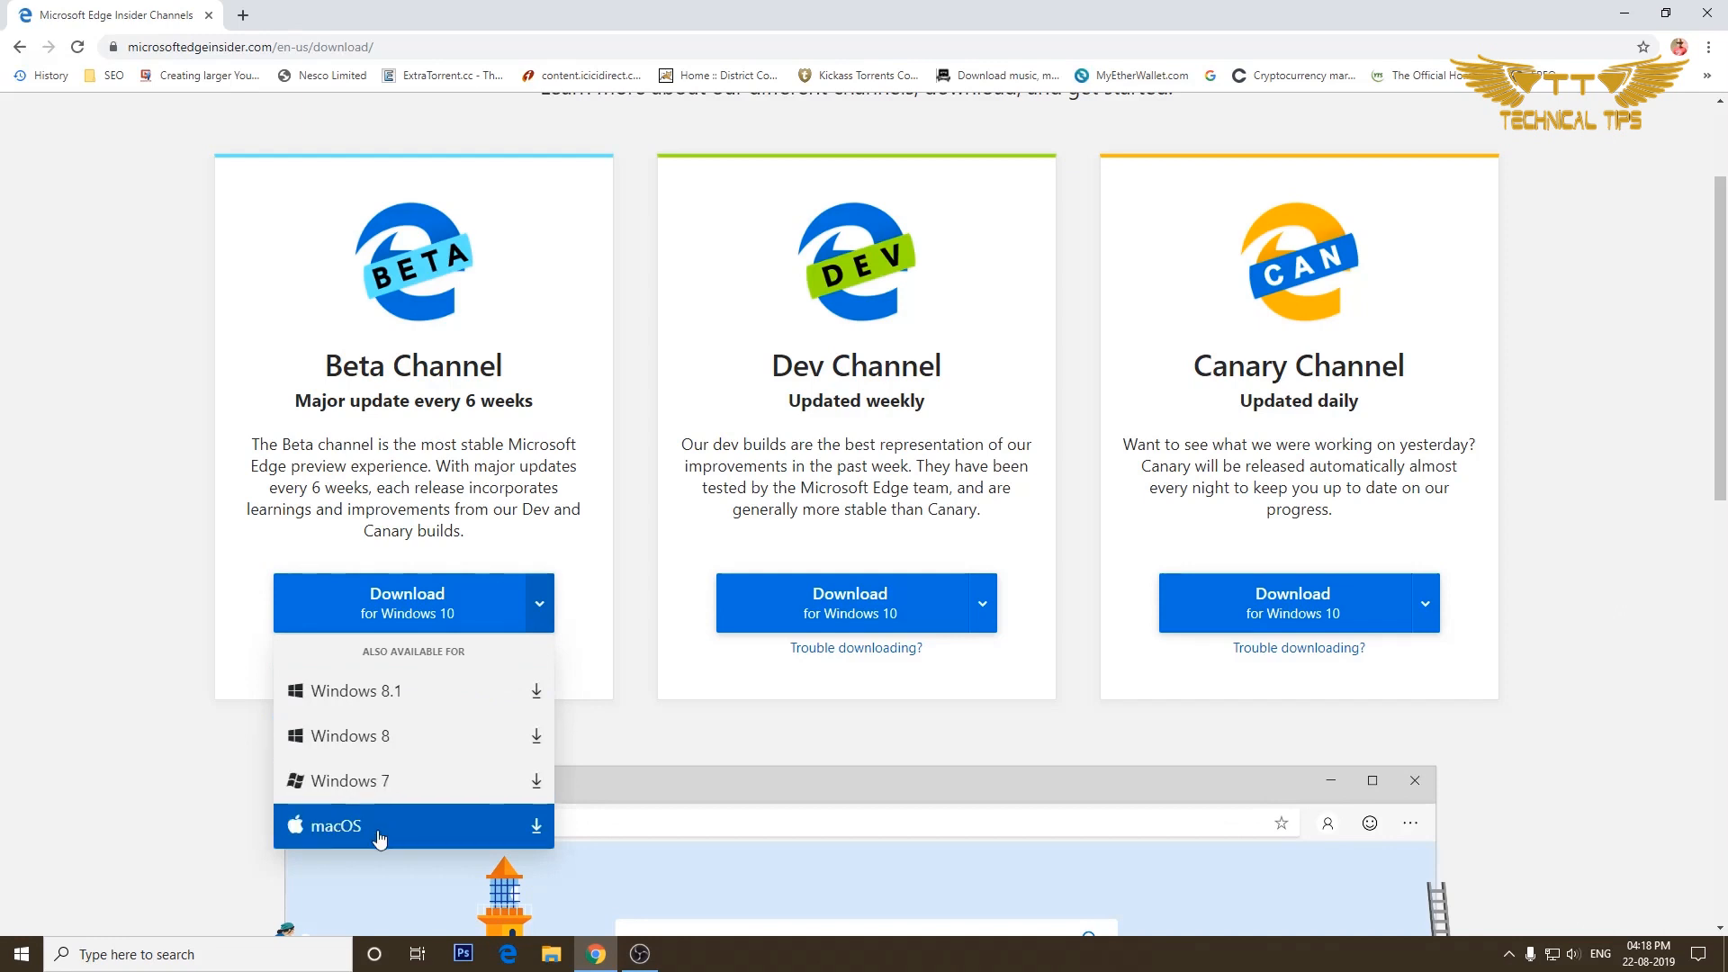
pyautogui.moveTo(421, 610)
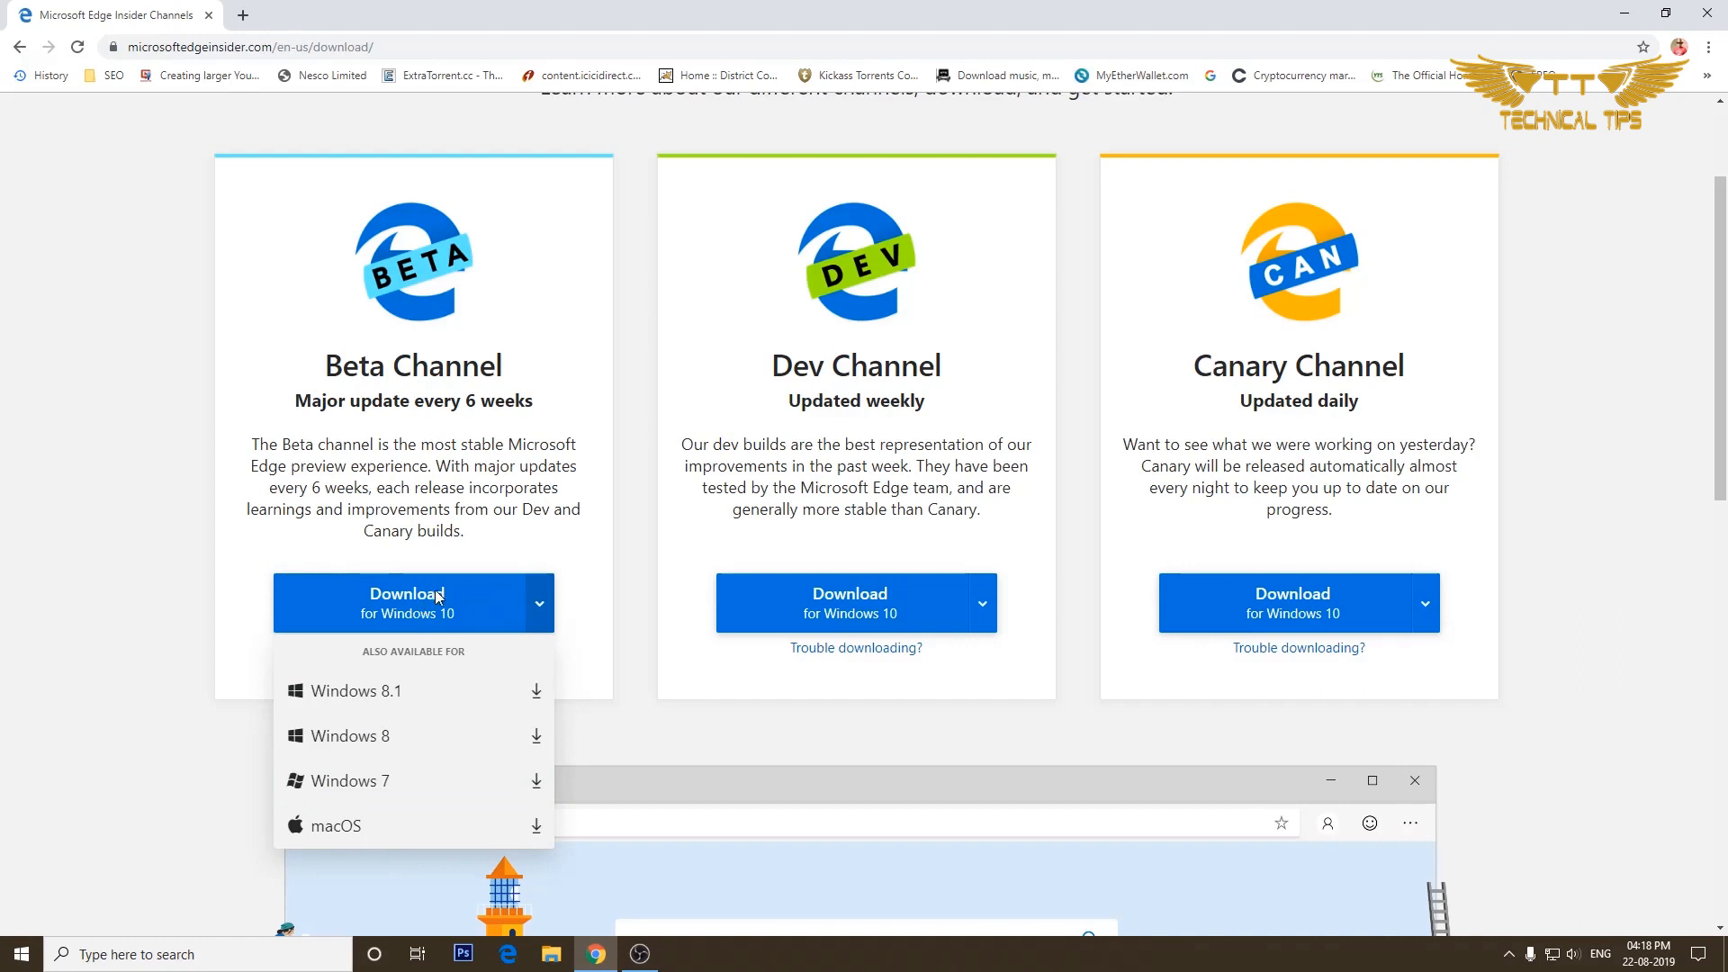
# Step: Download the Beta Channel installer for Windows 10, accepting the license terms
pyautogui.click(407, 603)
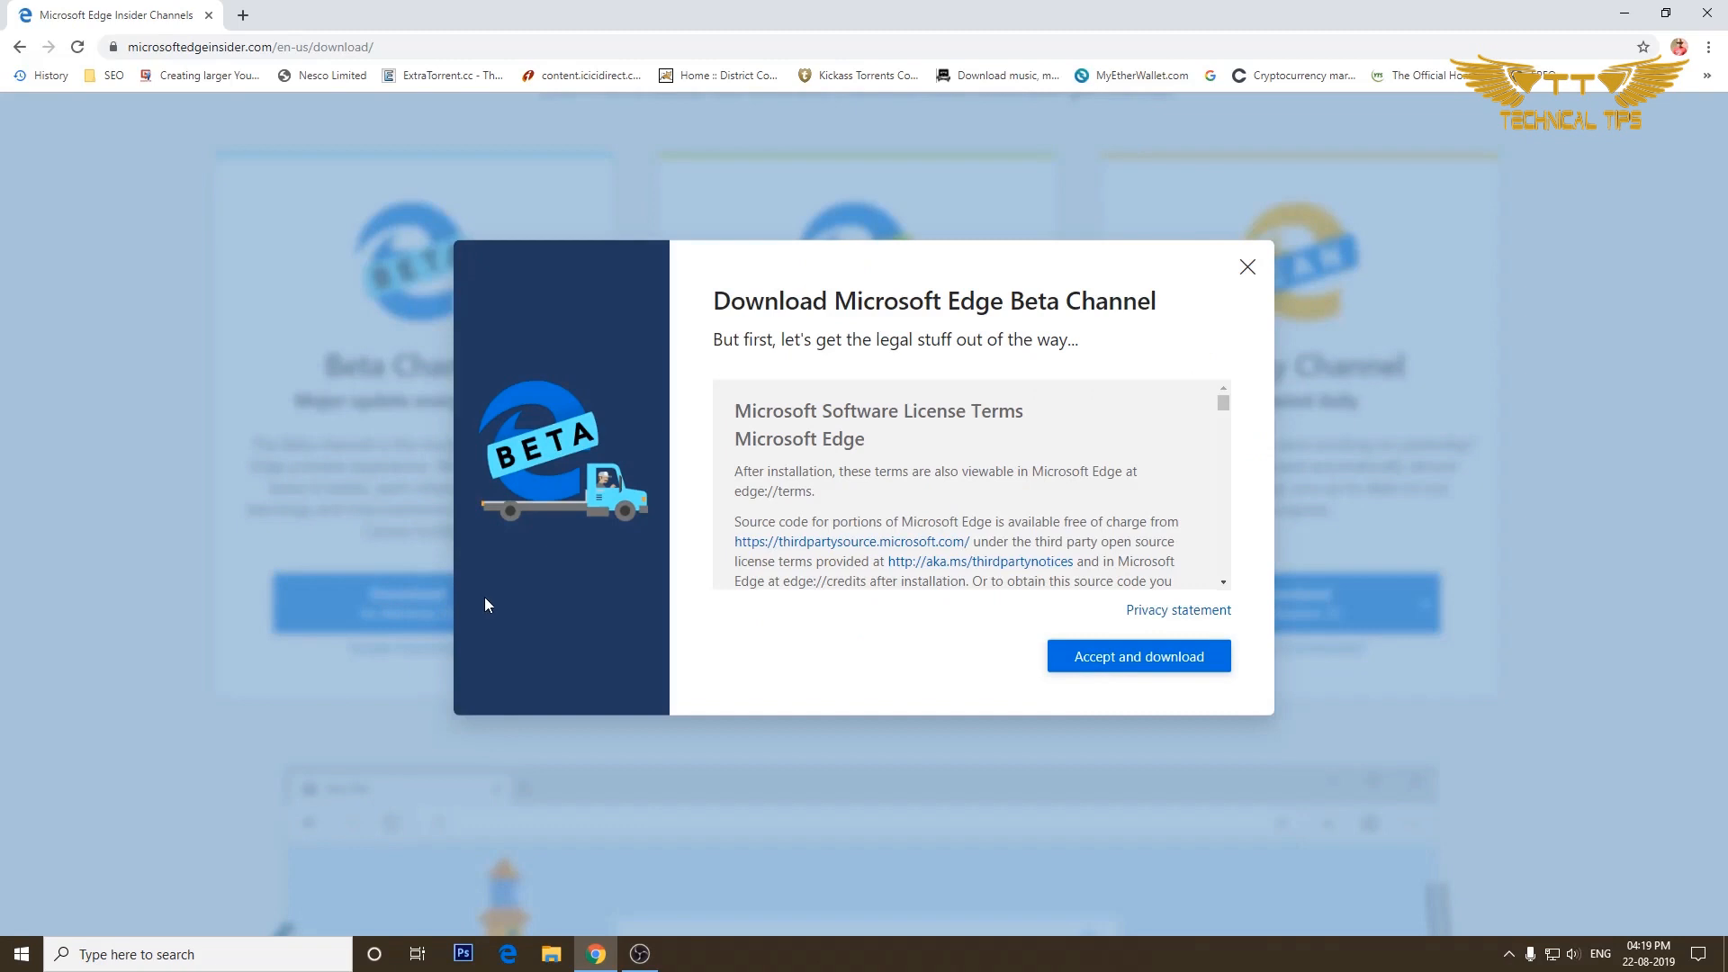
pyautogui.moveTo(1137, 655)
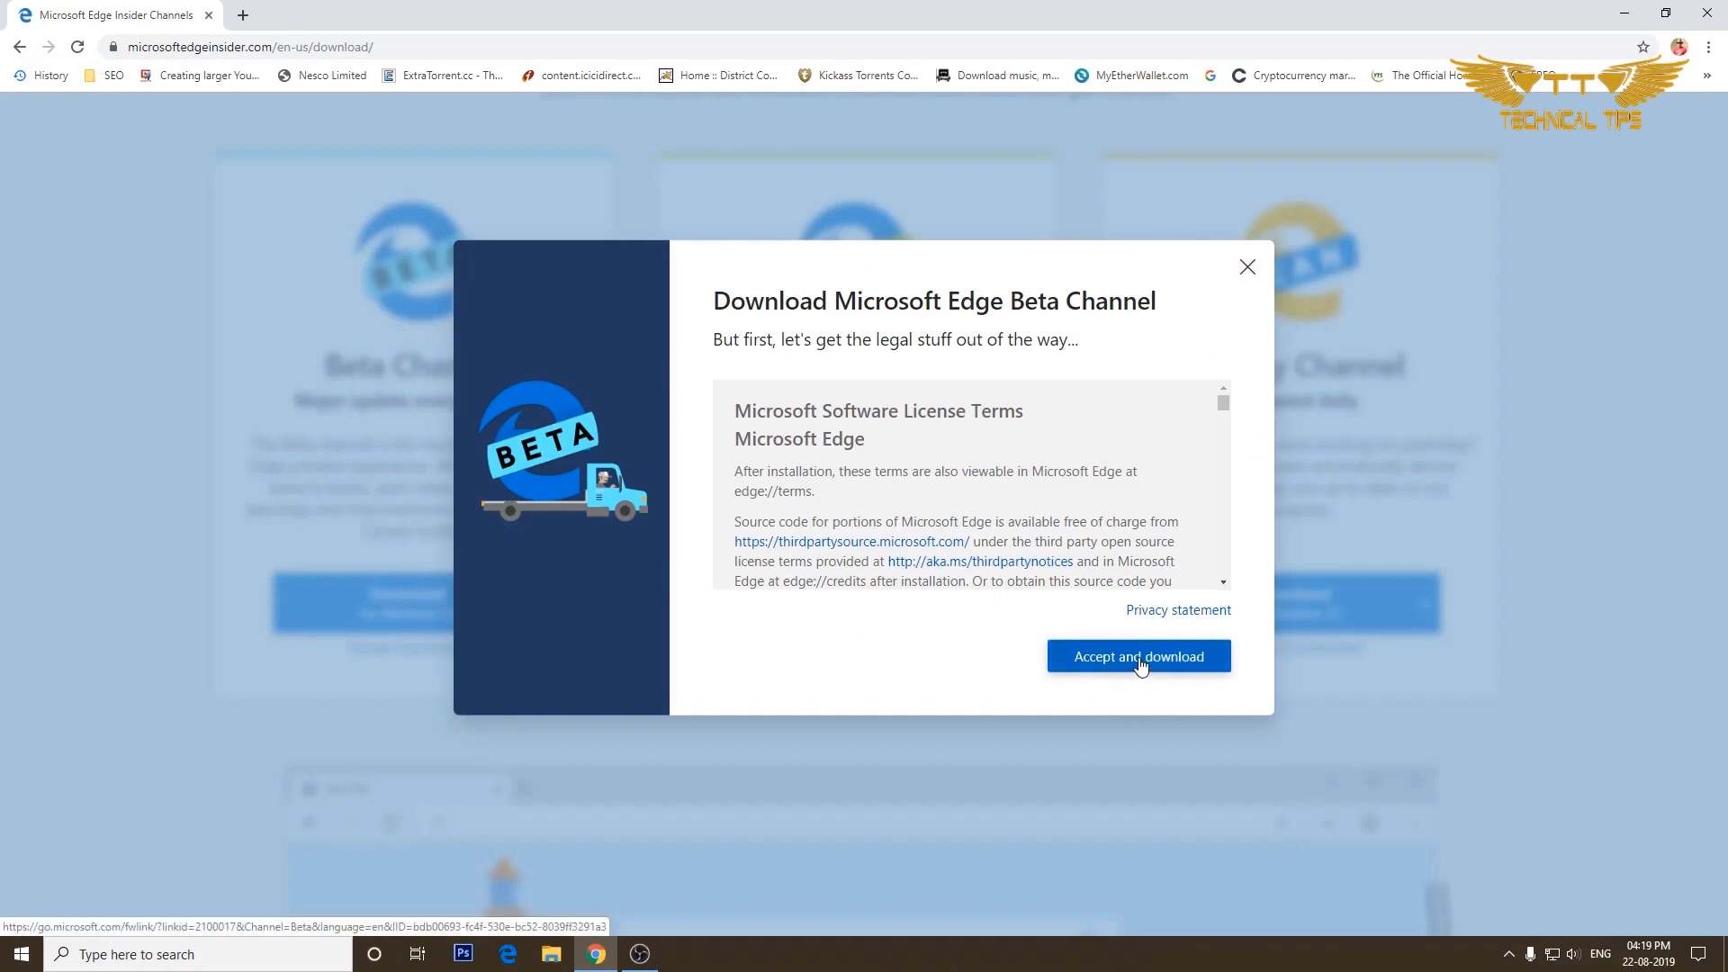
pyautogui.click(1137, 655)
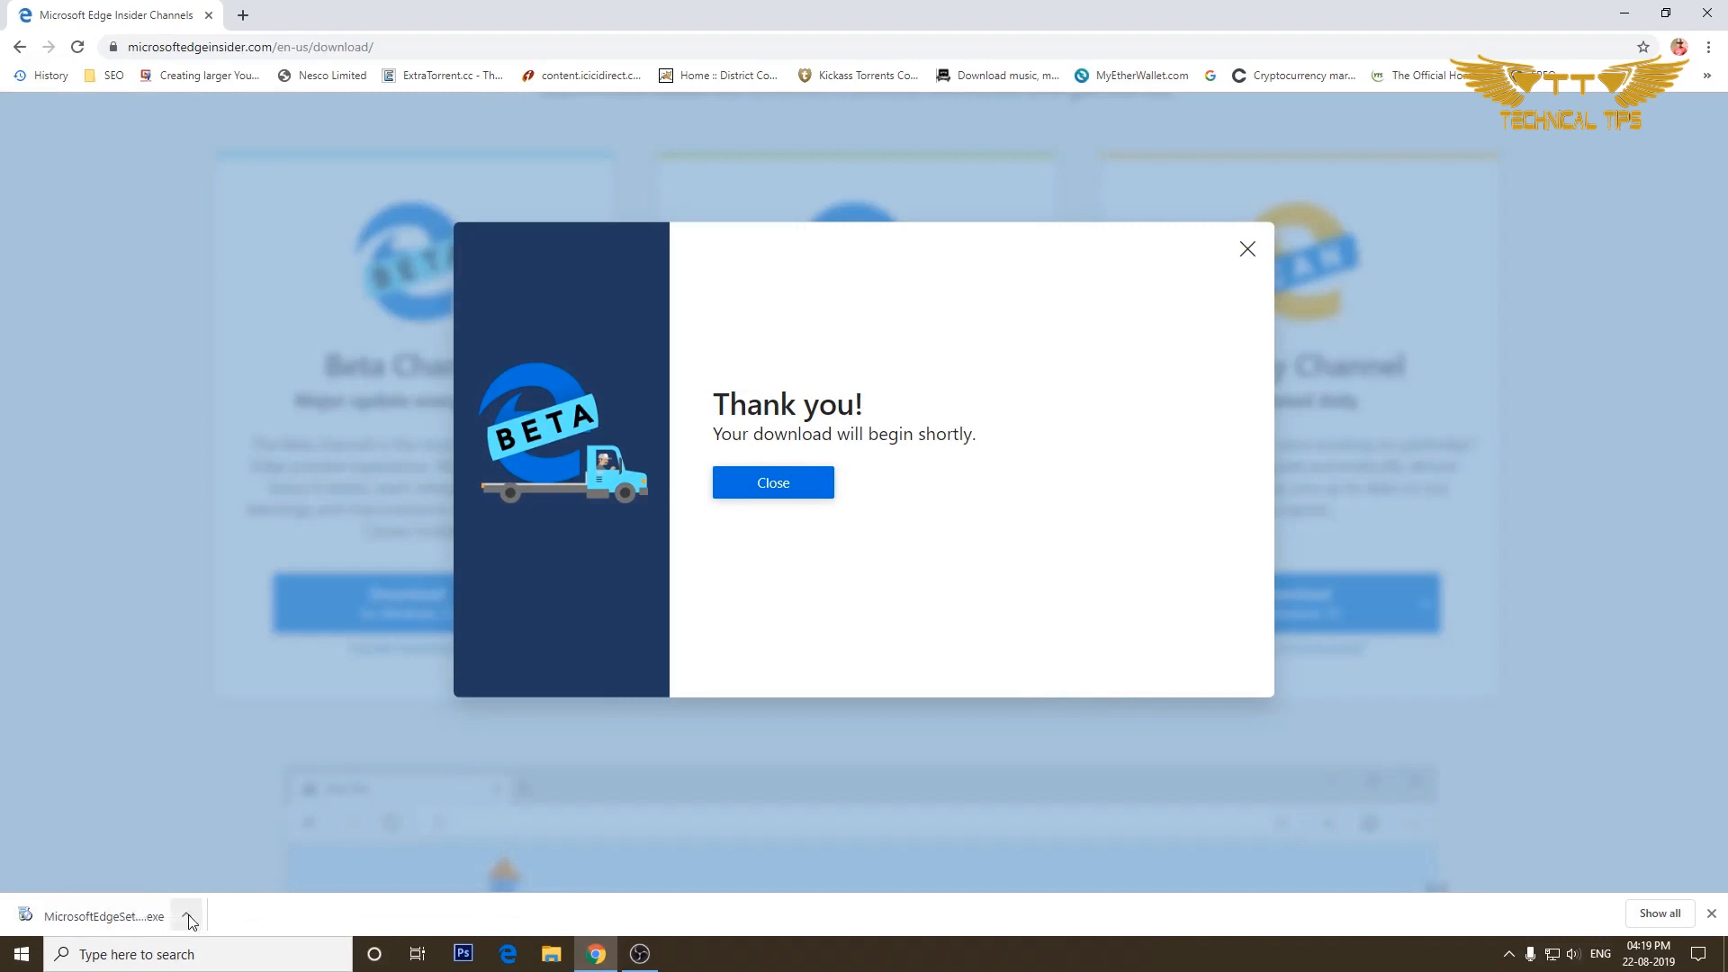
# Step: Run the downloaded MicrosoftEdgeSetupBeta.exe from Chrome's downloads bar, confirming the security warning
pyautogui.click(186, 916)
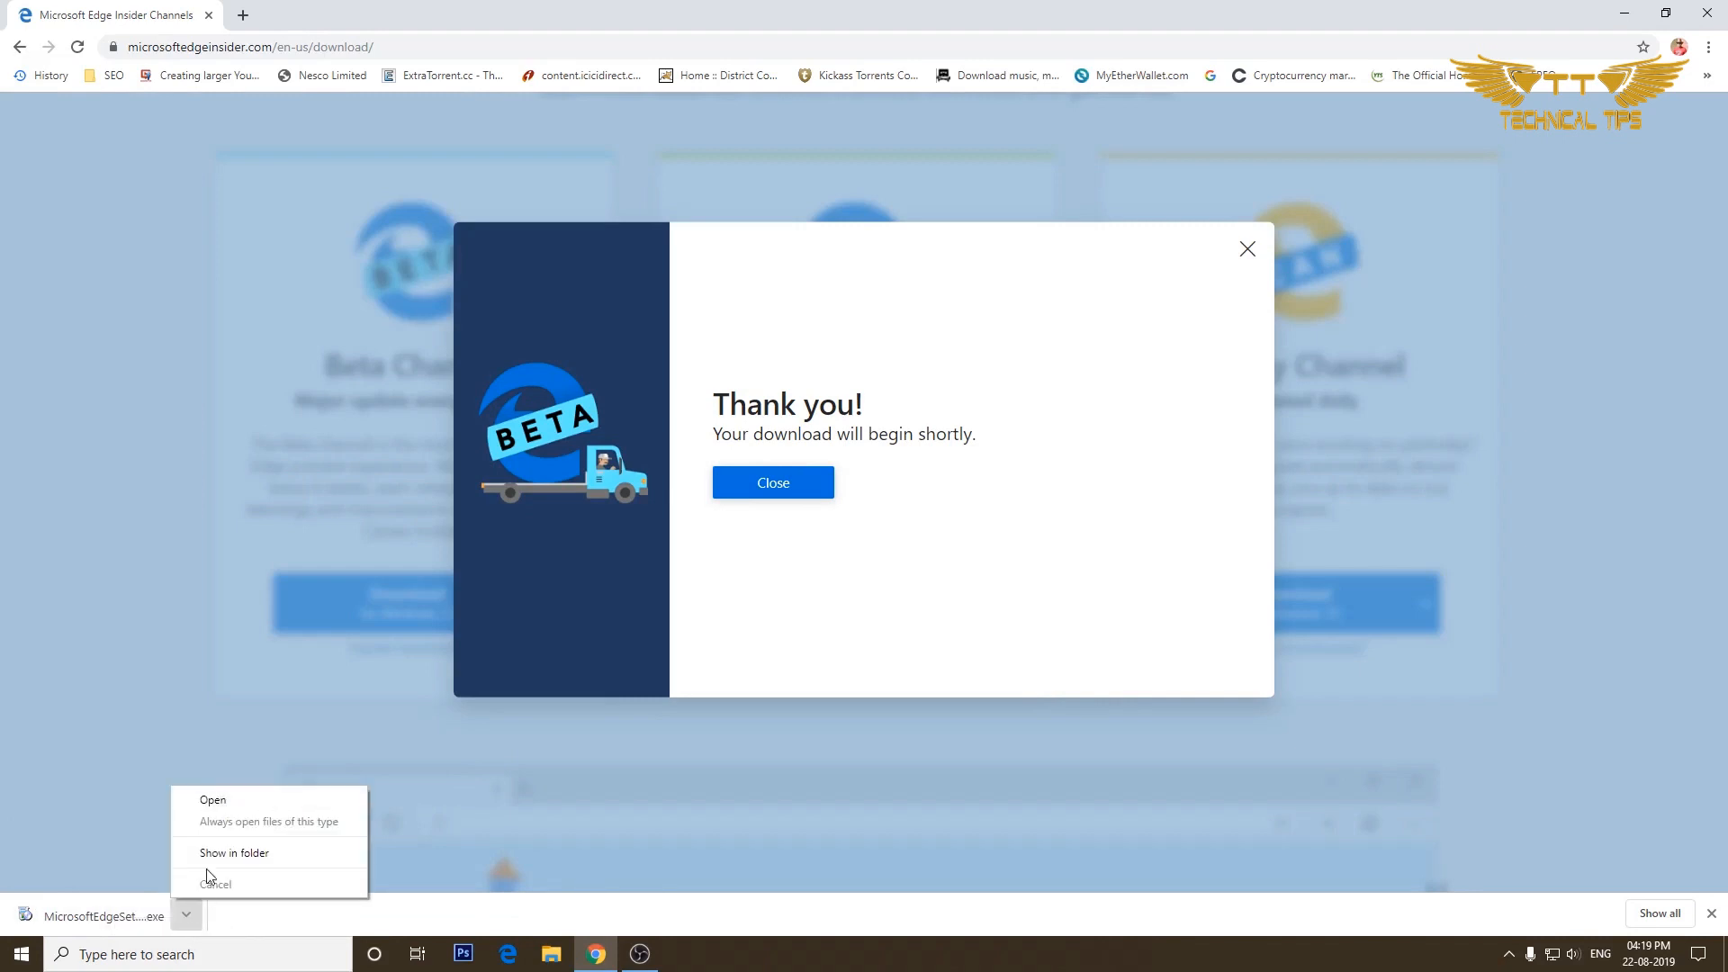
pyautogui.click(213, 799)
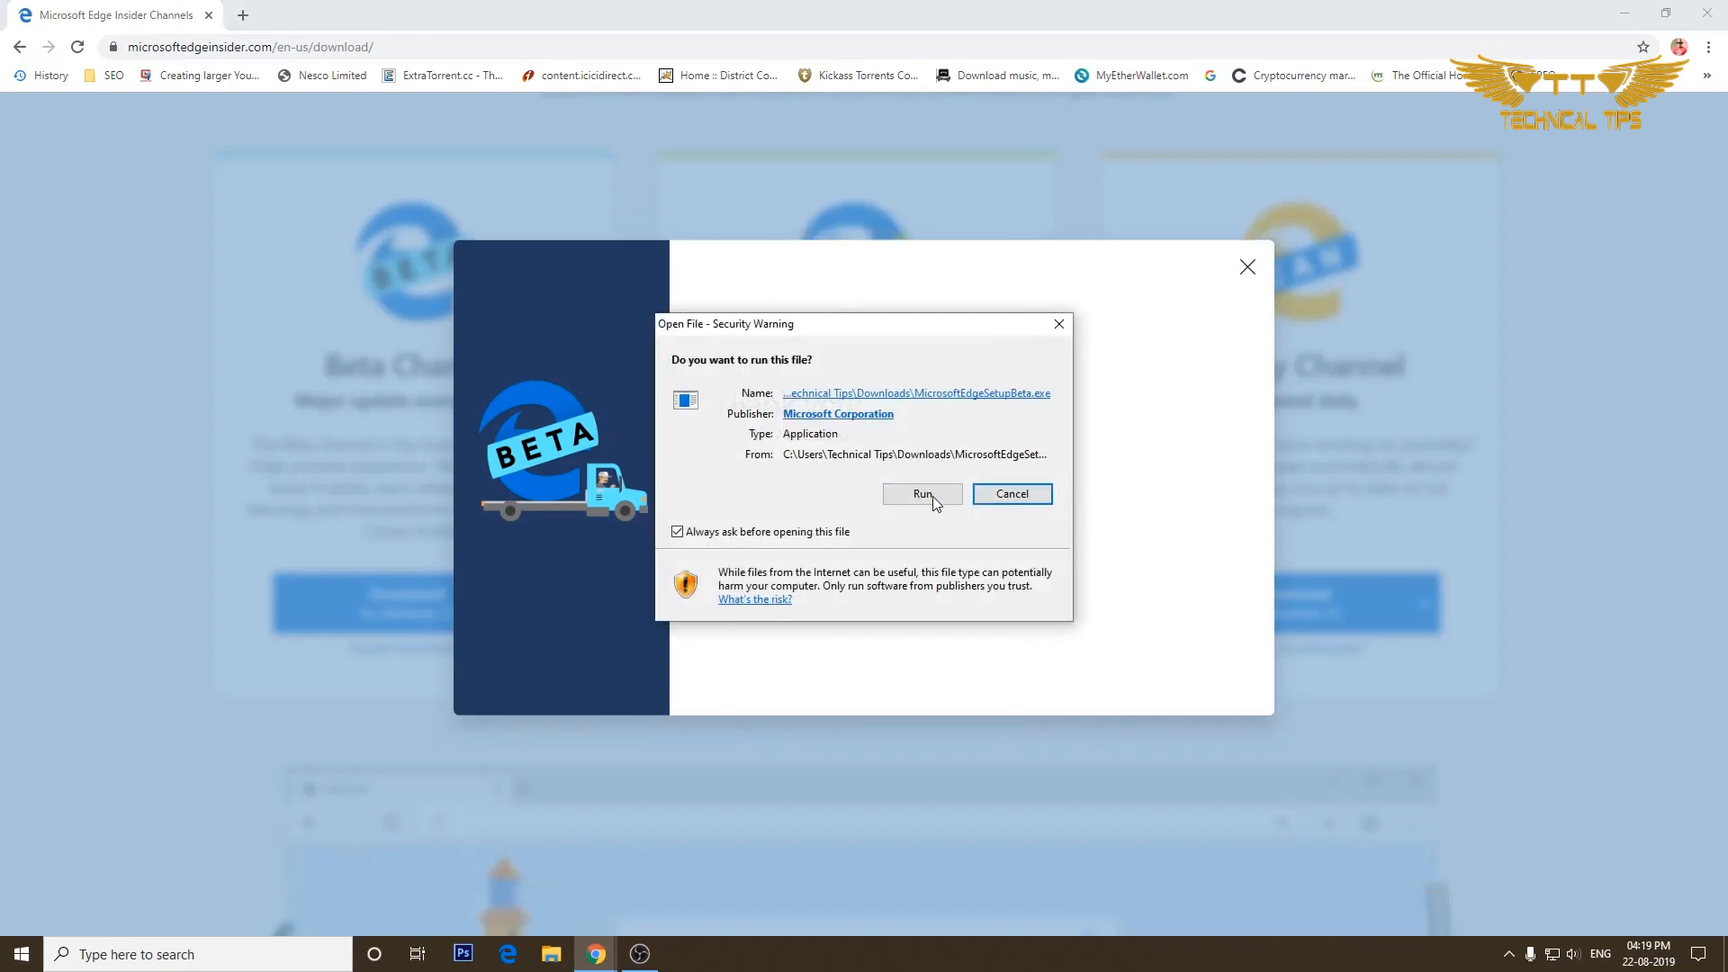
pyautogui.click(922, 494)
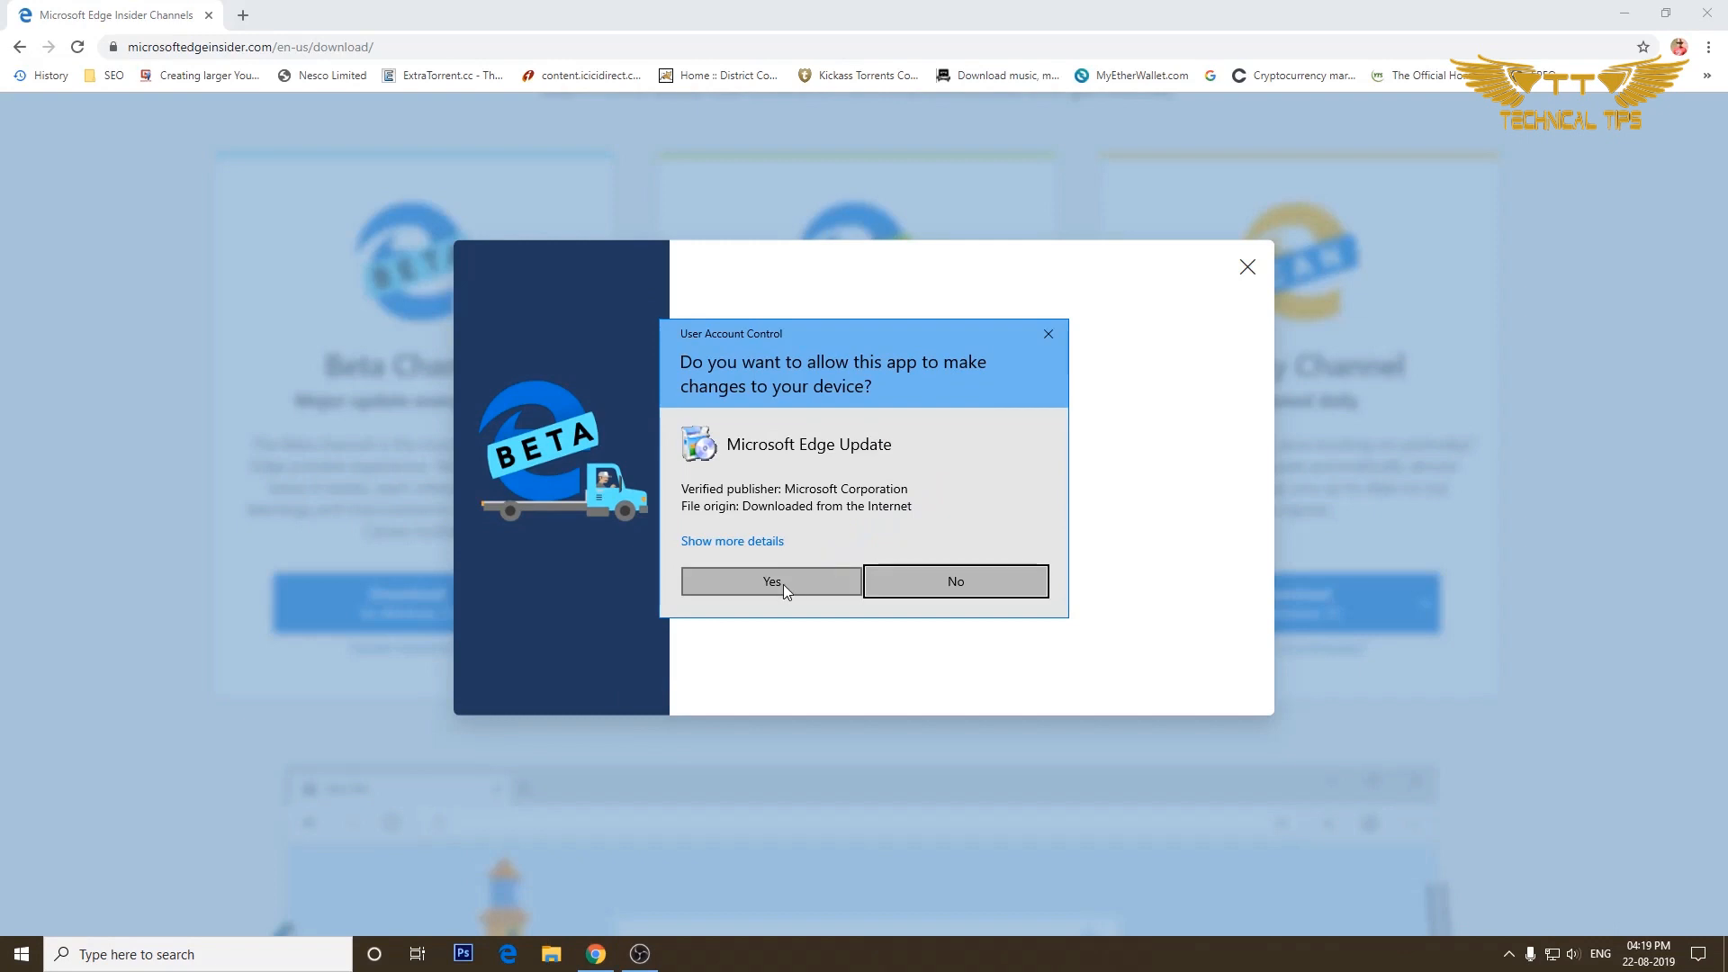
# Step: Allow Microsoft Edge Update to make changes and dismiss Chrome's thank-you dialog
pyautogui.click(771, 581)
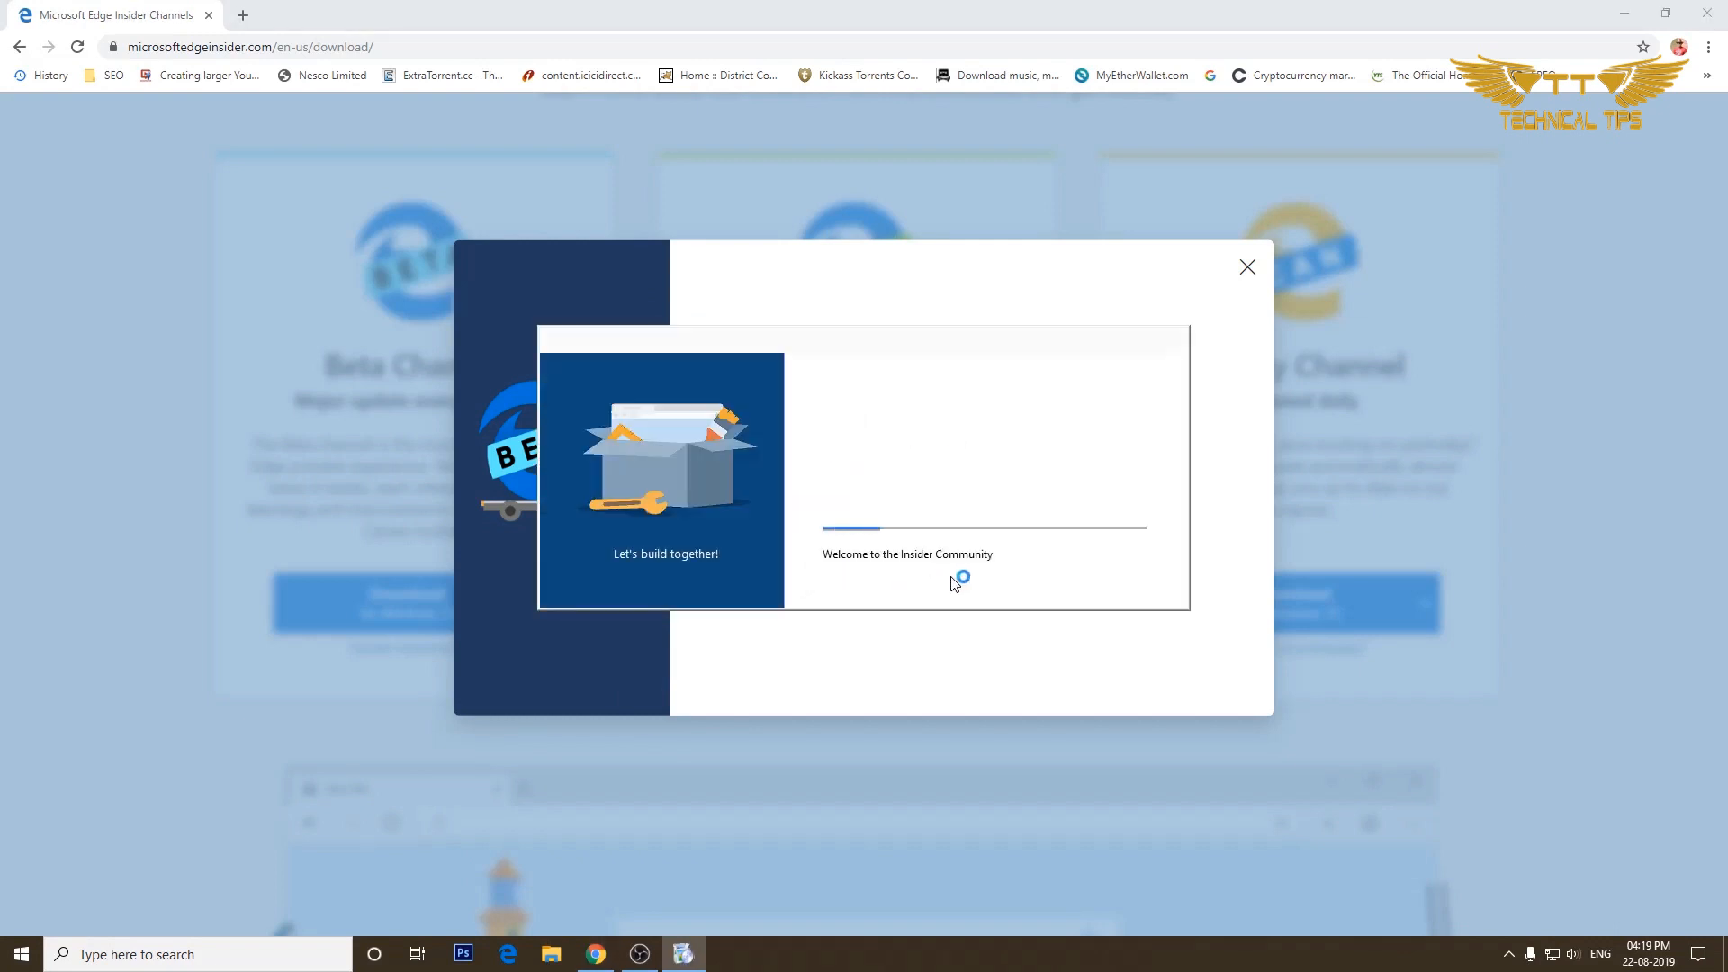
pyautogui.moveTo(995, 694)
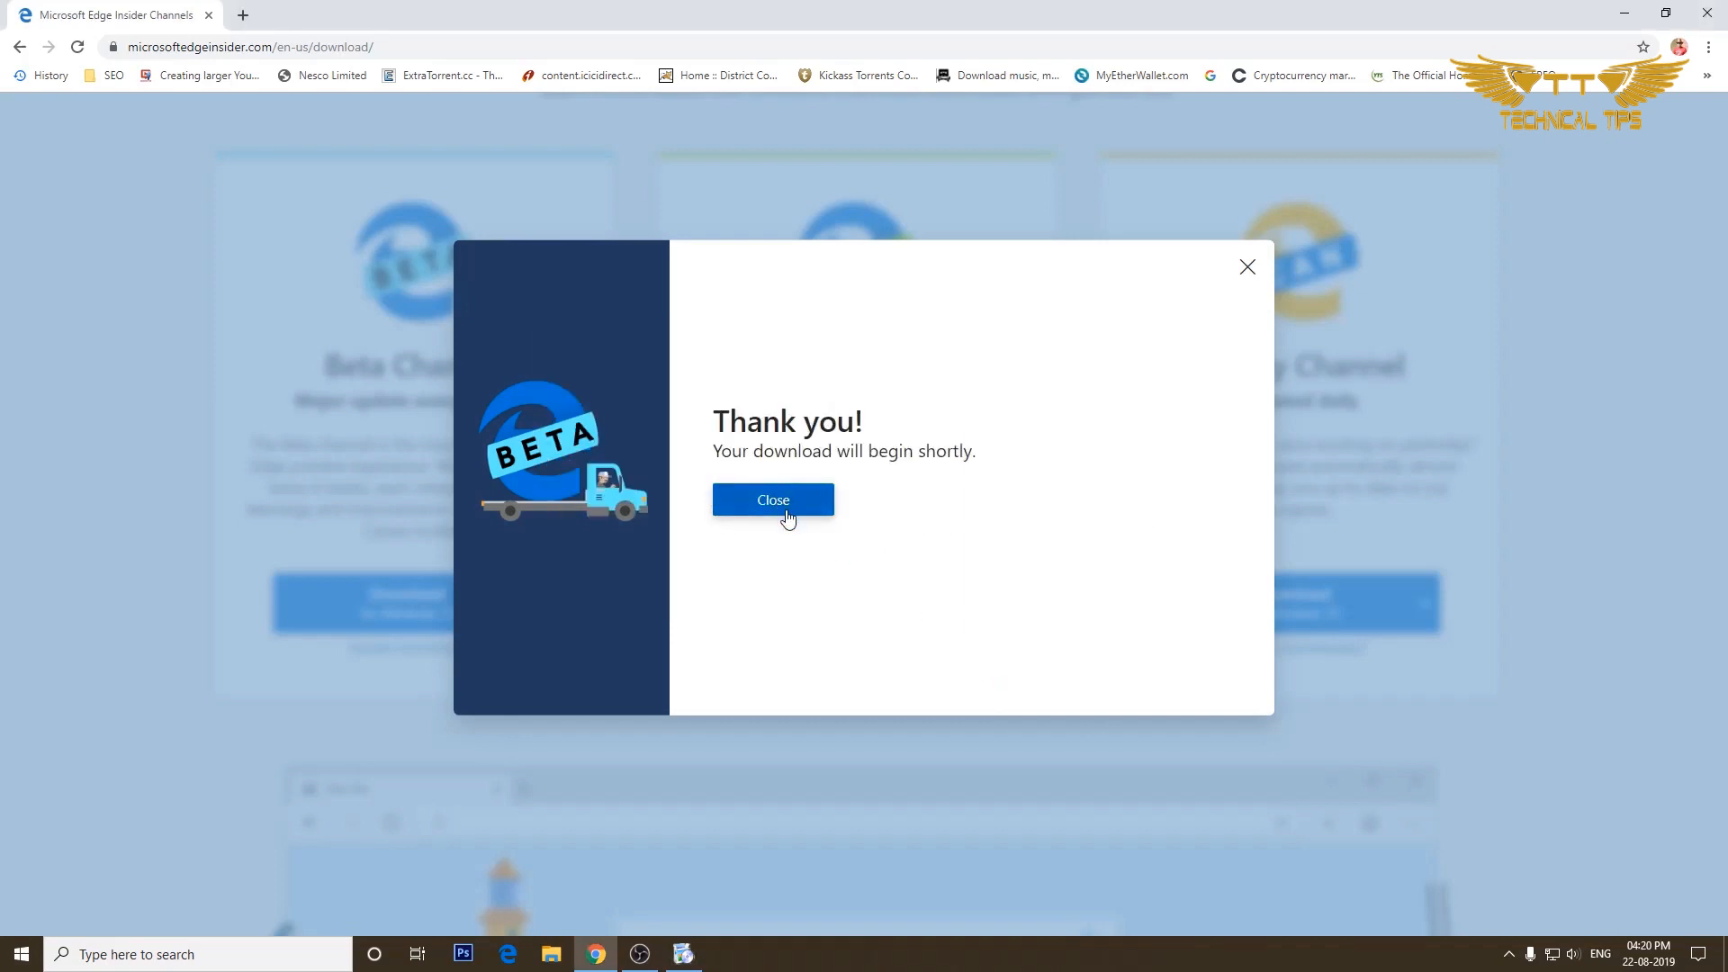
pyautogui.click(772, 498)
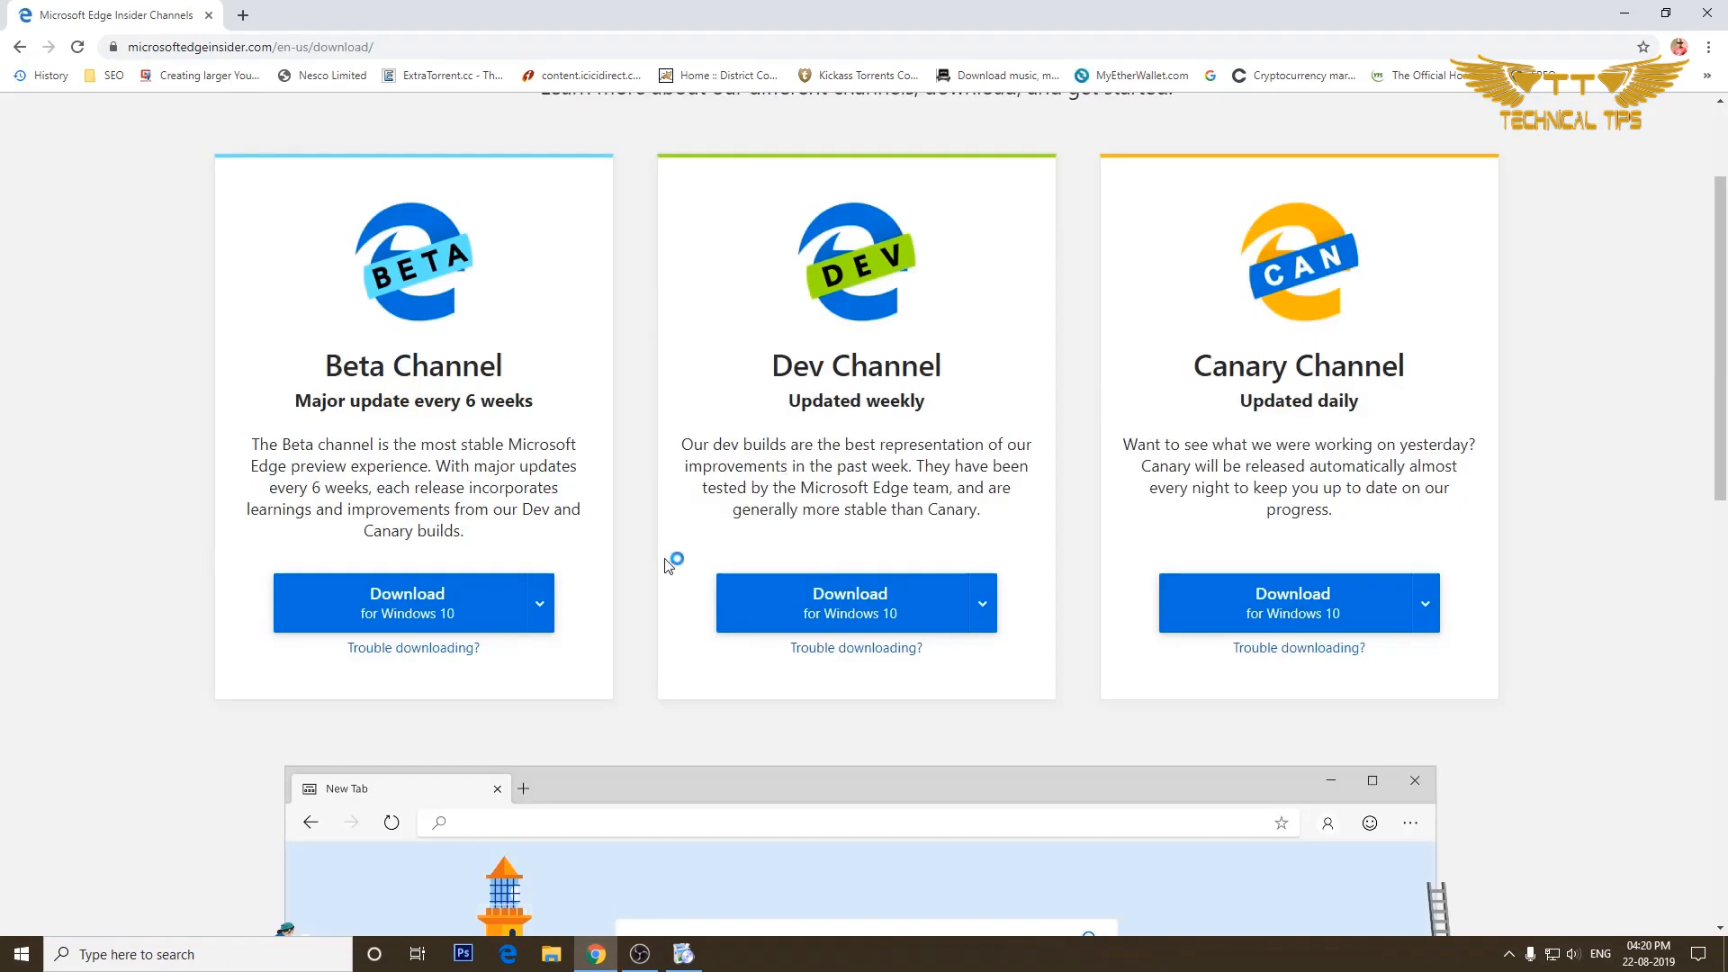
# Step: Maximize the newly launched Edge Beta window on its welcome screen
pyautogui.click(853, 603)
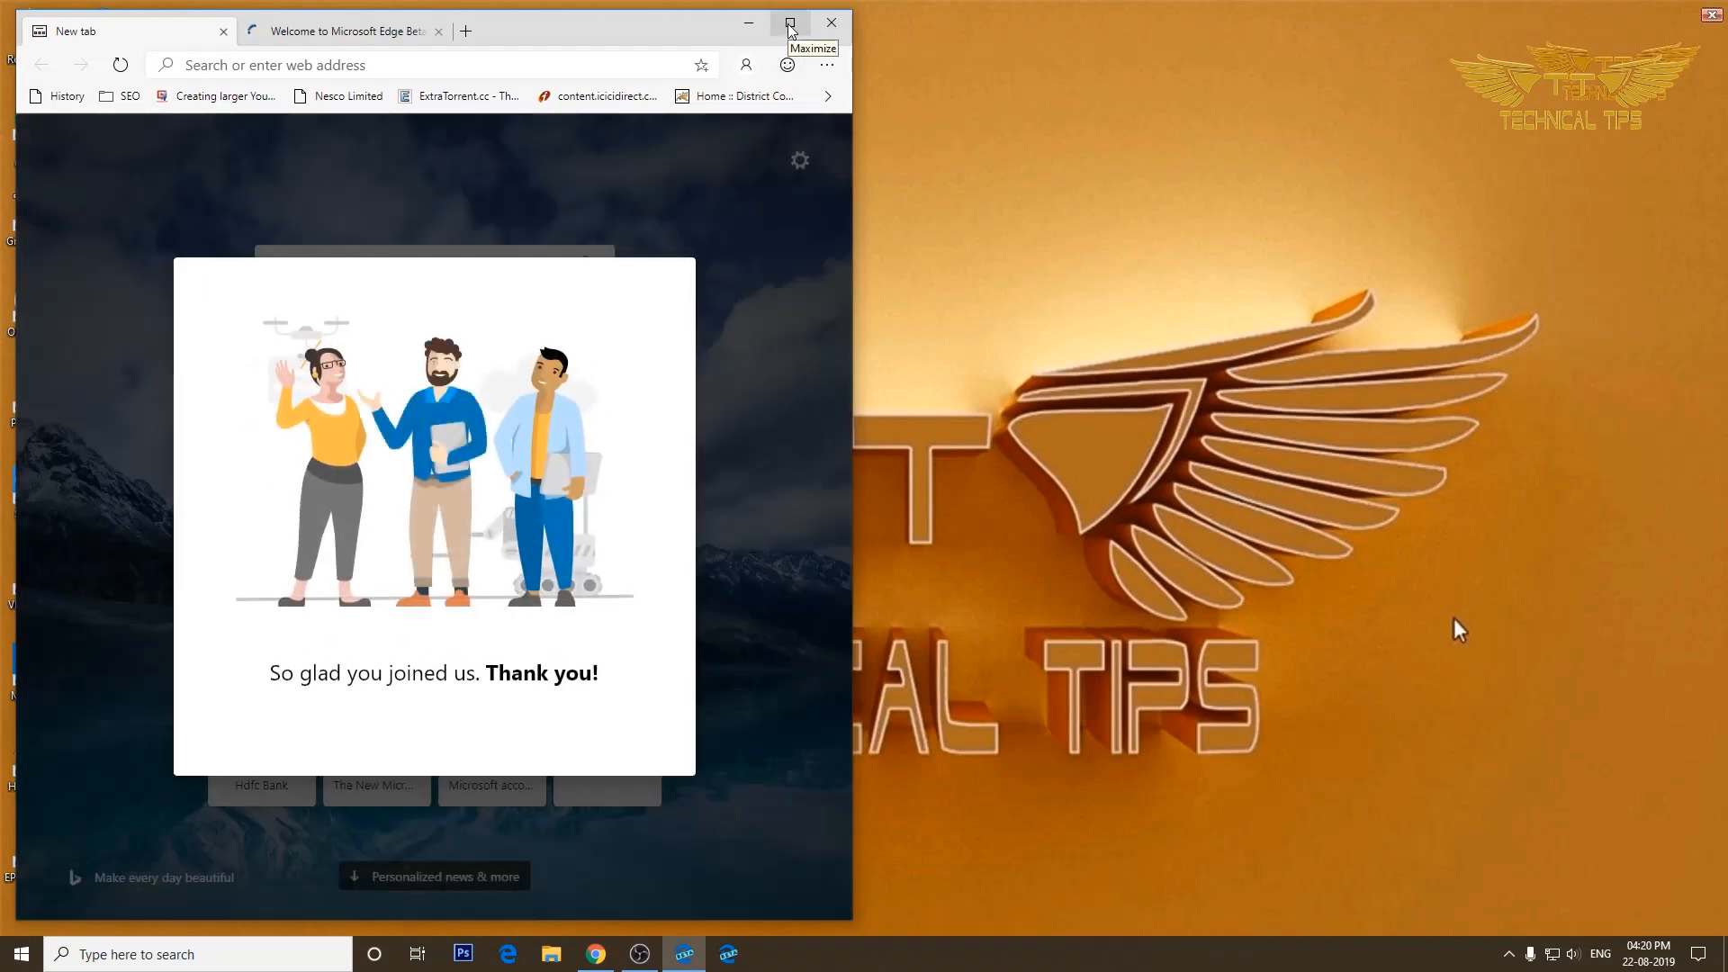
pyautogui.click(788, 21)
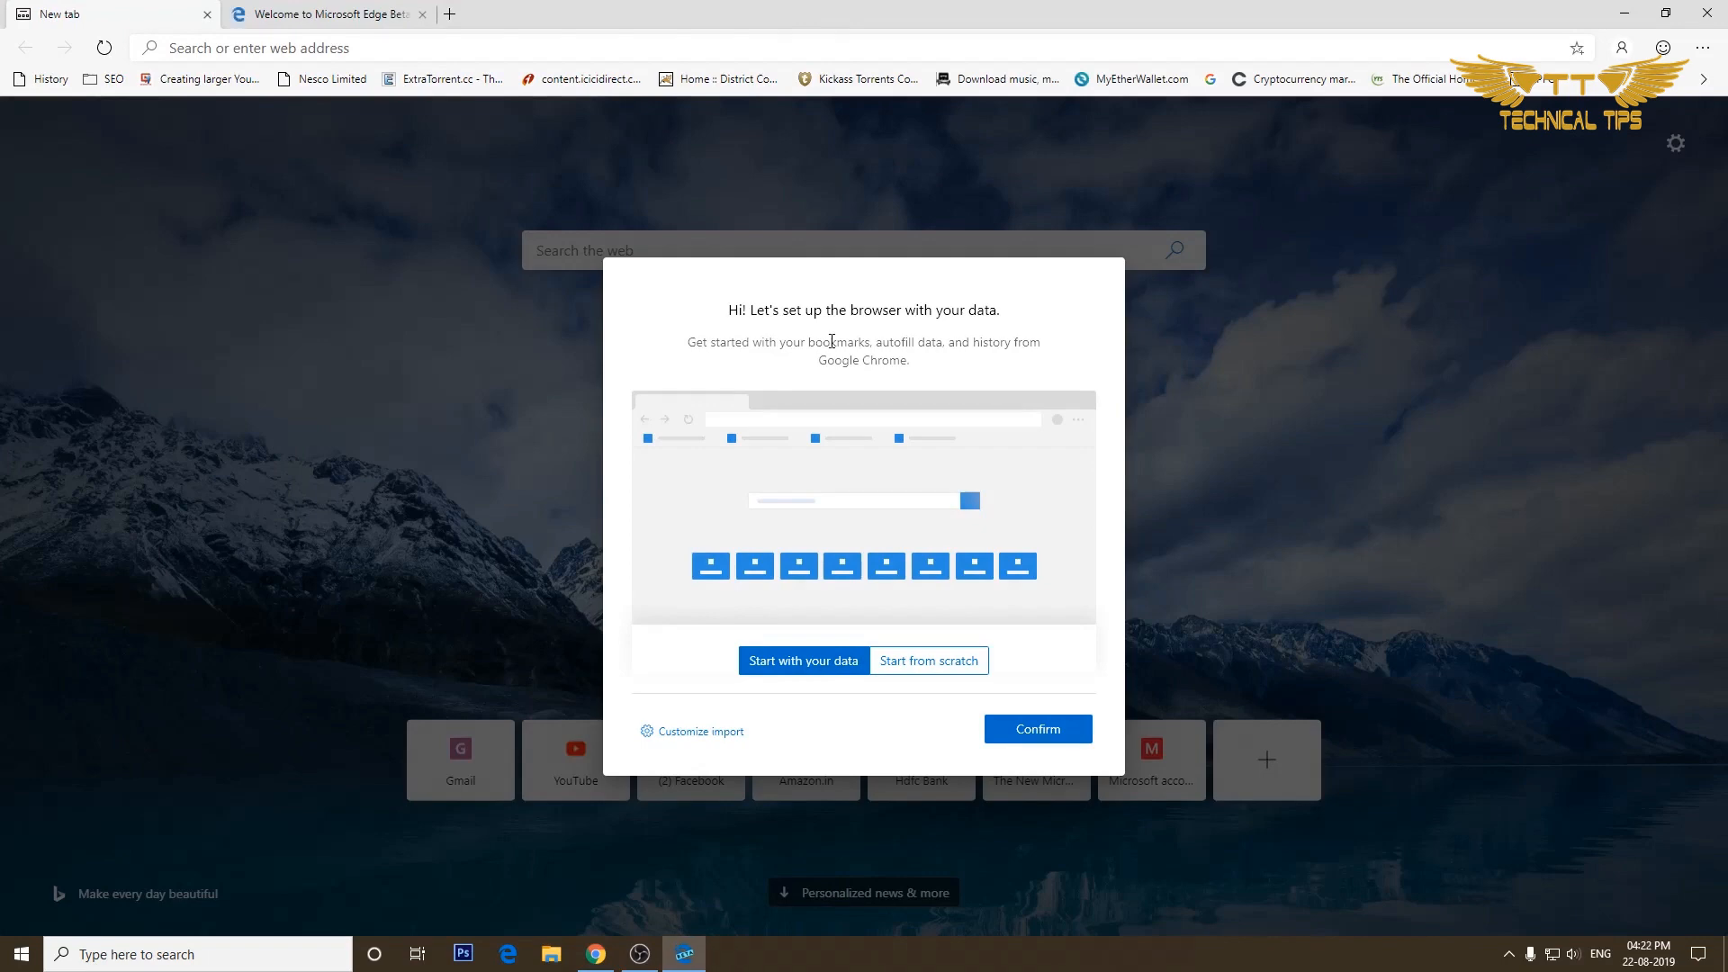
pyautogui.moveTo(781, 691)
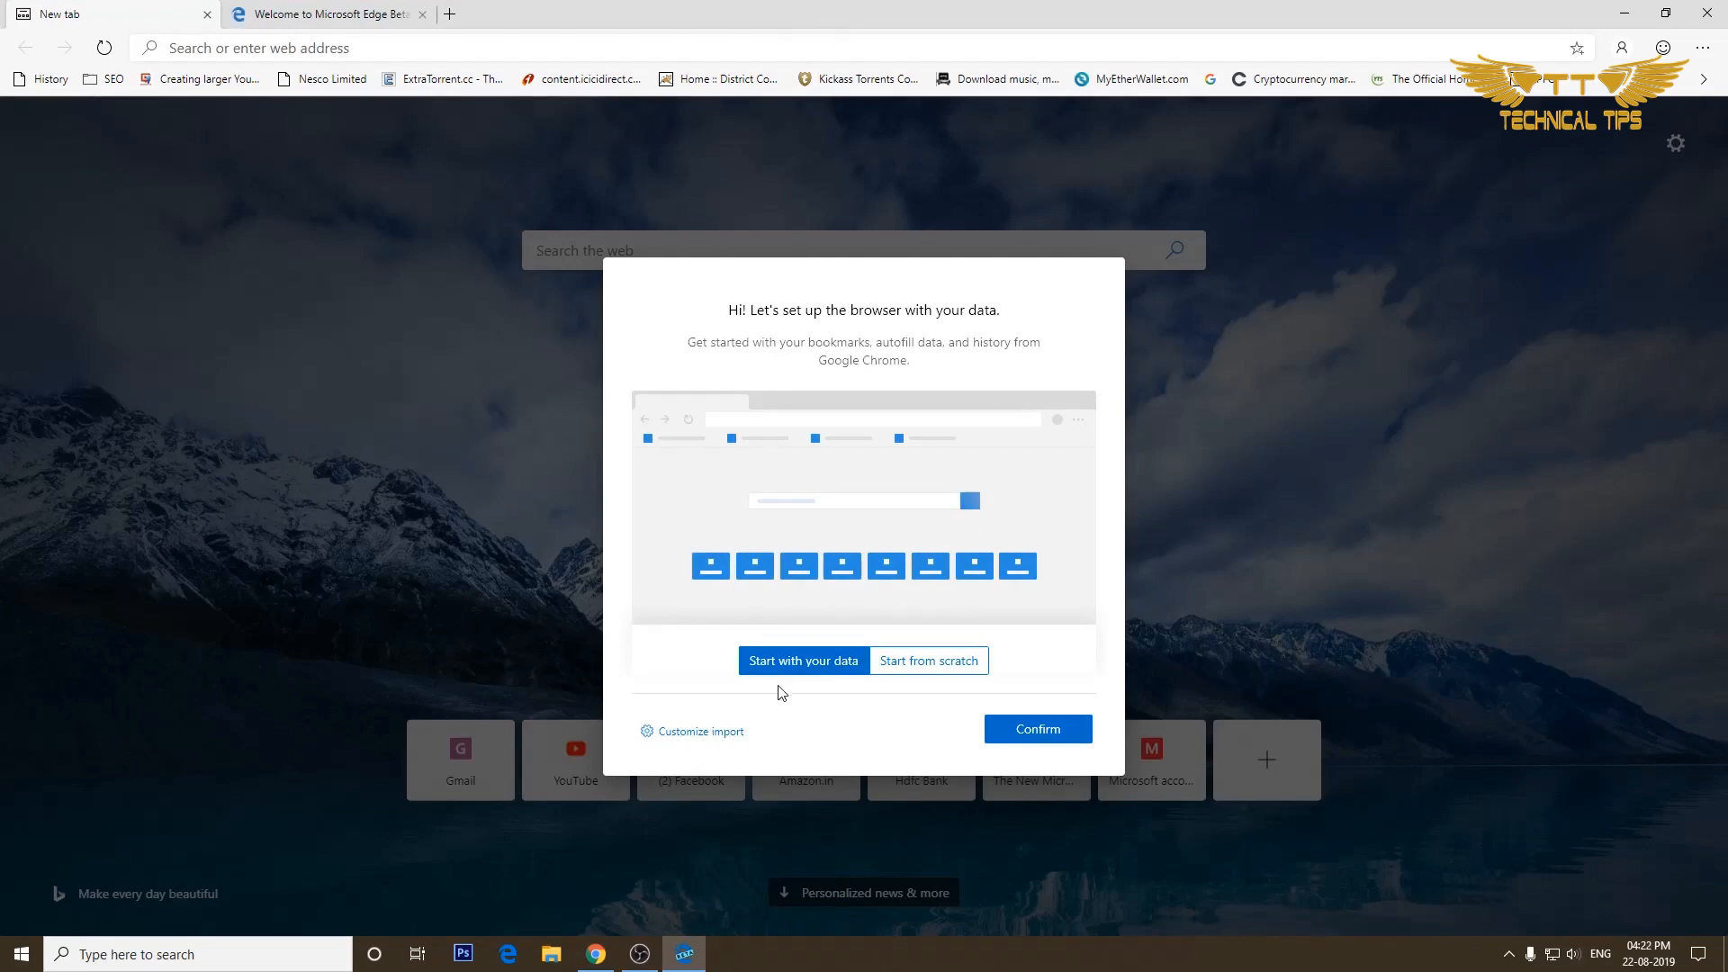
pyautogui.moveTo(900, 697)
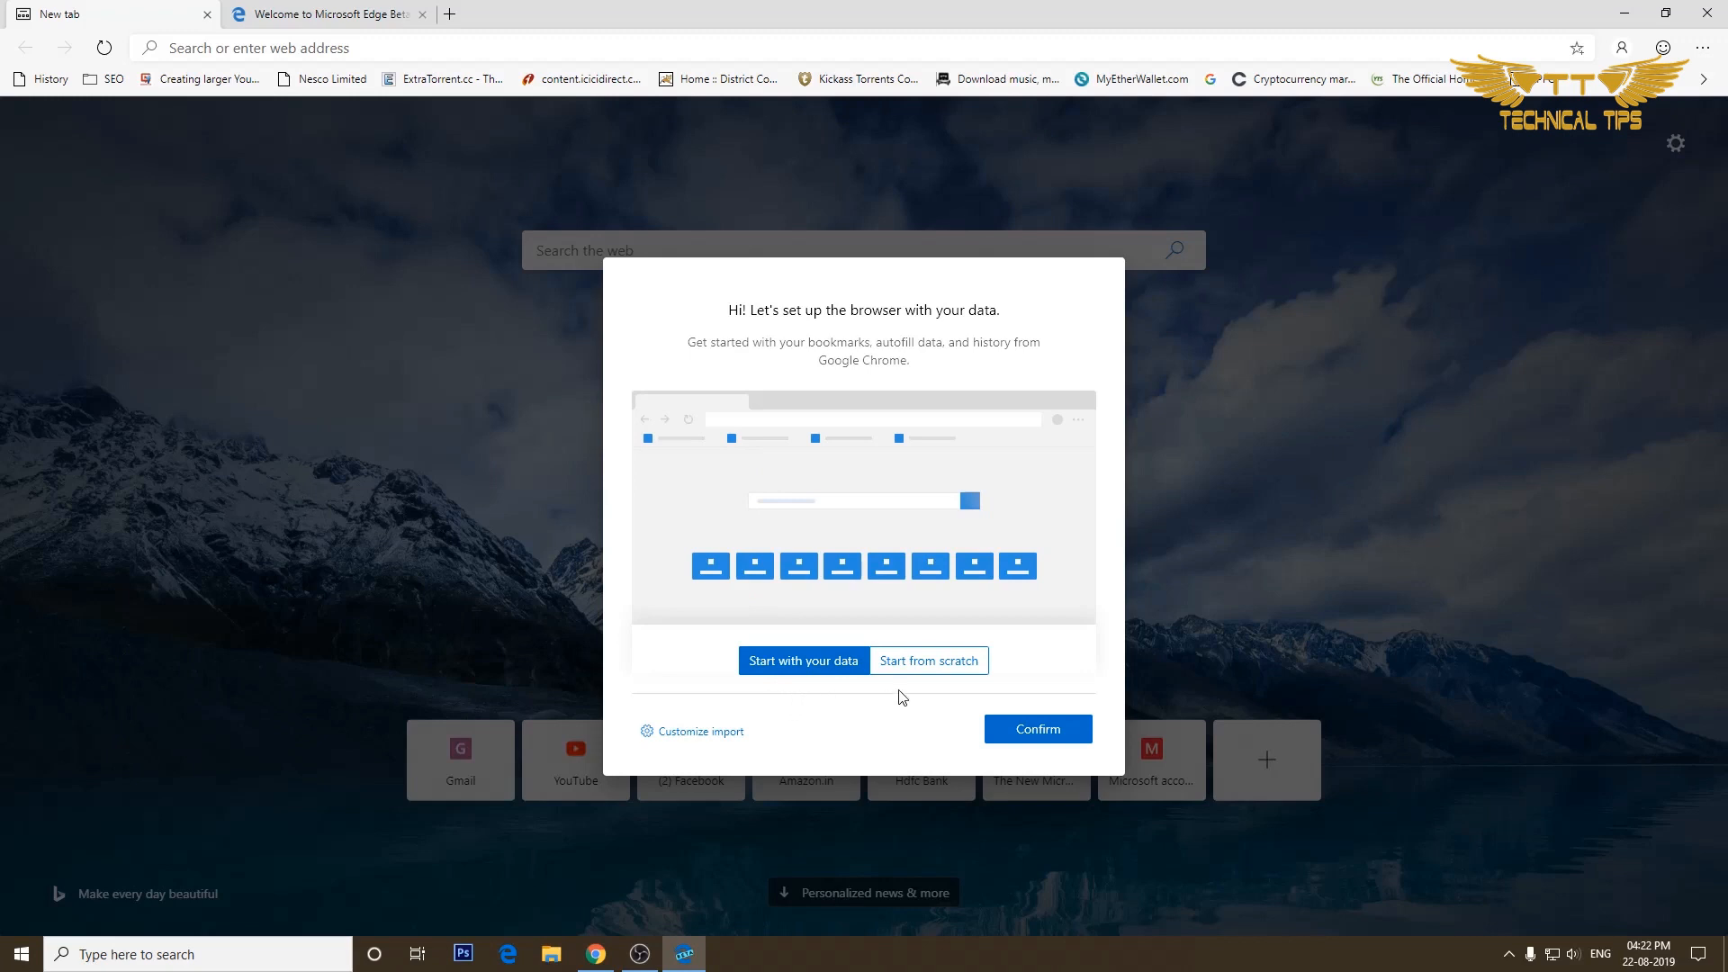
pyautogui.moveTo(779, 693)
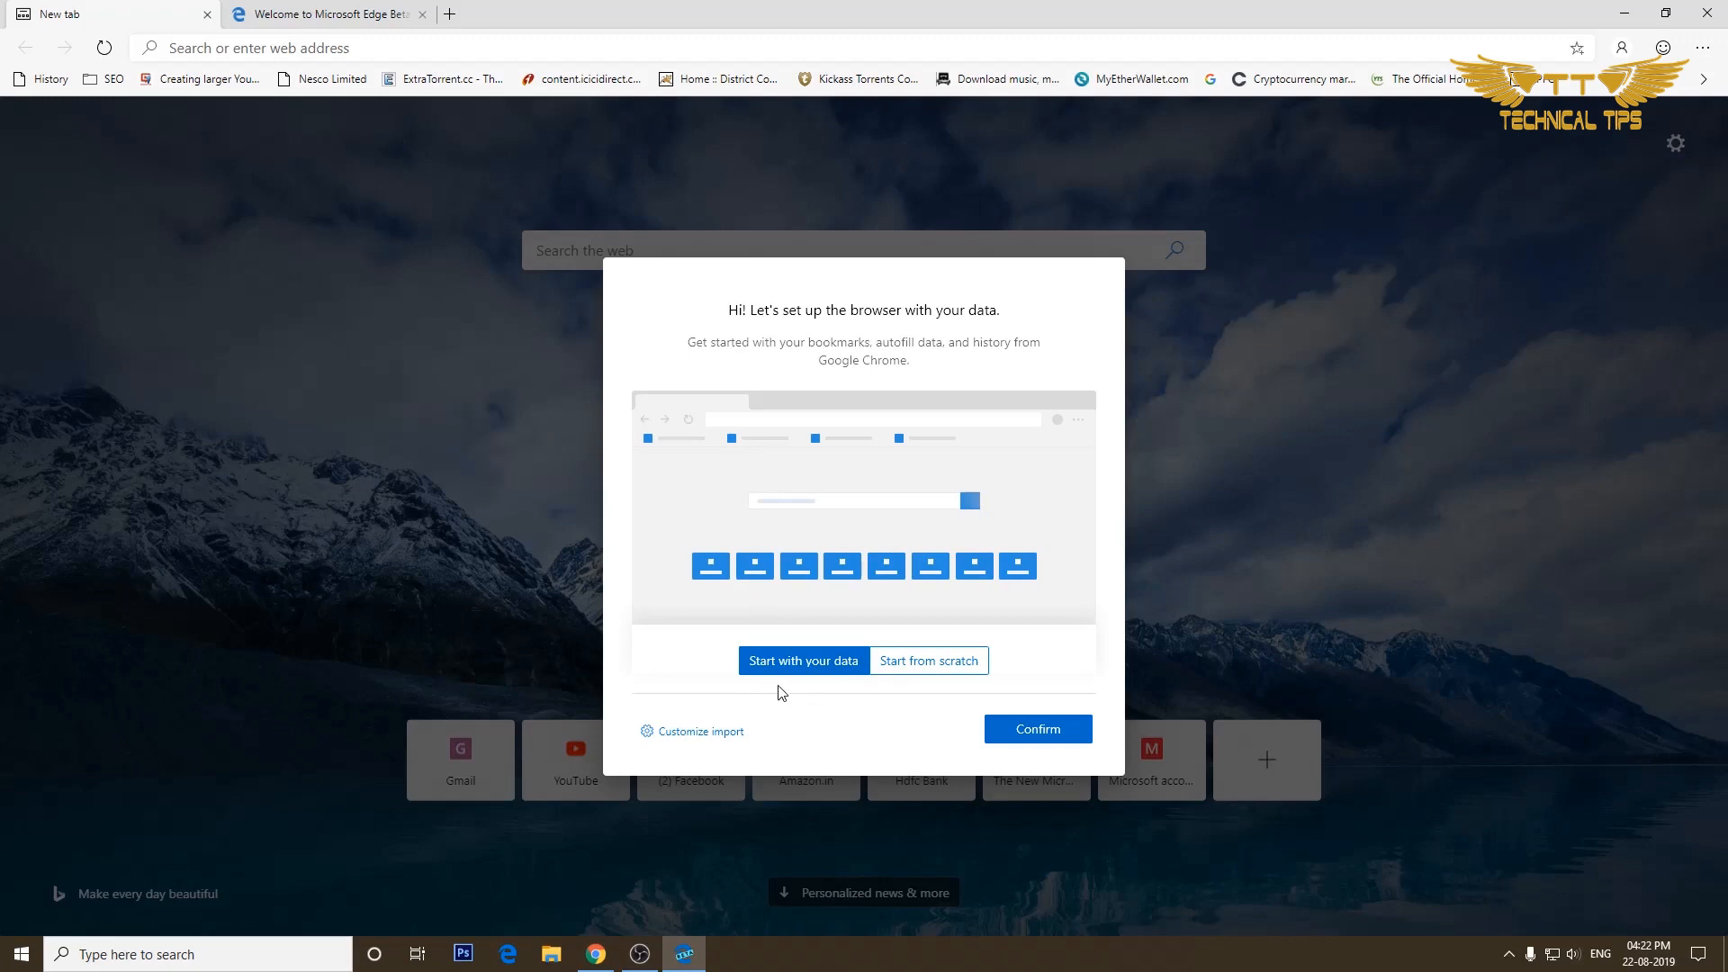
pyautogui.moveTo(882, 696)
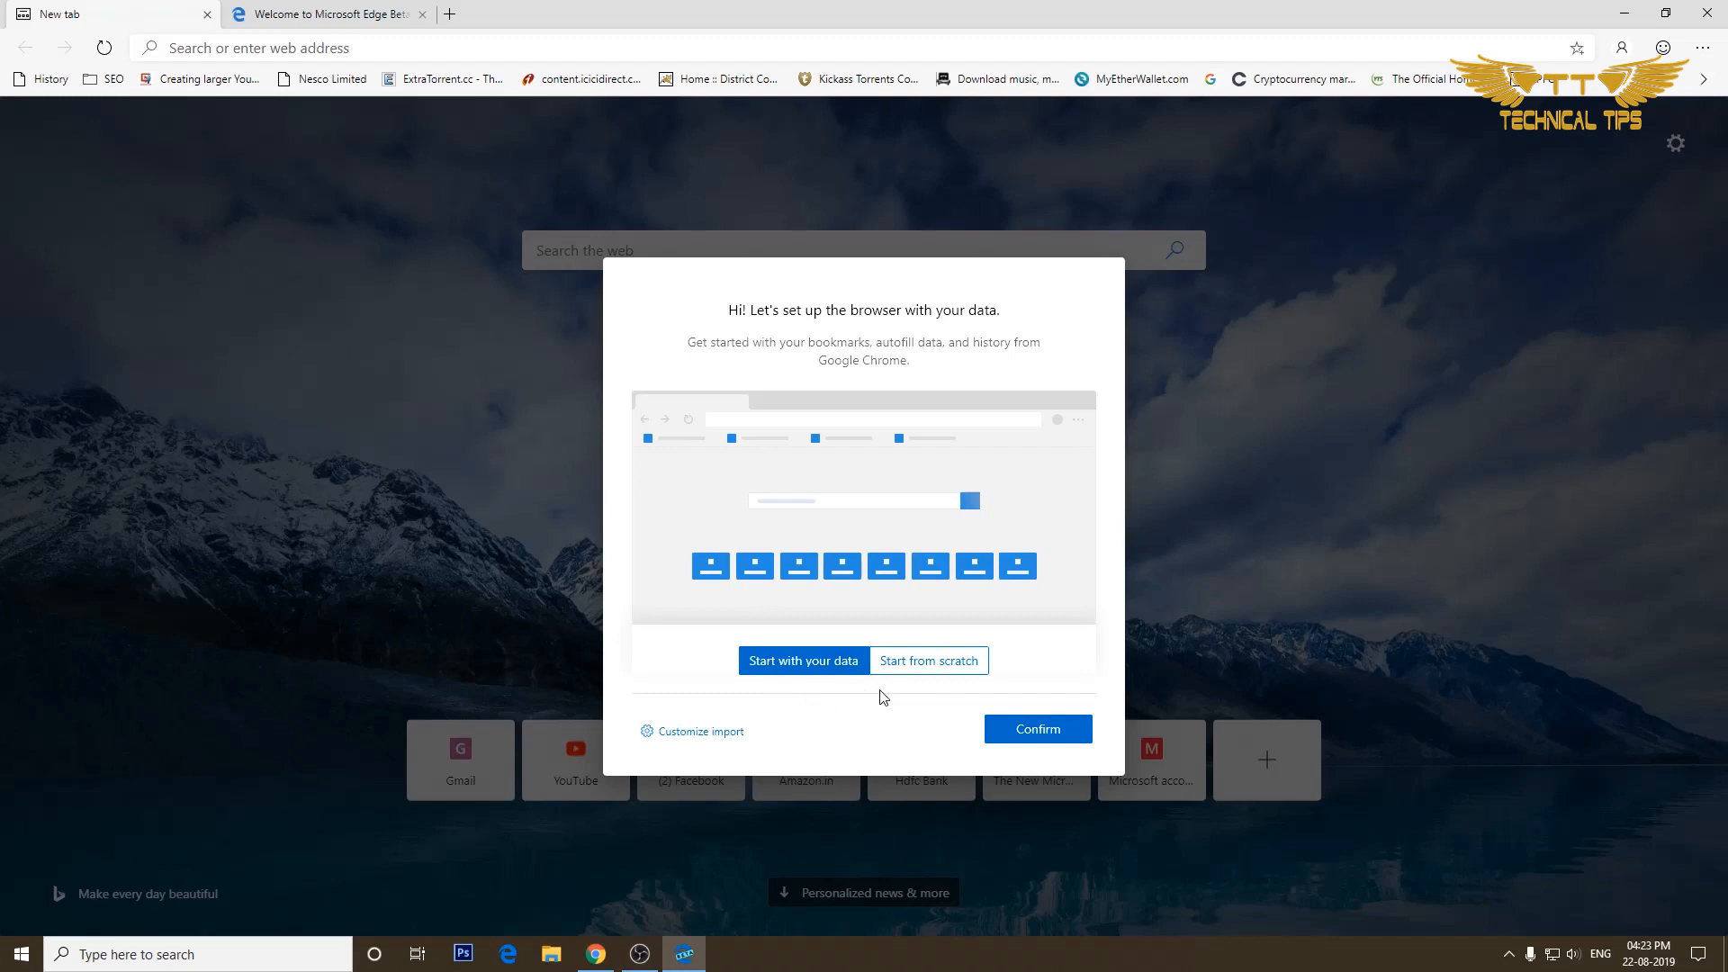
pyautogui.moveTo(921, 685)
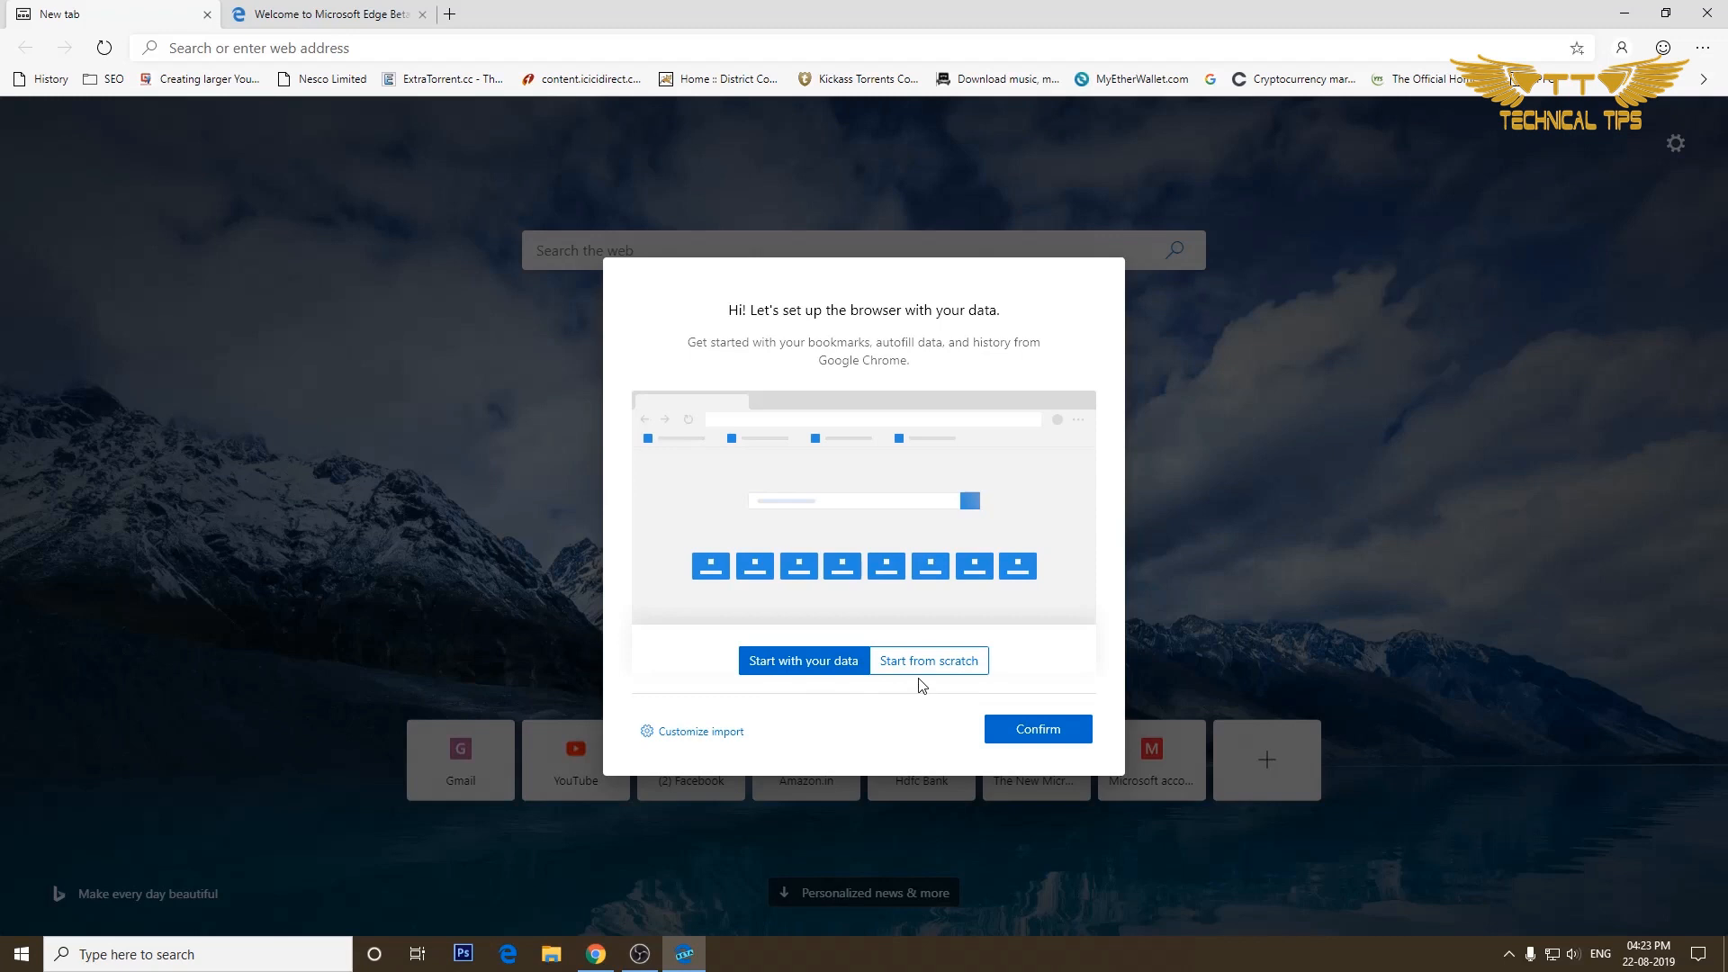
pyautogui.moveTo(803, 685)
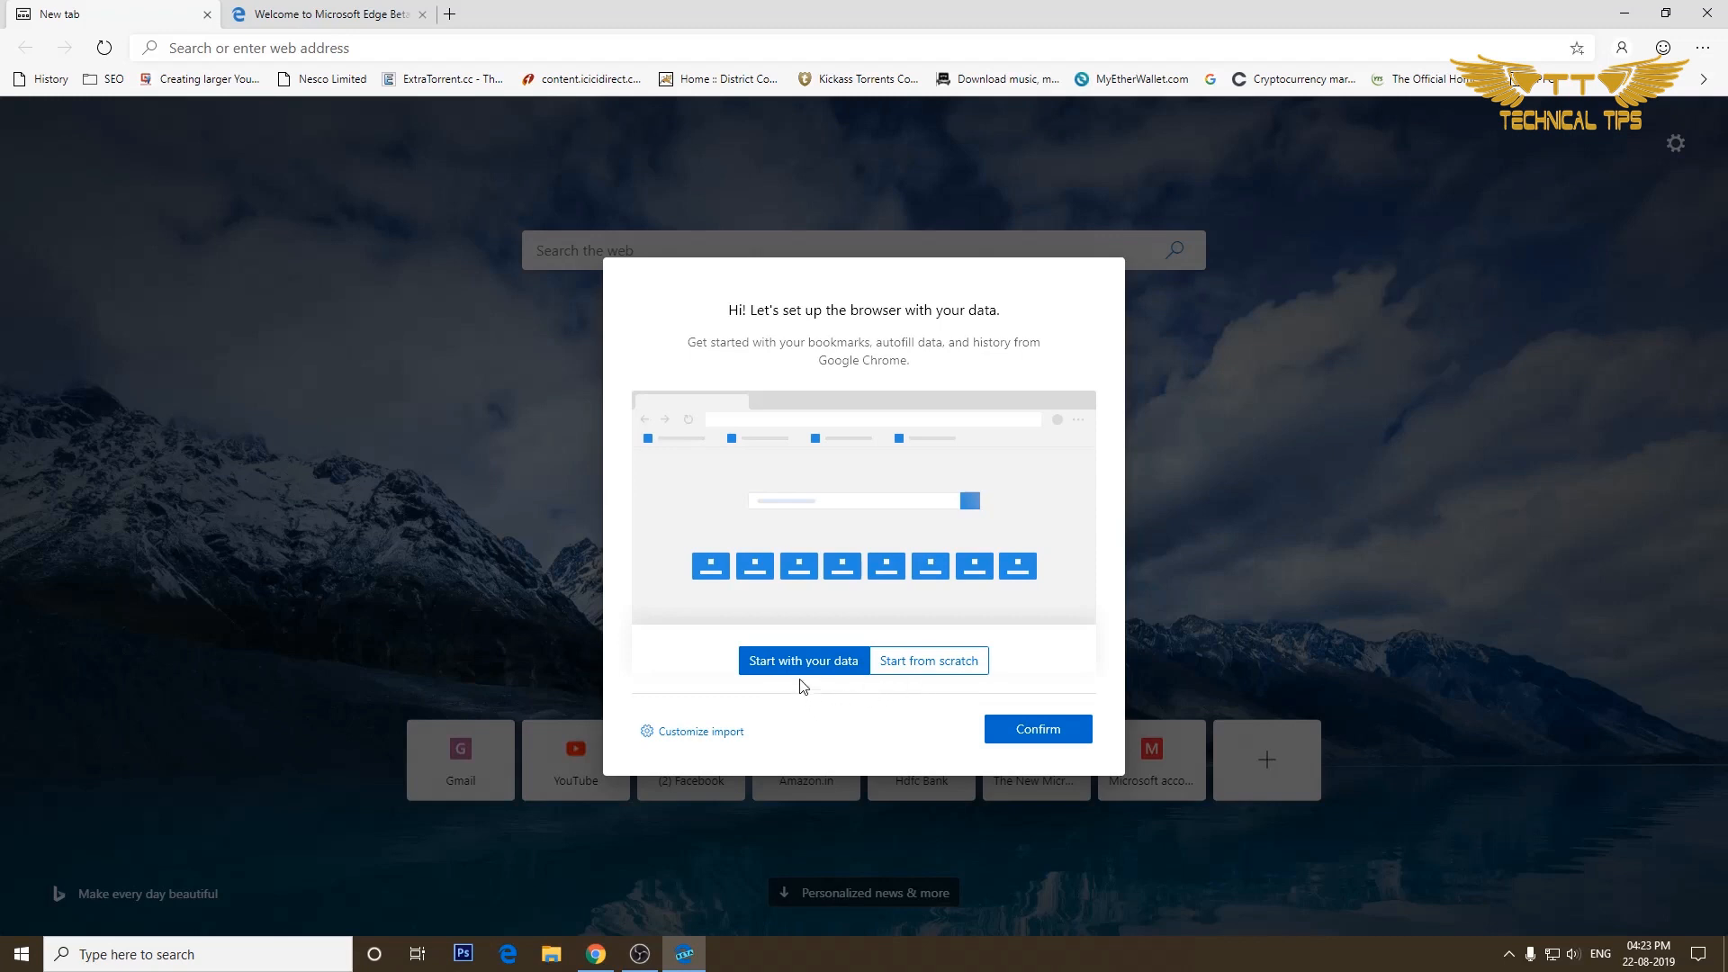
pyautogui.moveTo(803, 671)
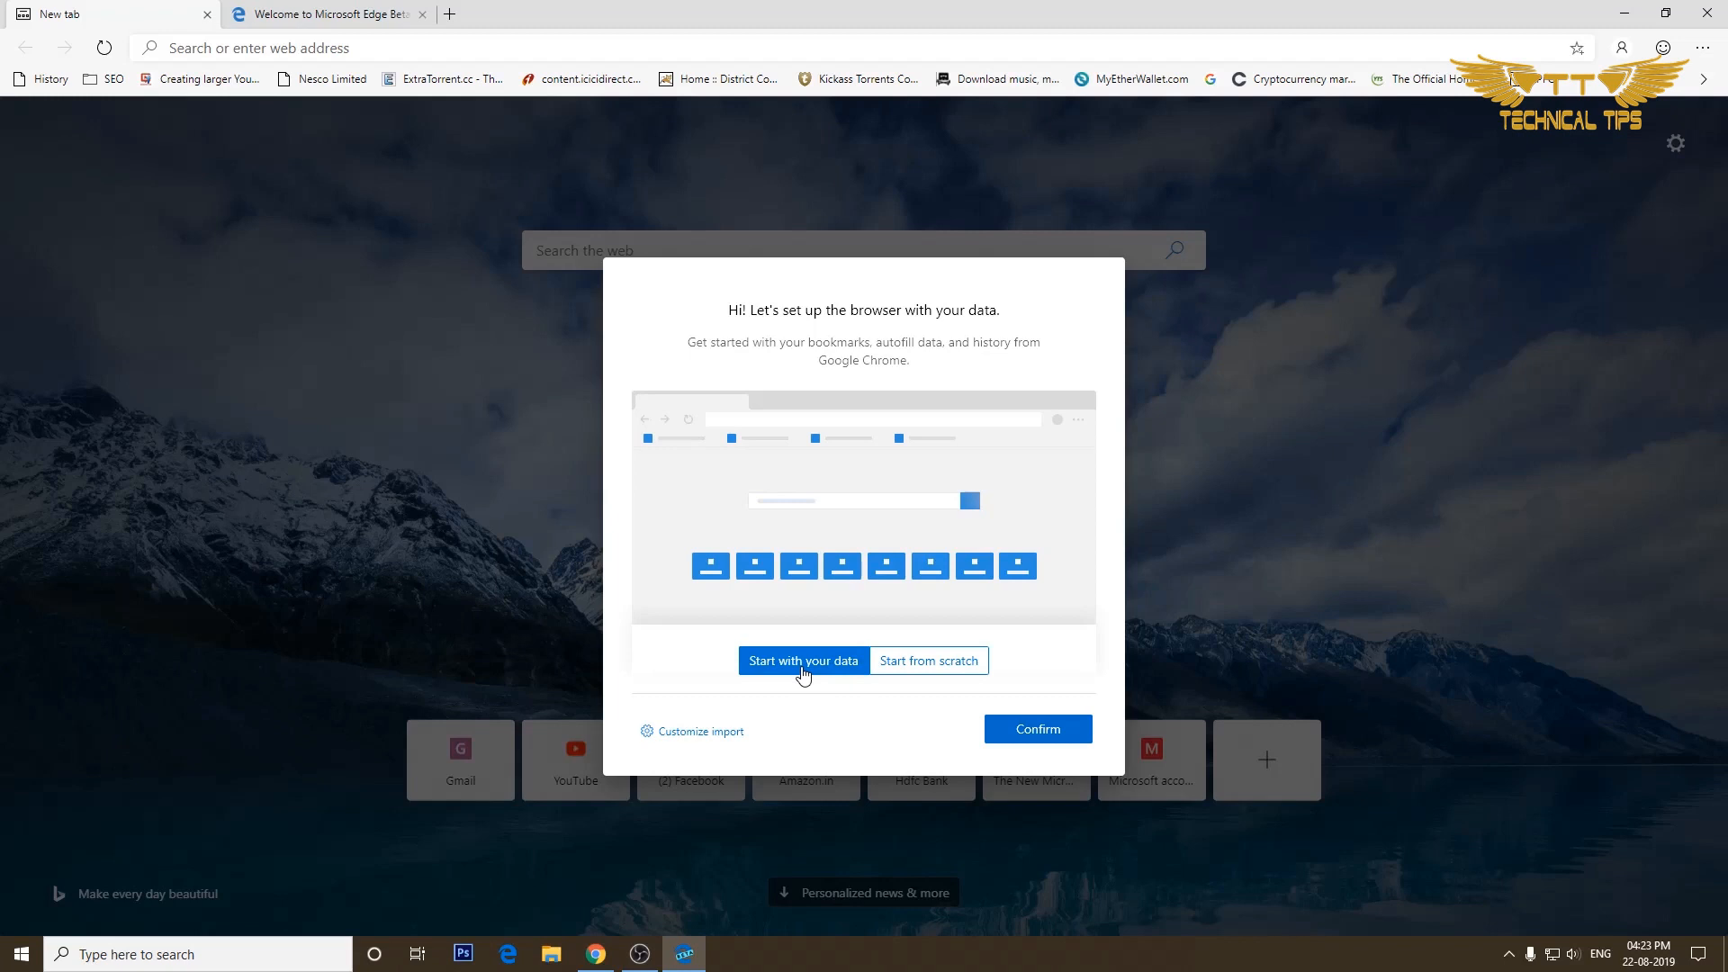
pyautogui.moveTo(832, 714)
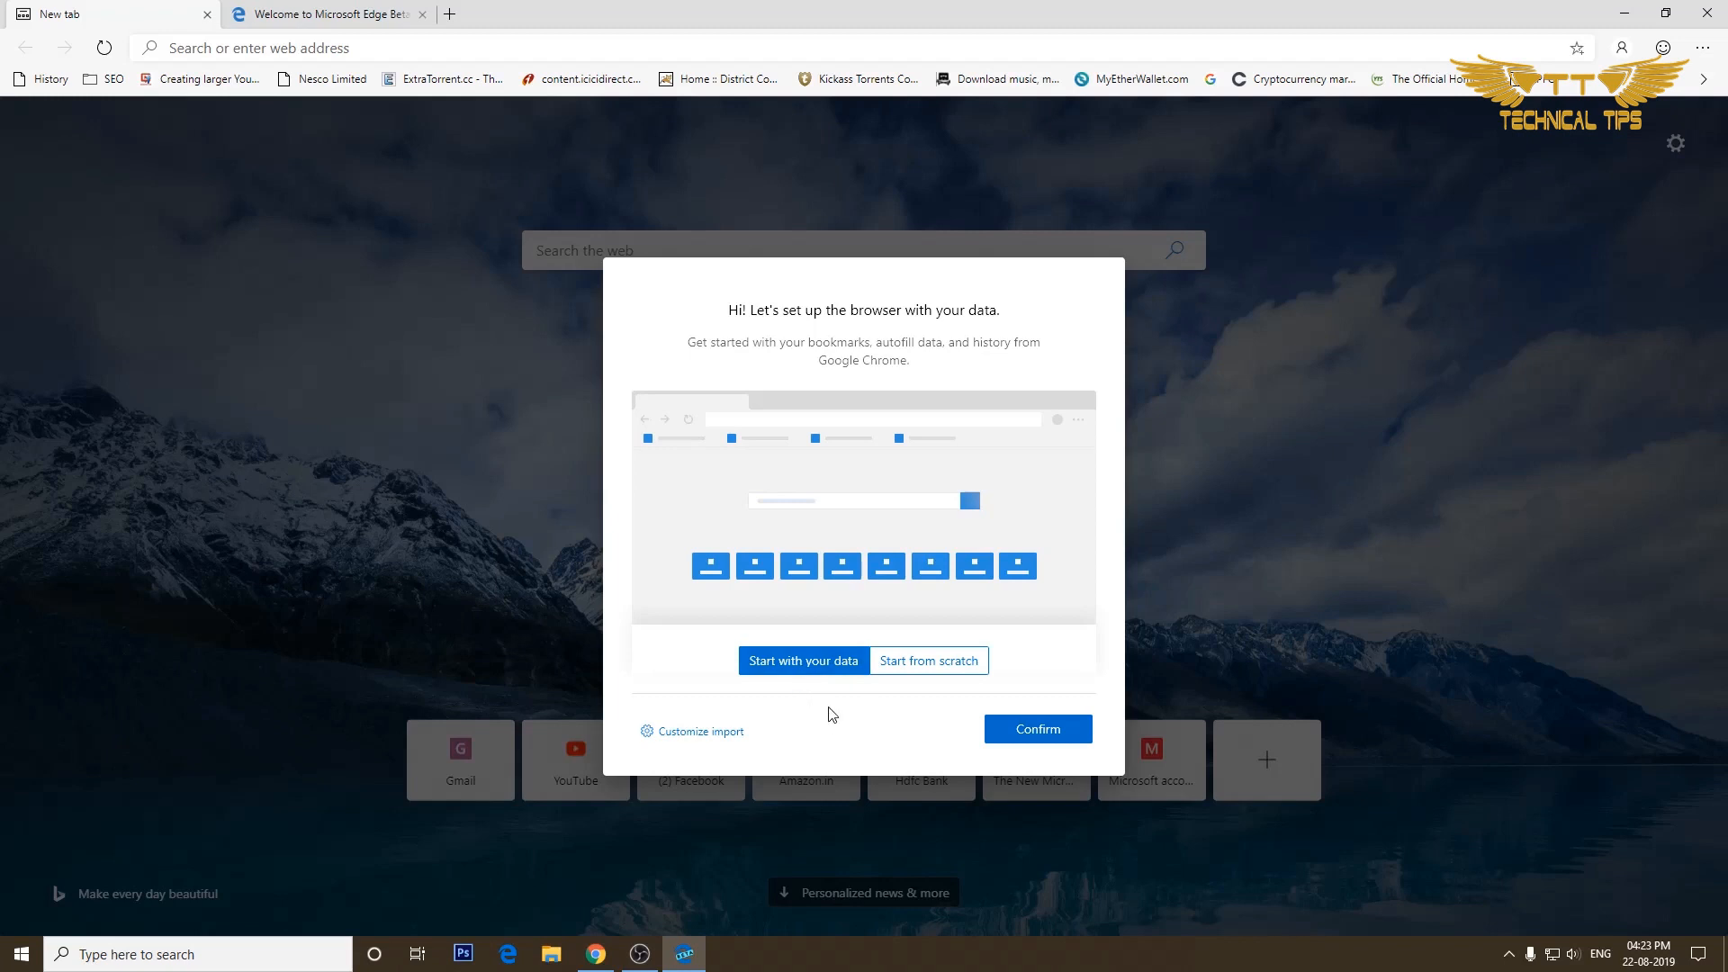
pyautogui.moveTo(1037, 729)
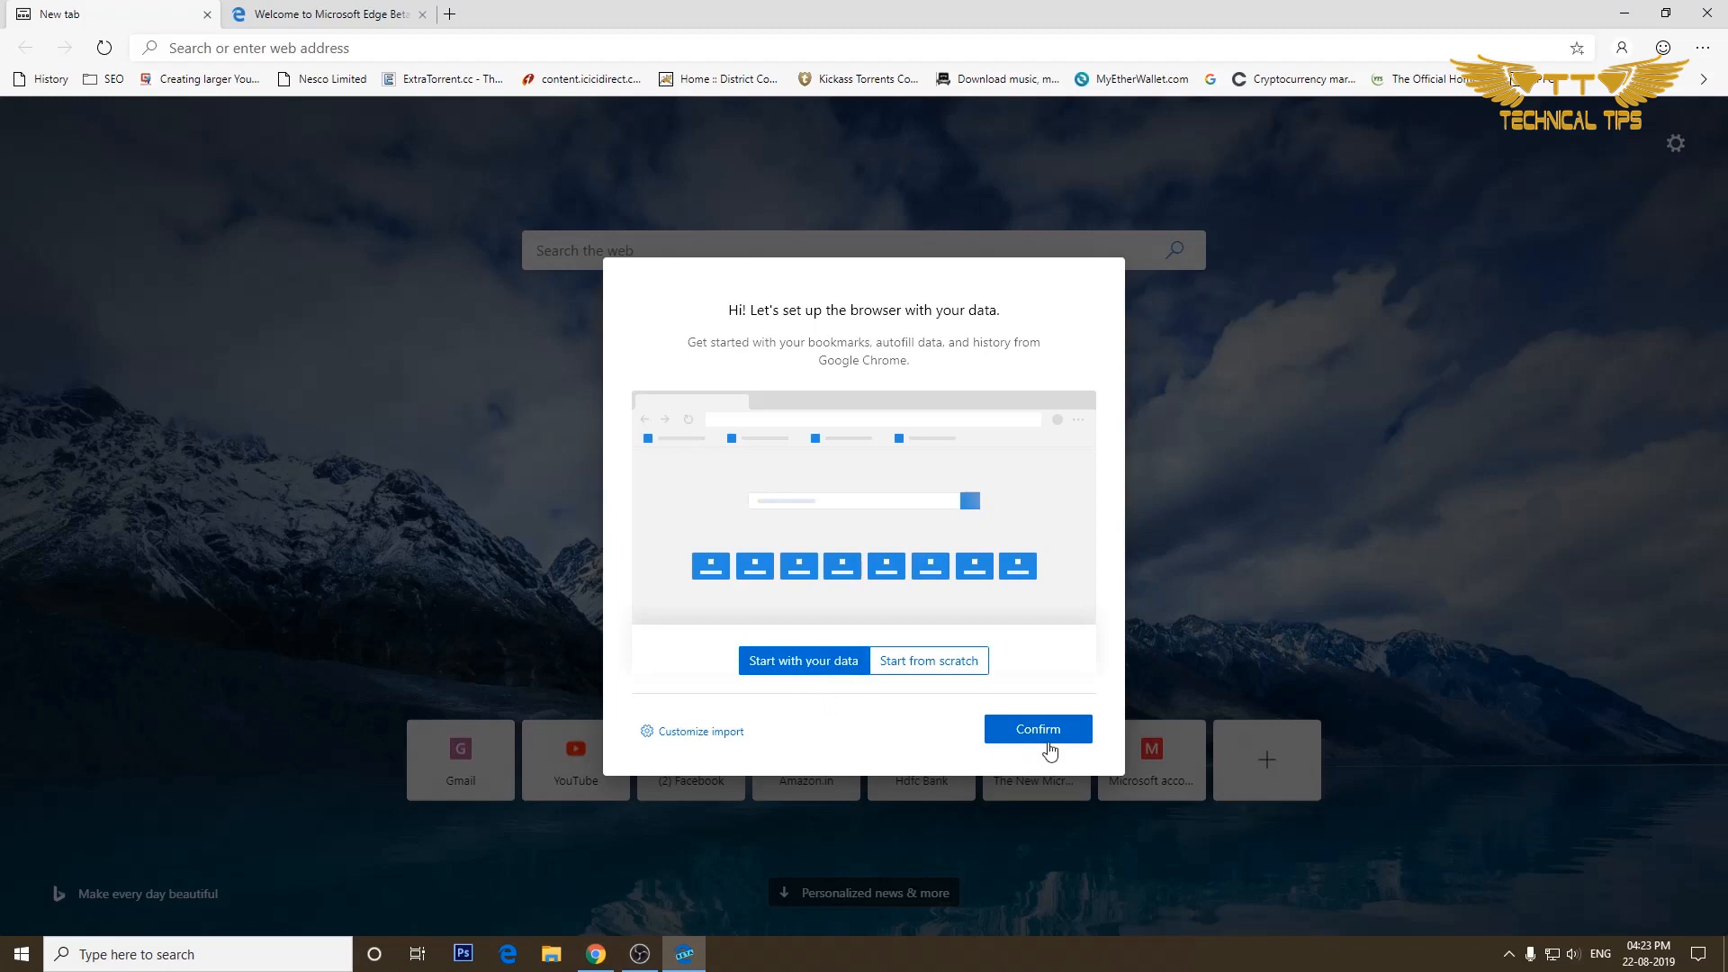
# Step: Confirm importing Chrome data and finish setup with the Inspirational new-tab look
pyautogui.click(1037, 729)
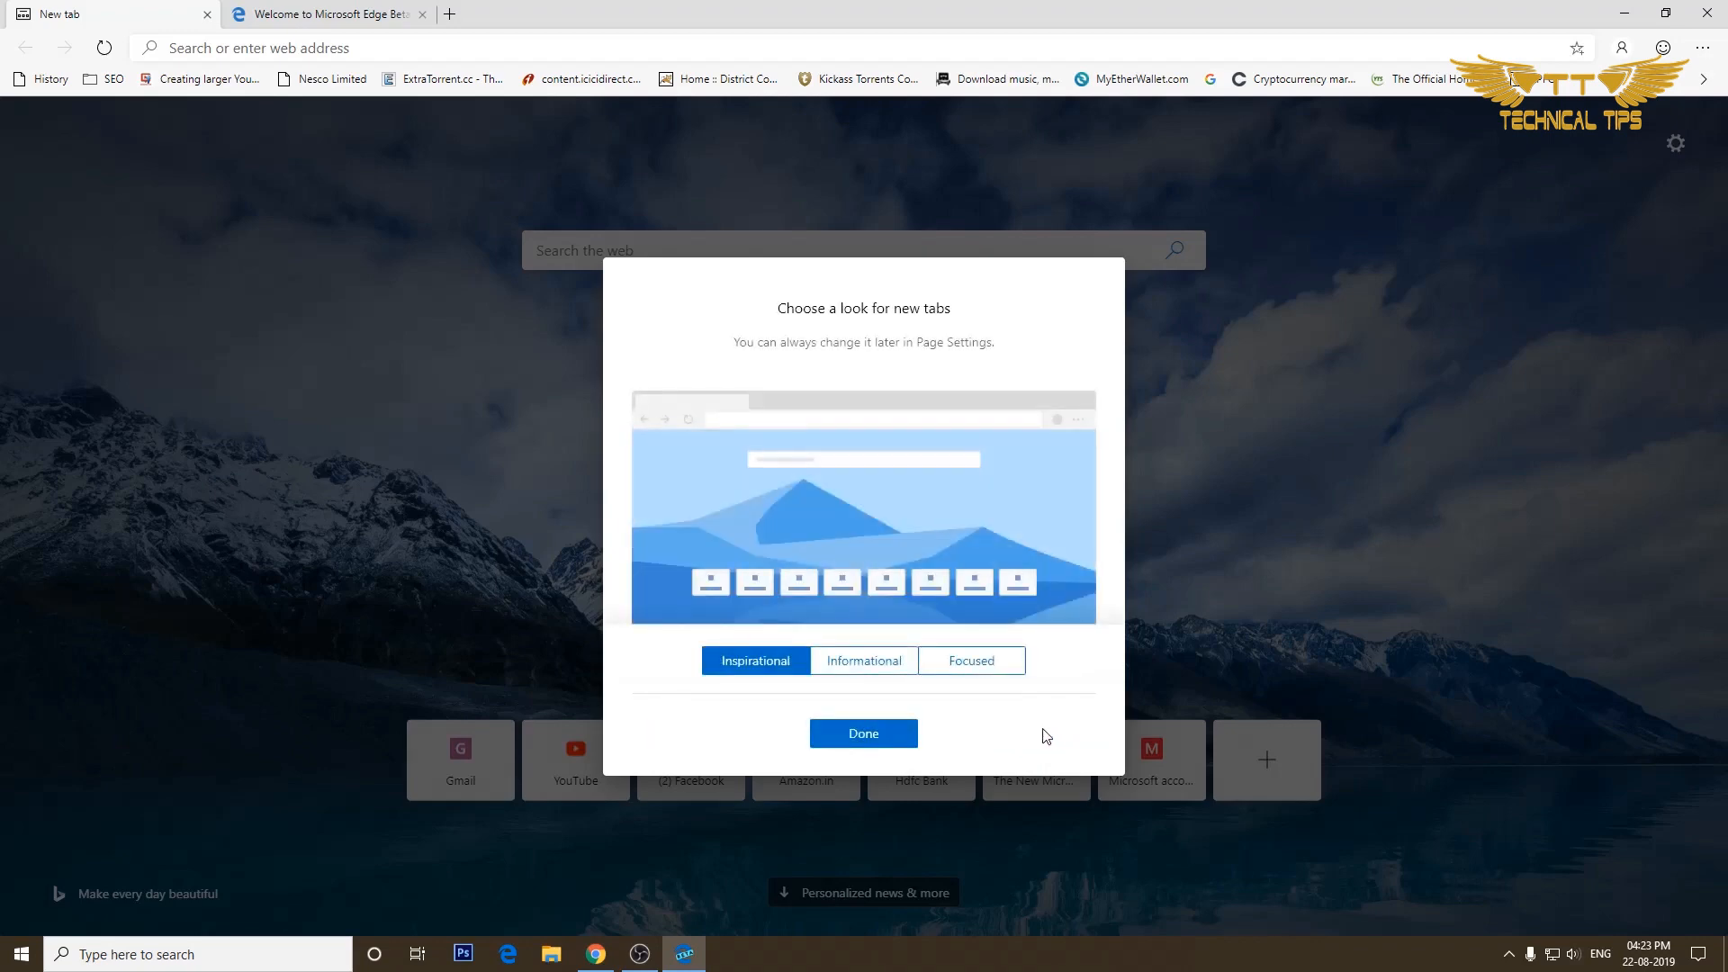
pyautogui.moveTo(1027, 734)
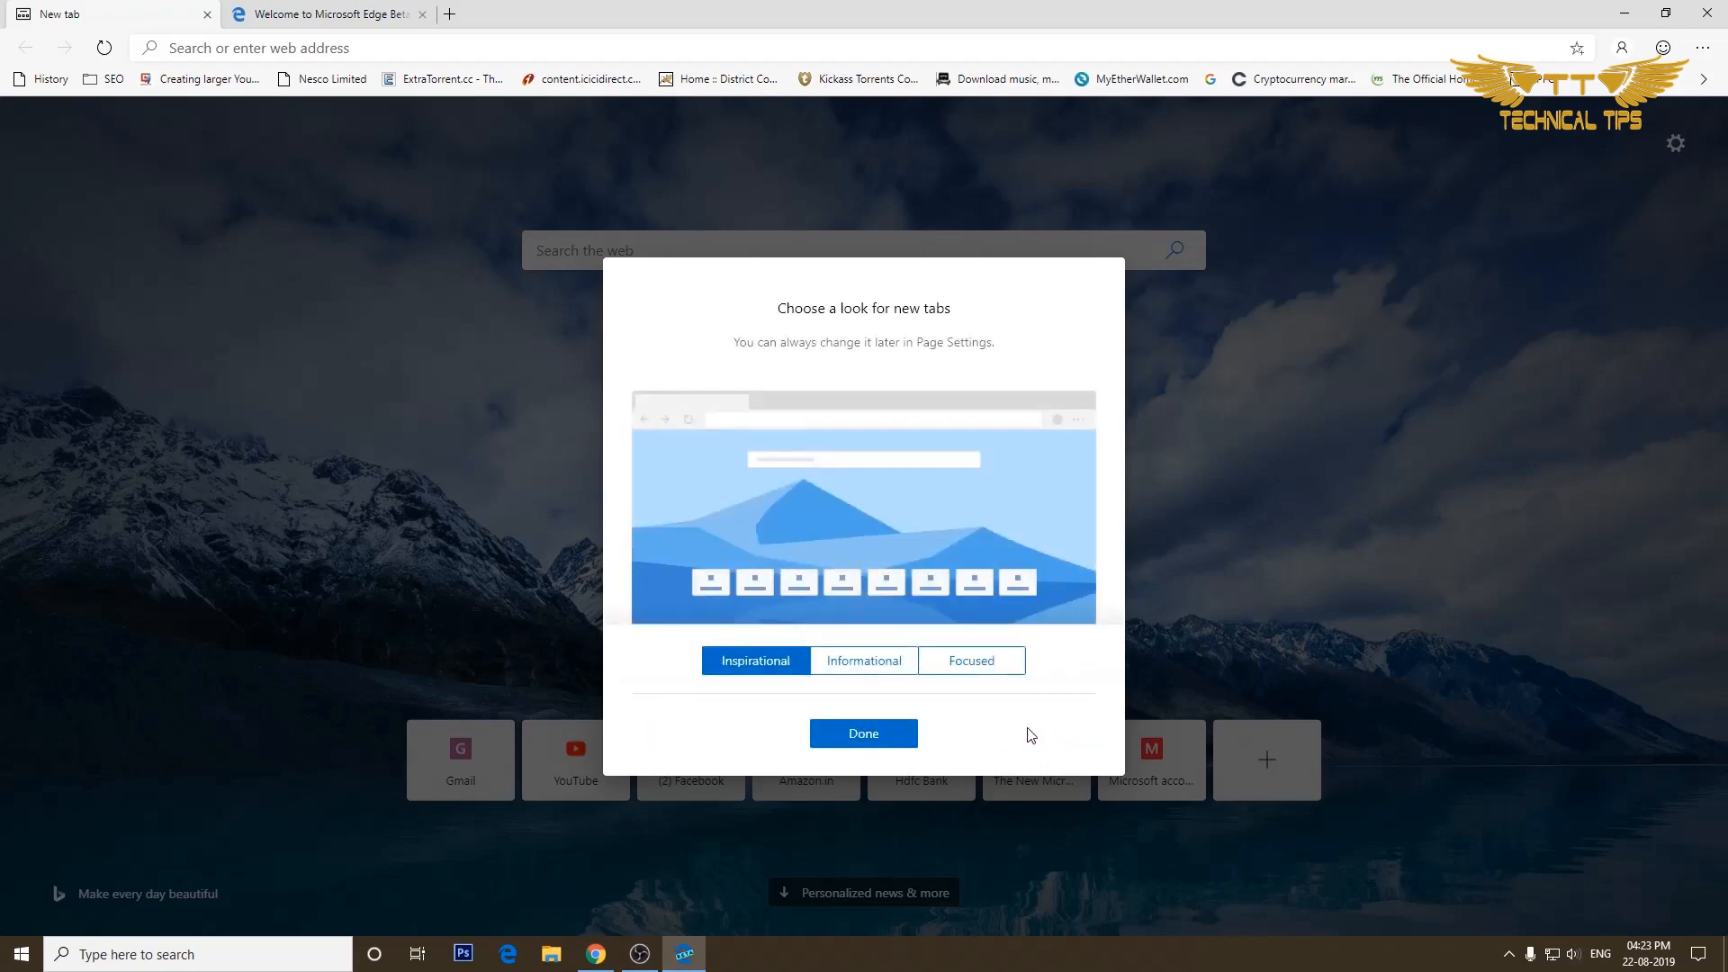
pyautogui.moveTo(910, 401)
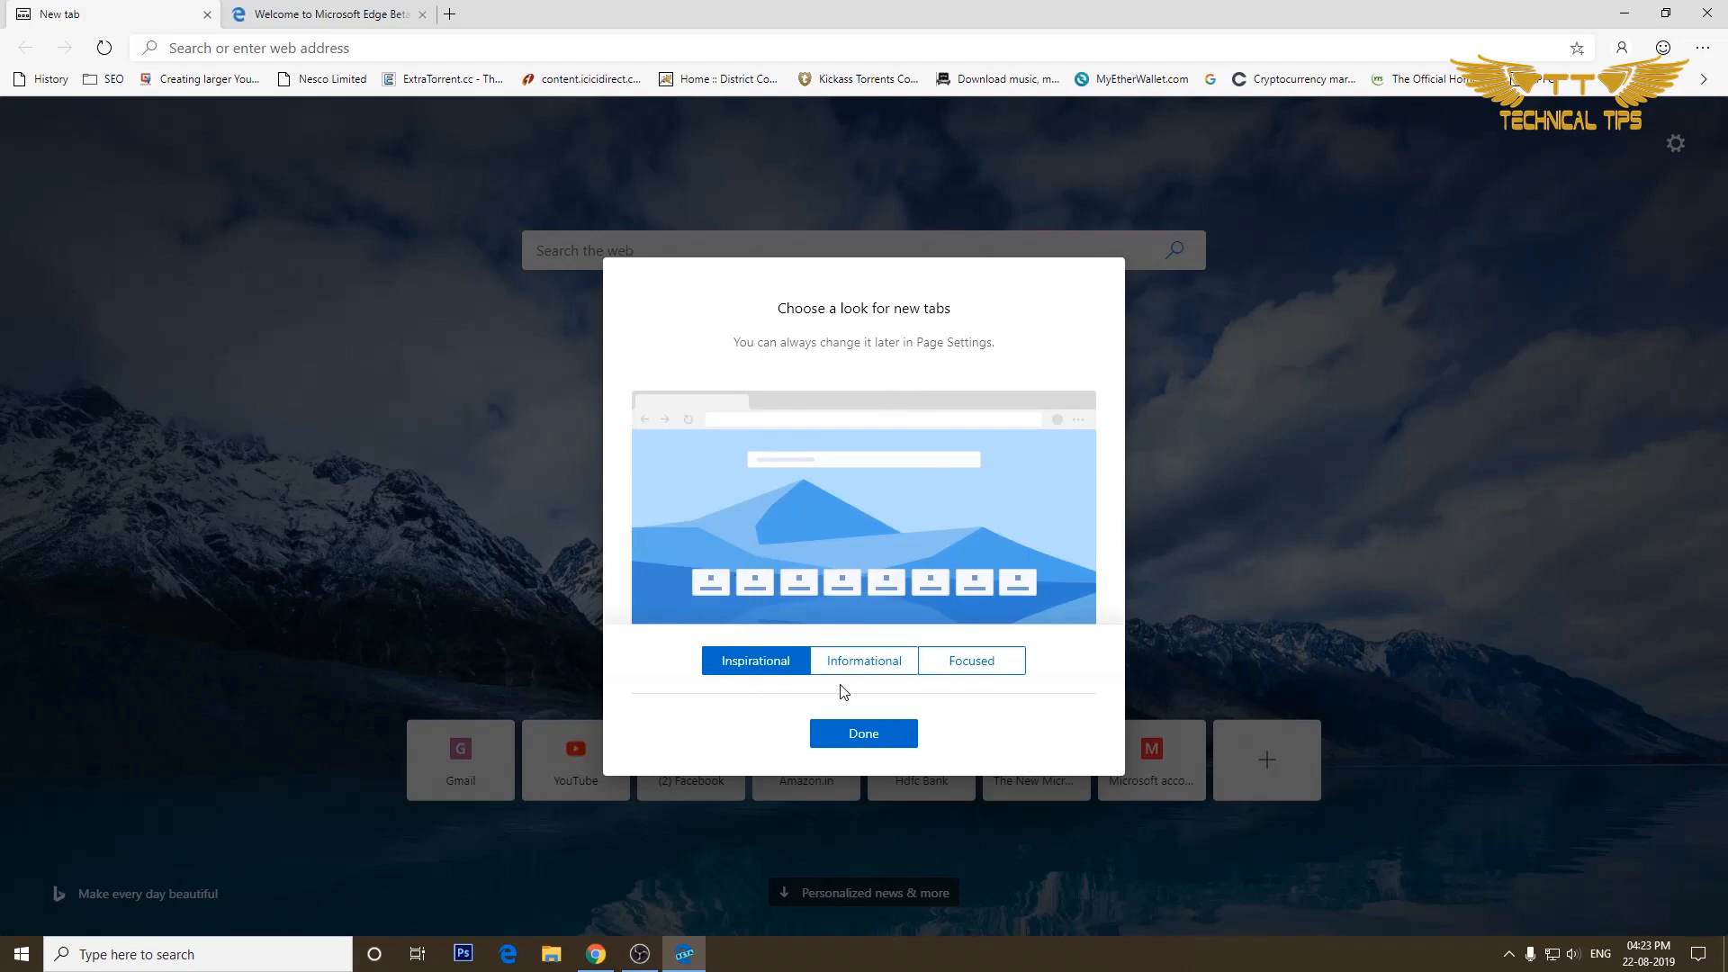
pyautogui.moveTo(936, 691)
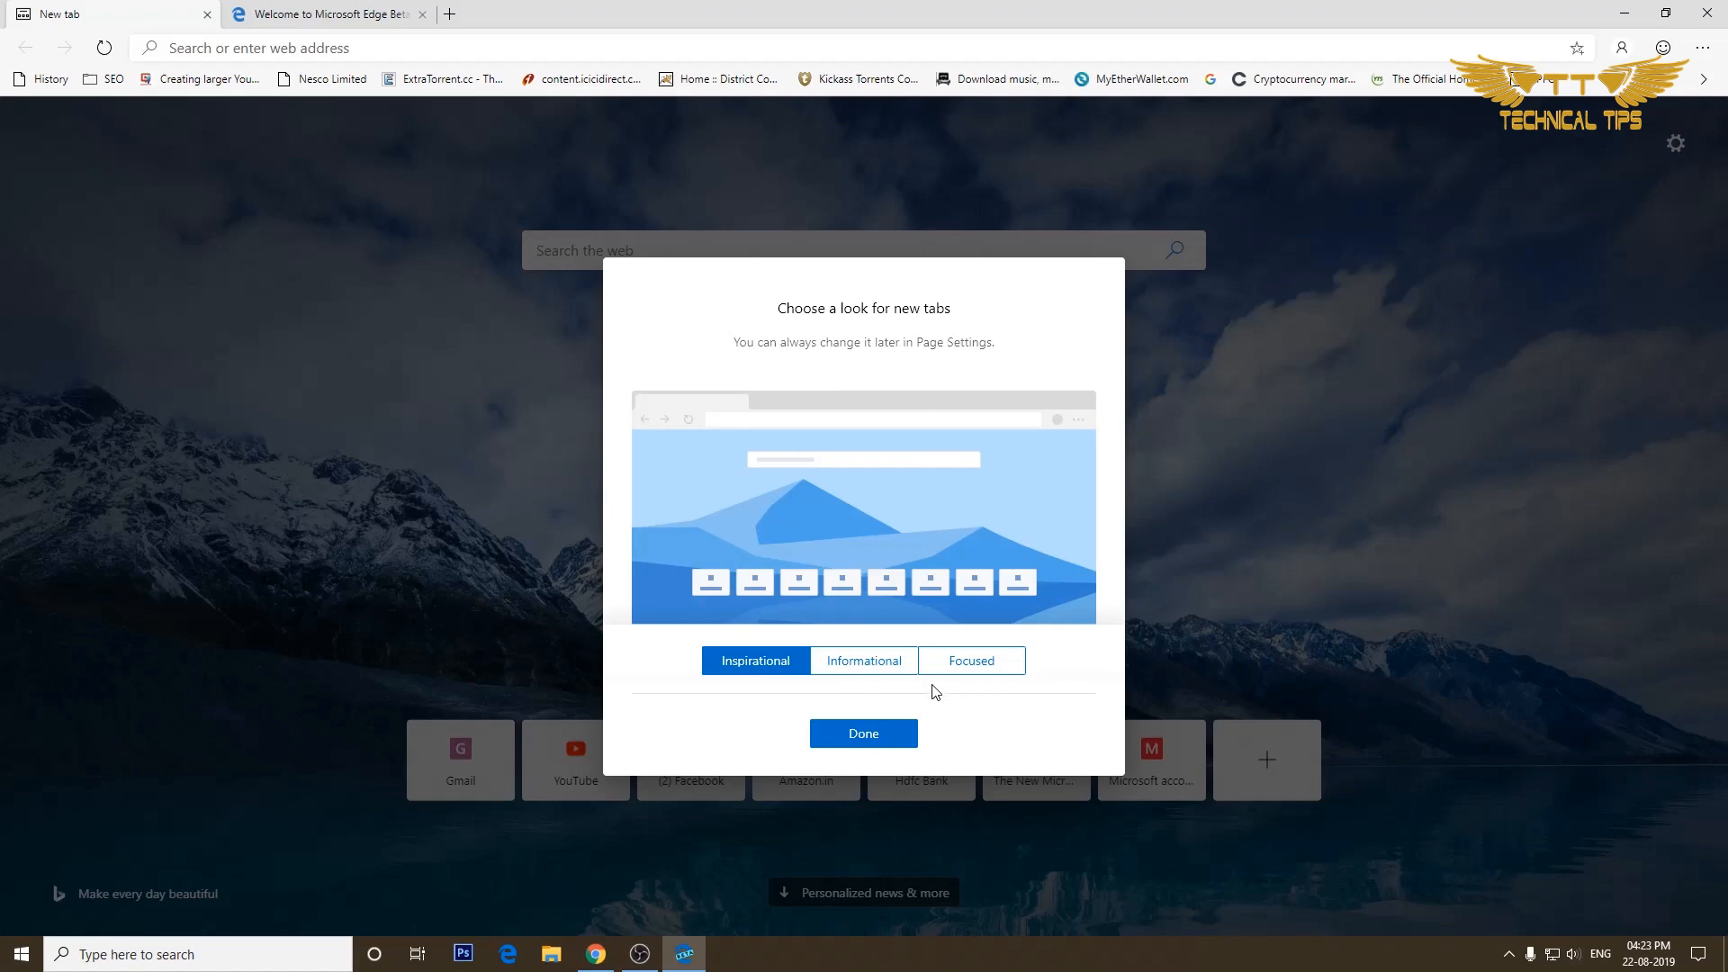
pyautogui.moveTo(759, 693)
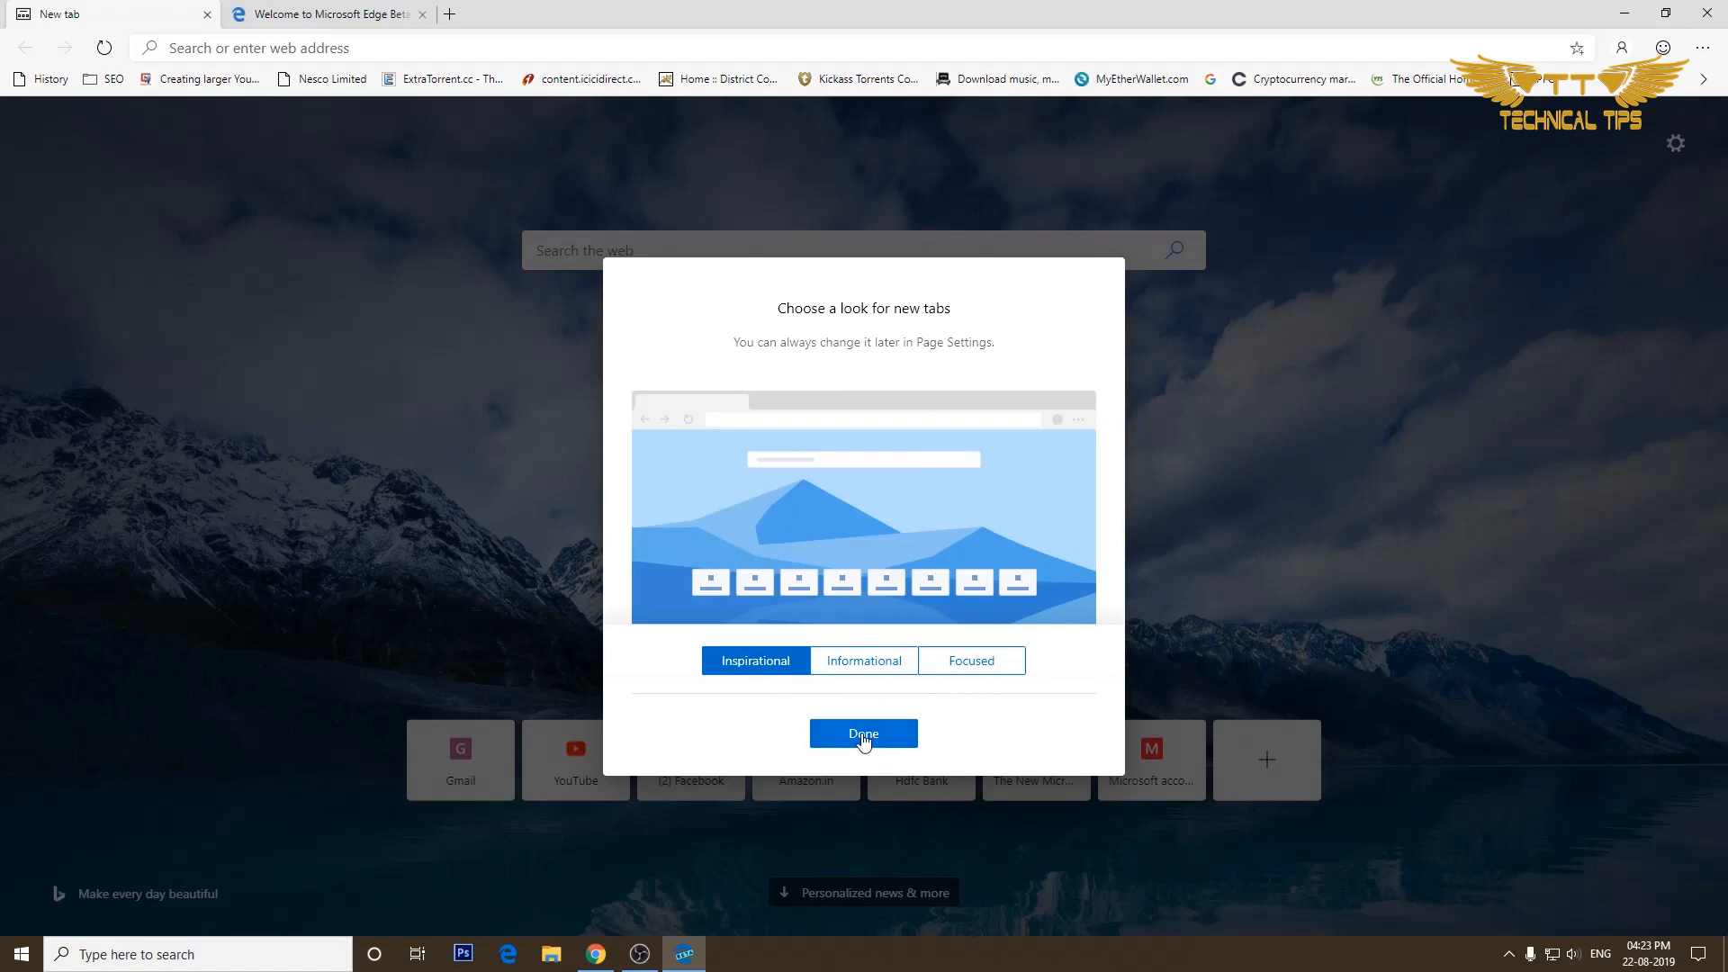
pyautogui.click(862, 735)
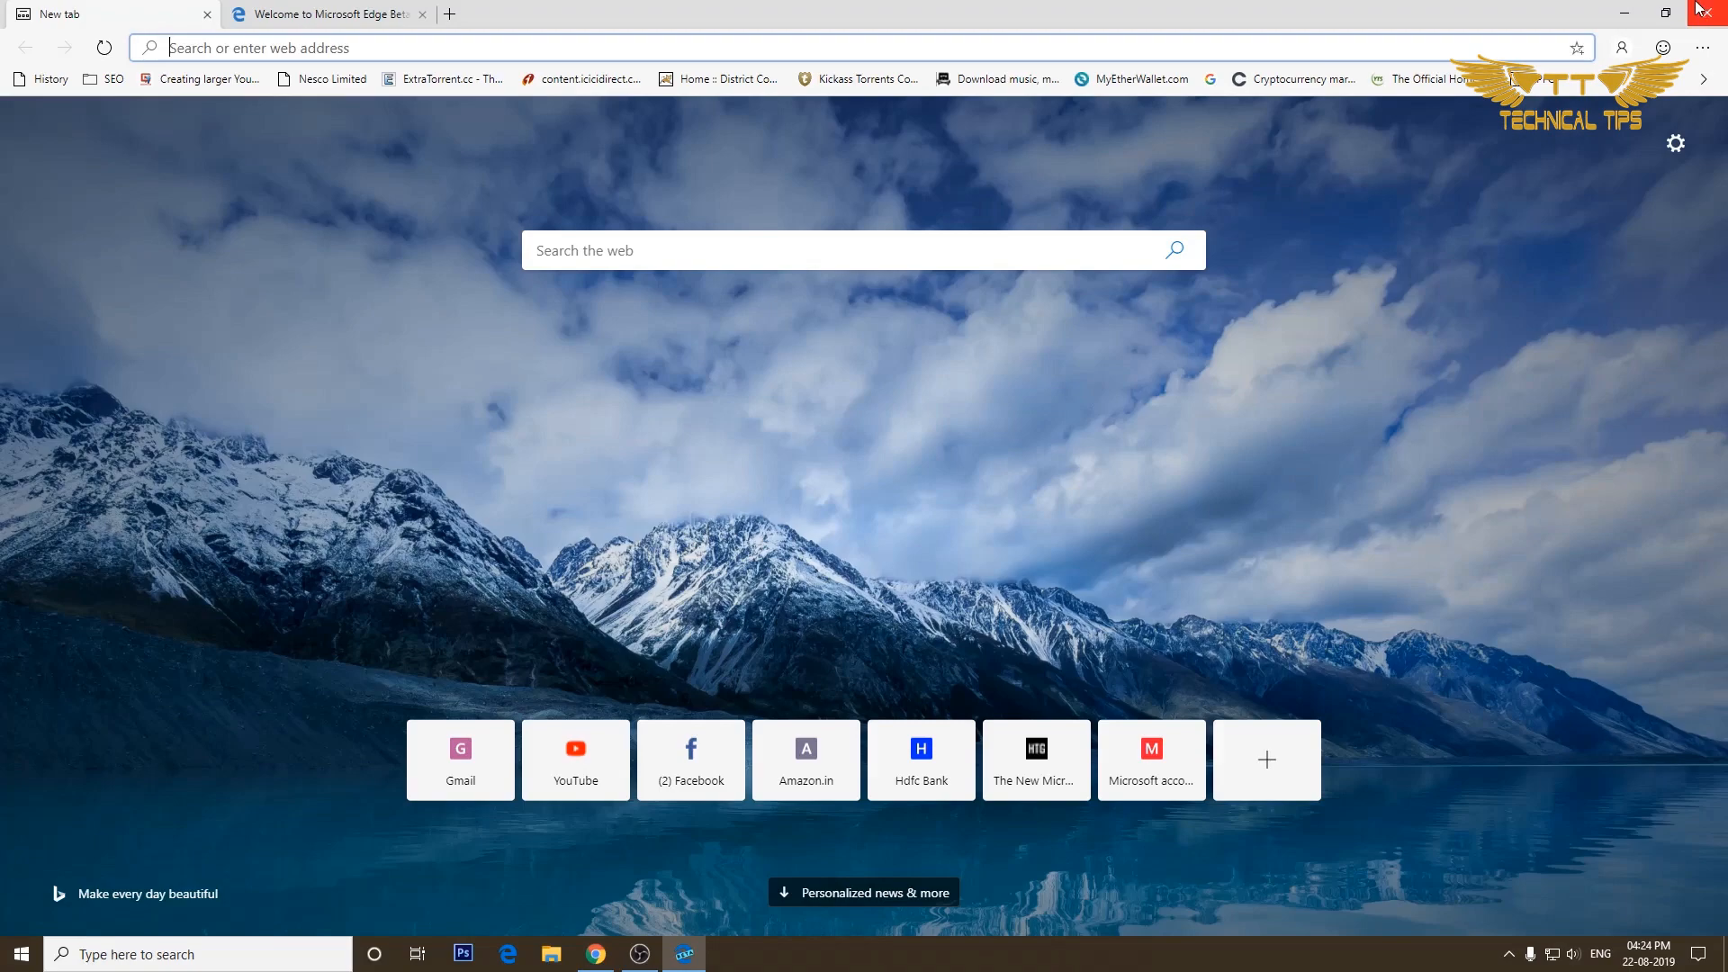
pyautogui.click(1710, 13)
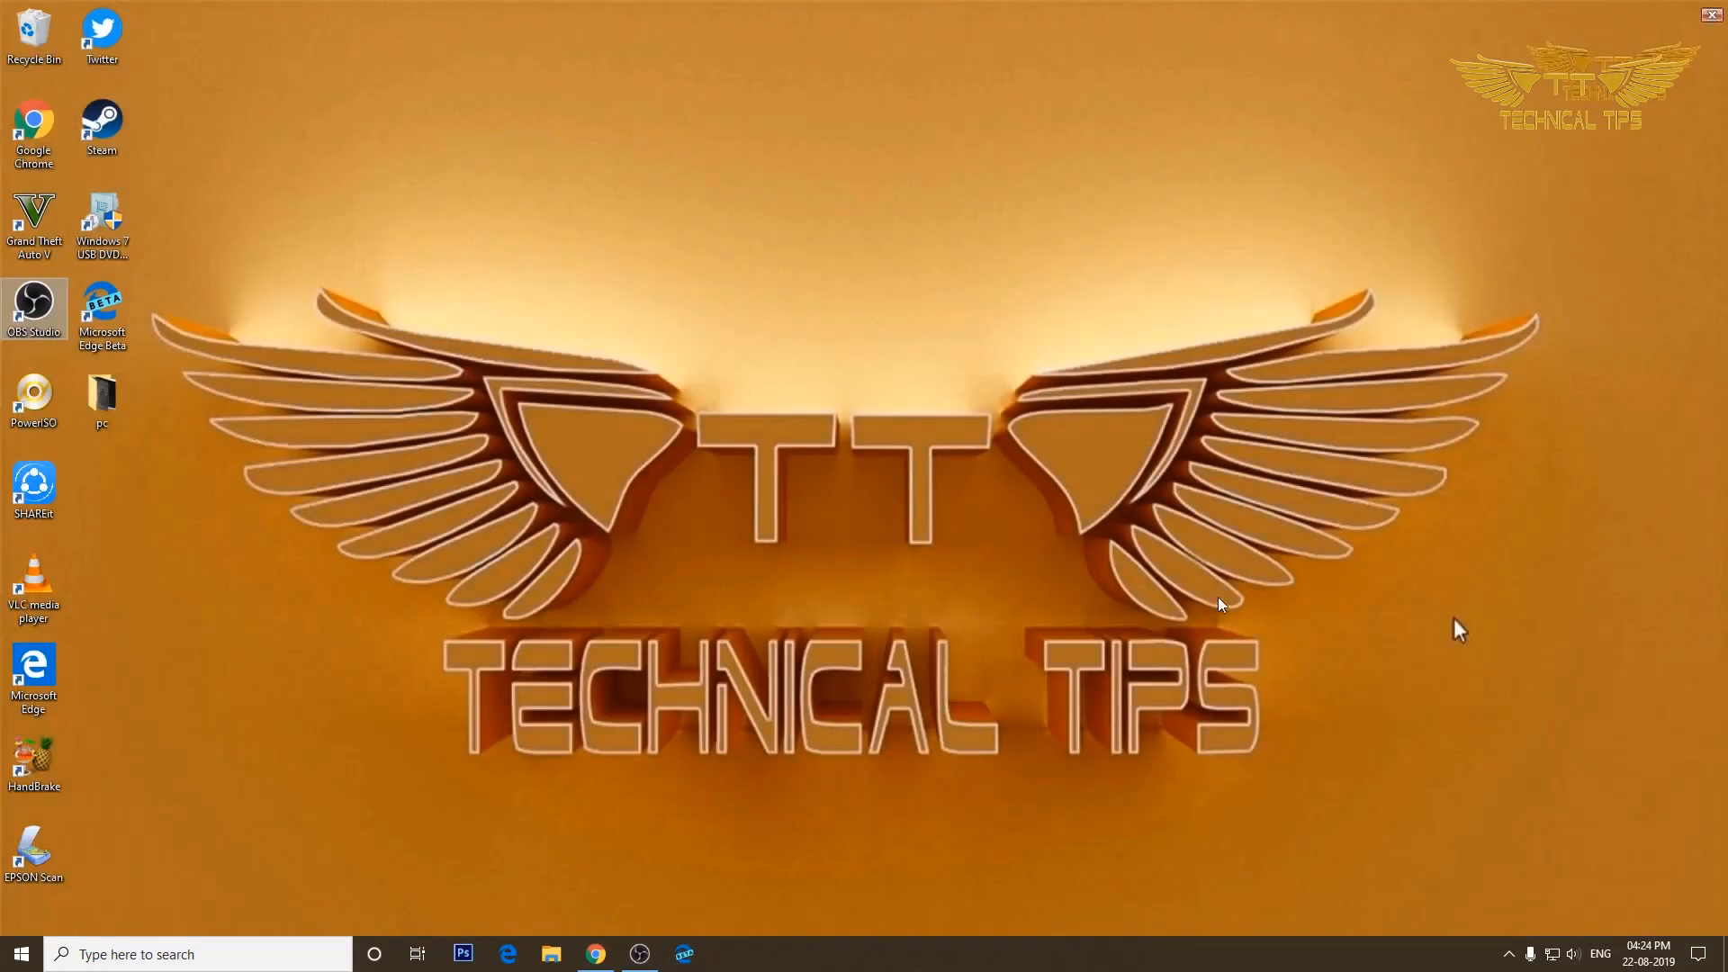
pyautogui.moveTo(74, 677)
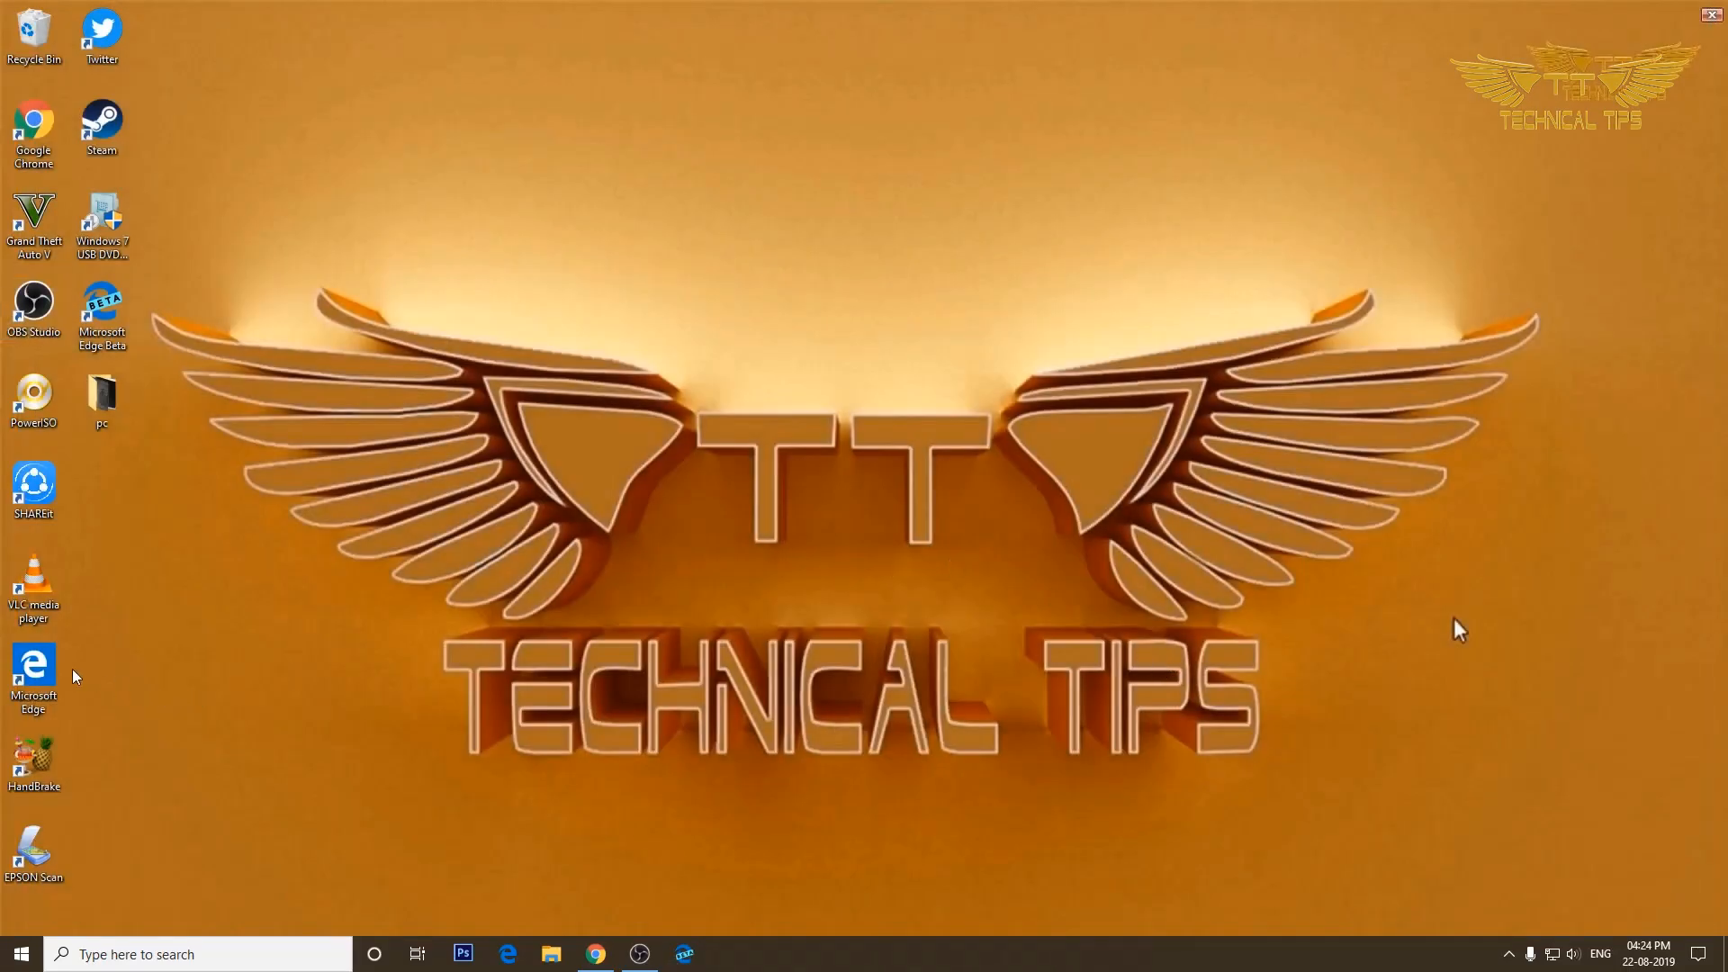
pyautogui.click(32, 671)
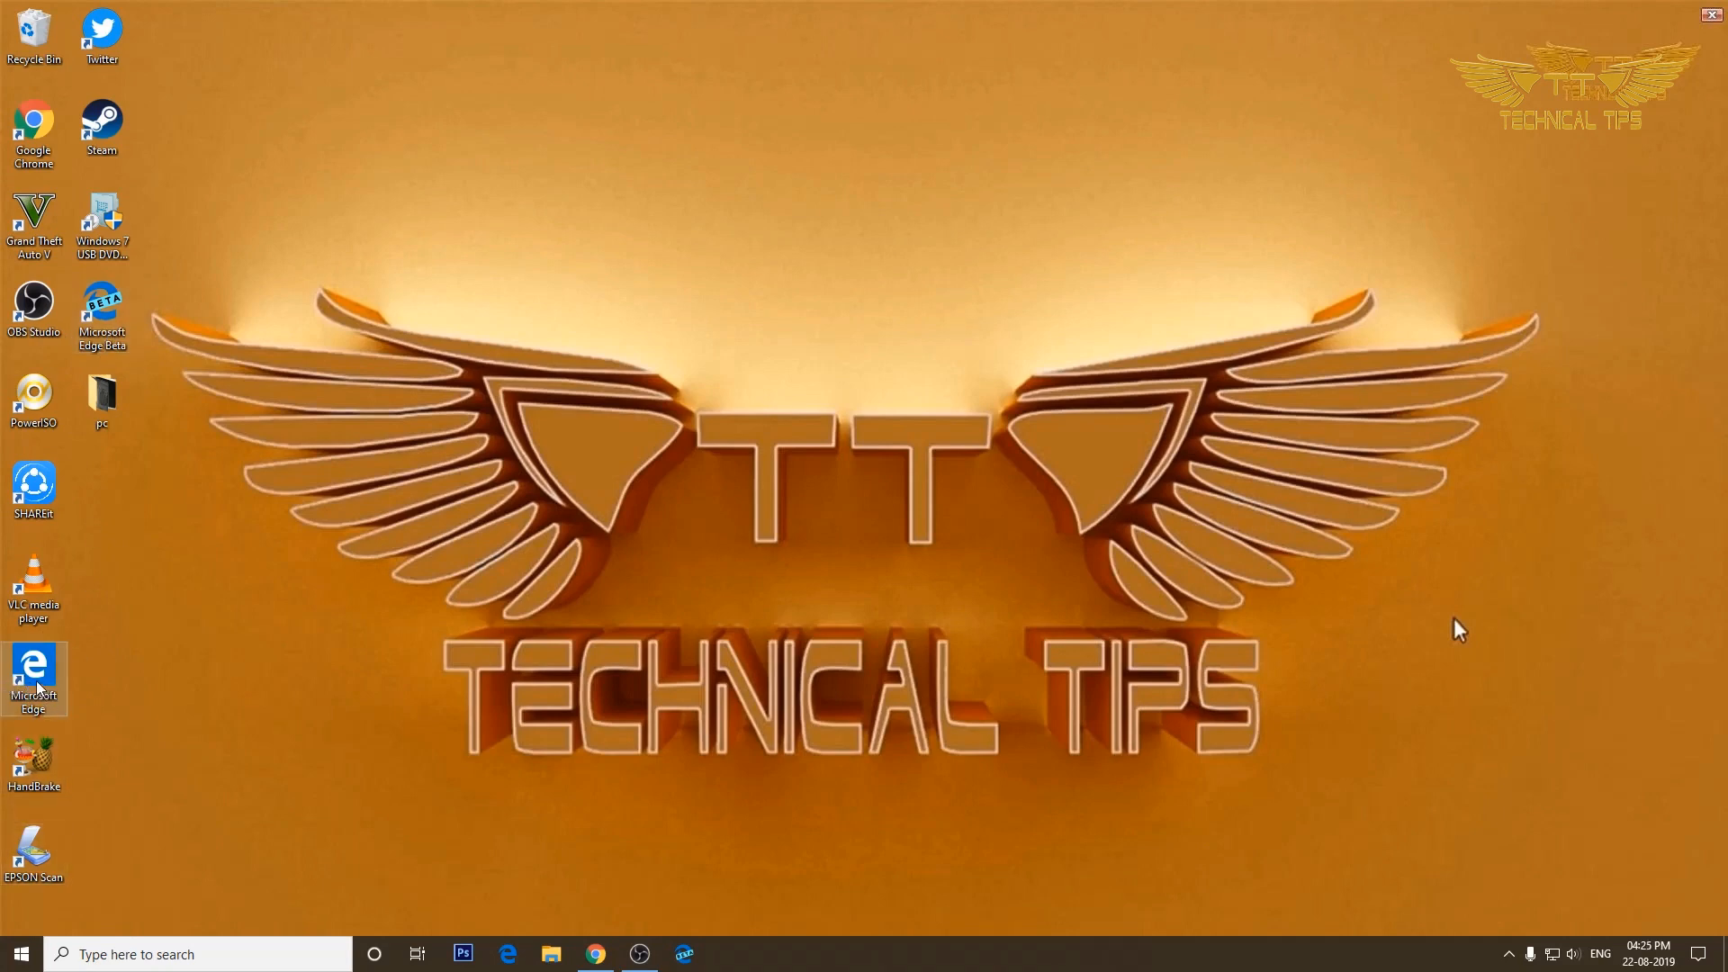
pyautogui.click(101, 33)
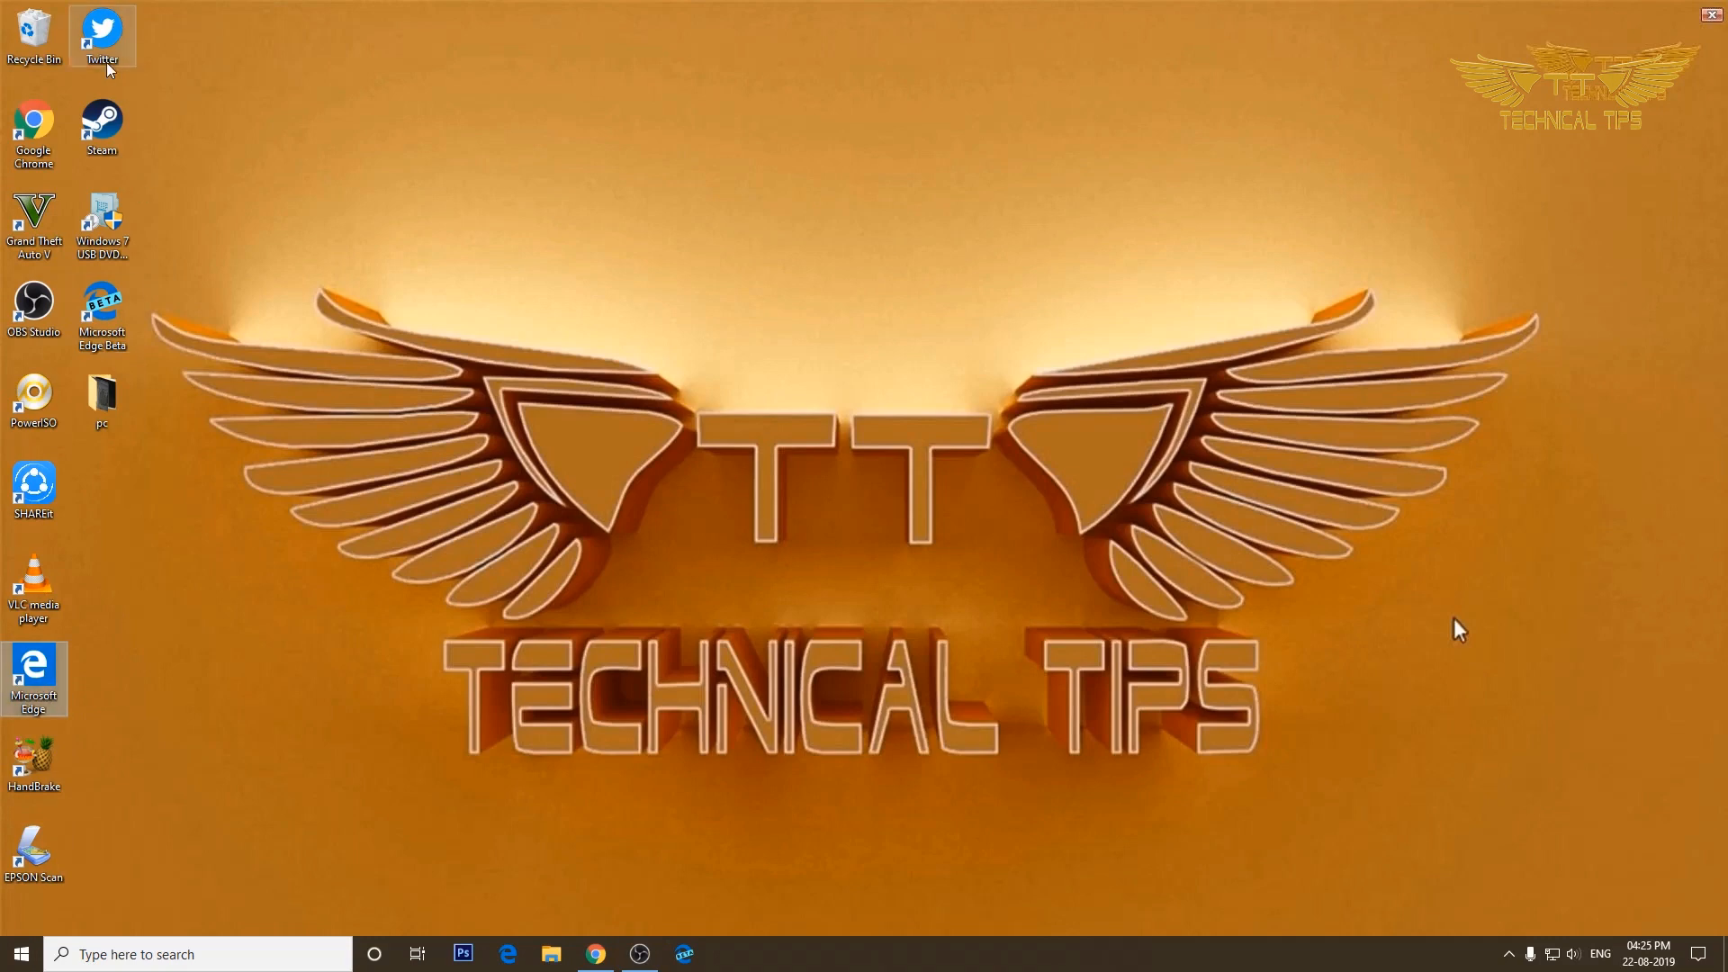
pyautogui.moveTo(101, 313)
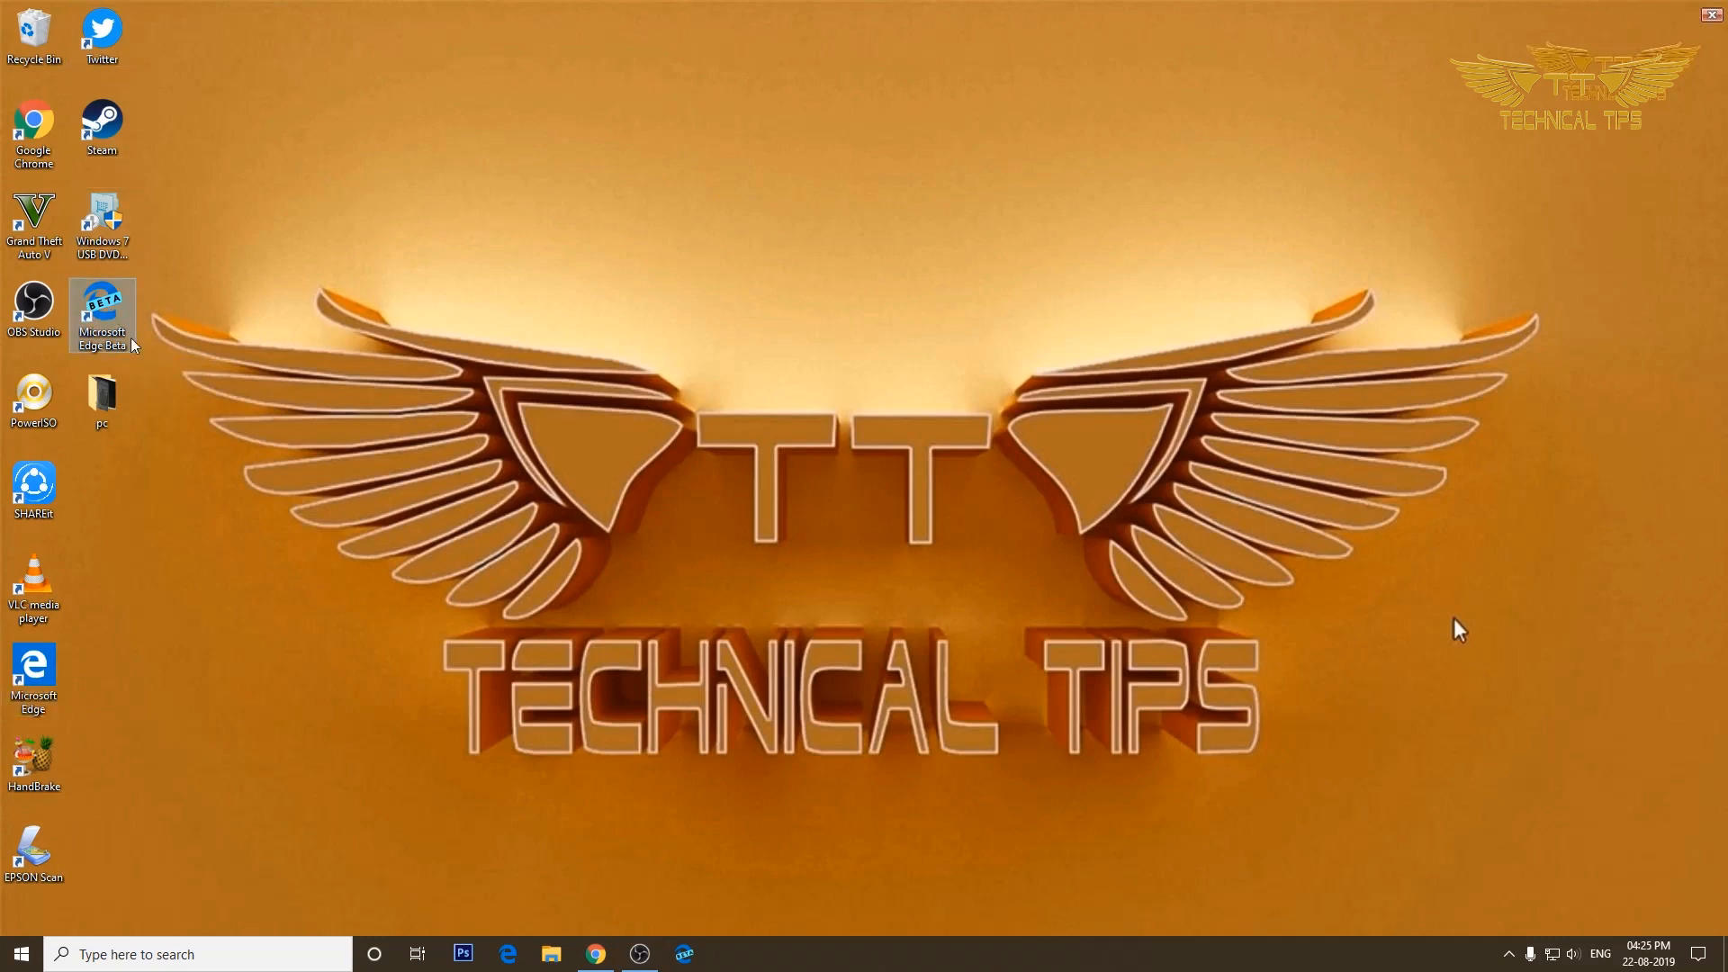
pyautogui.moveTo(113, 313)
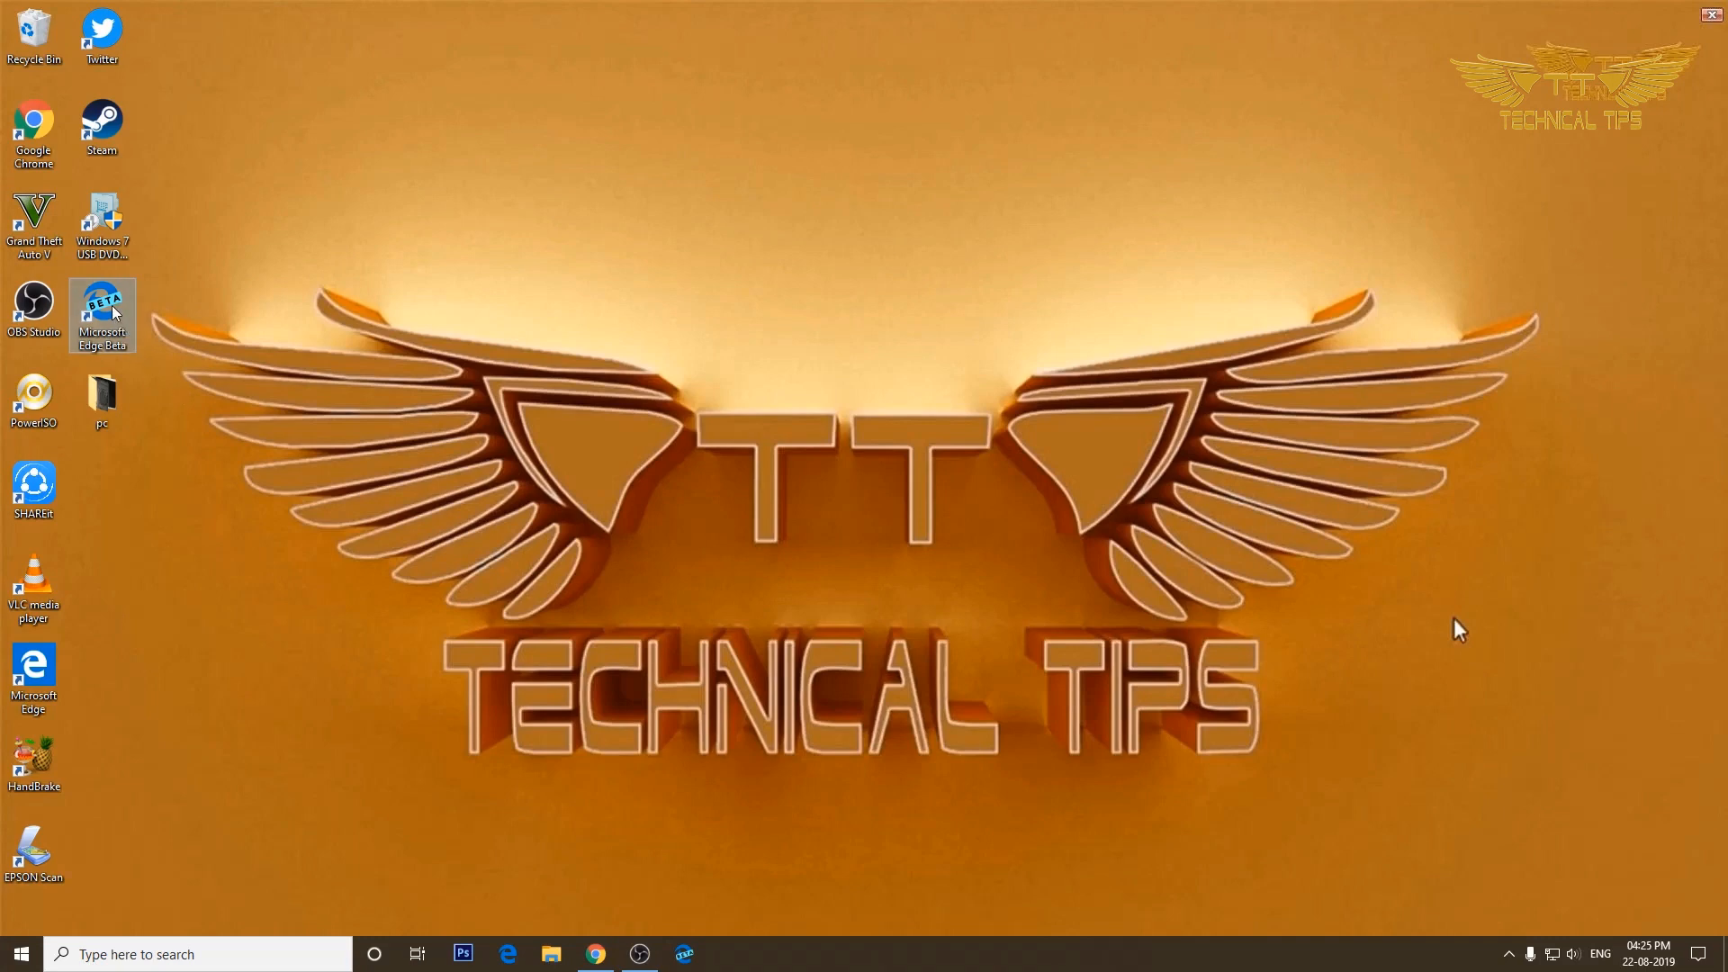
pyautogui.moveTo(110, 308)
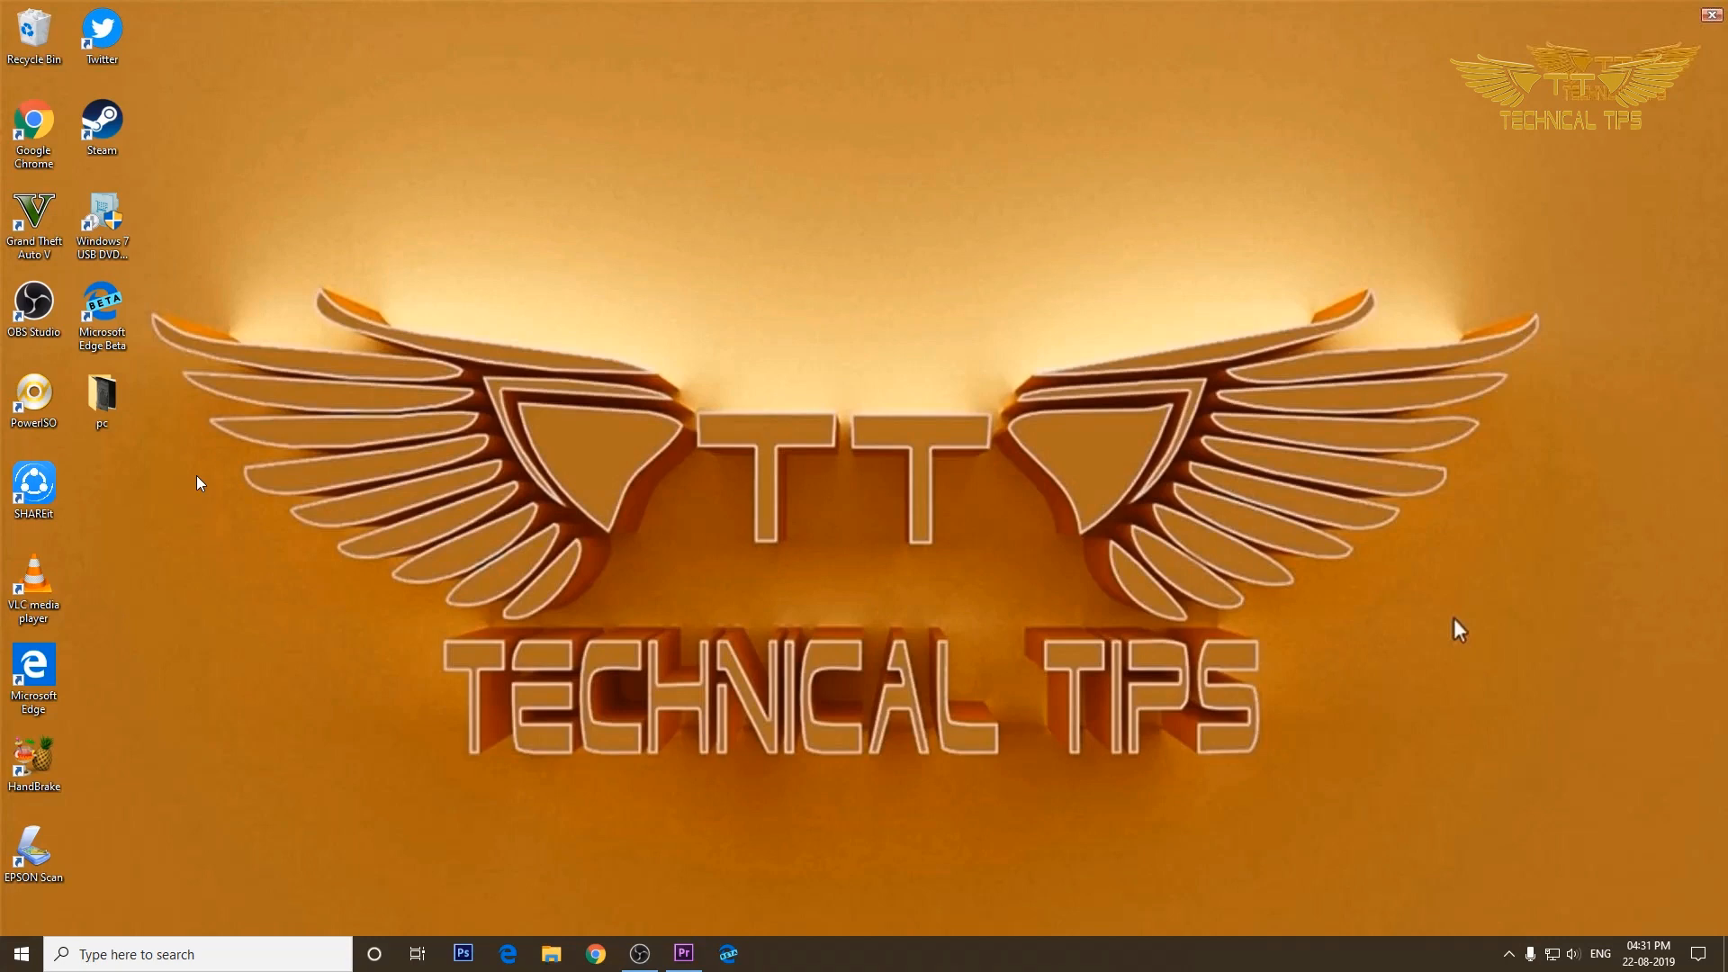
pyautogui.moveTo(450, 698)
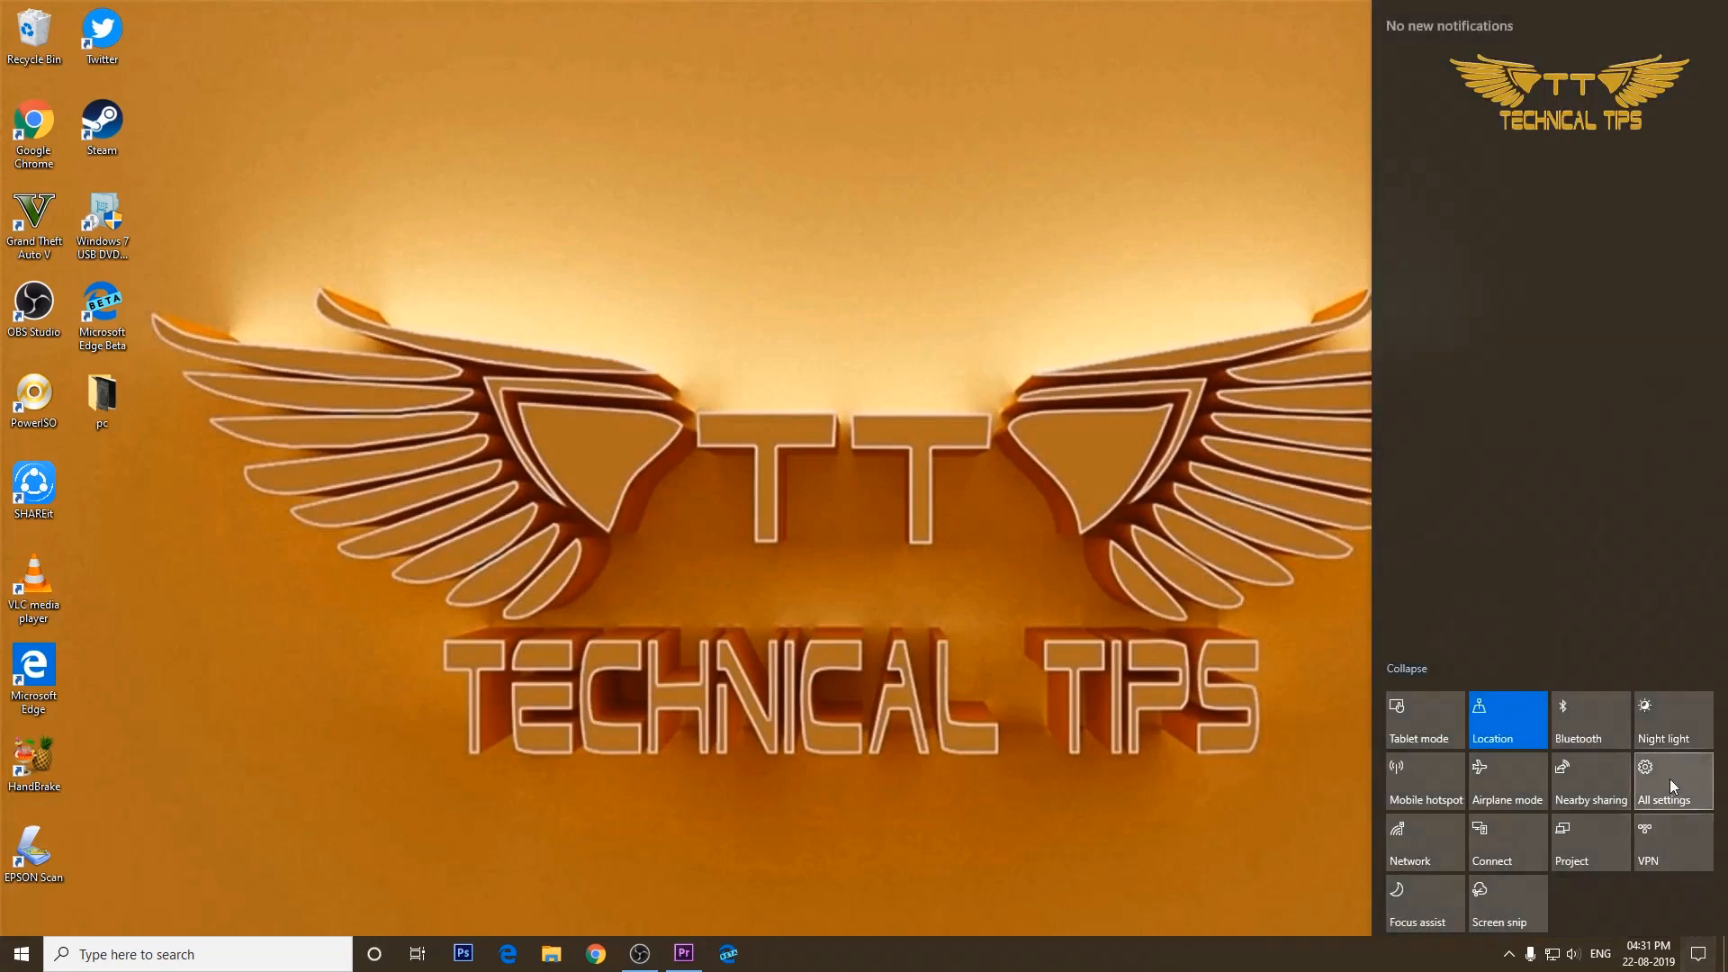
# Step: Filter Windows Settings' Apps & features list by 'edge'
pyautogui.click(1661, 782)
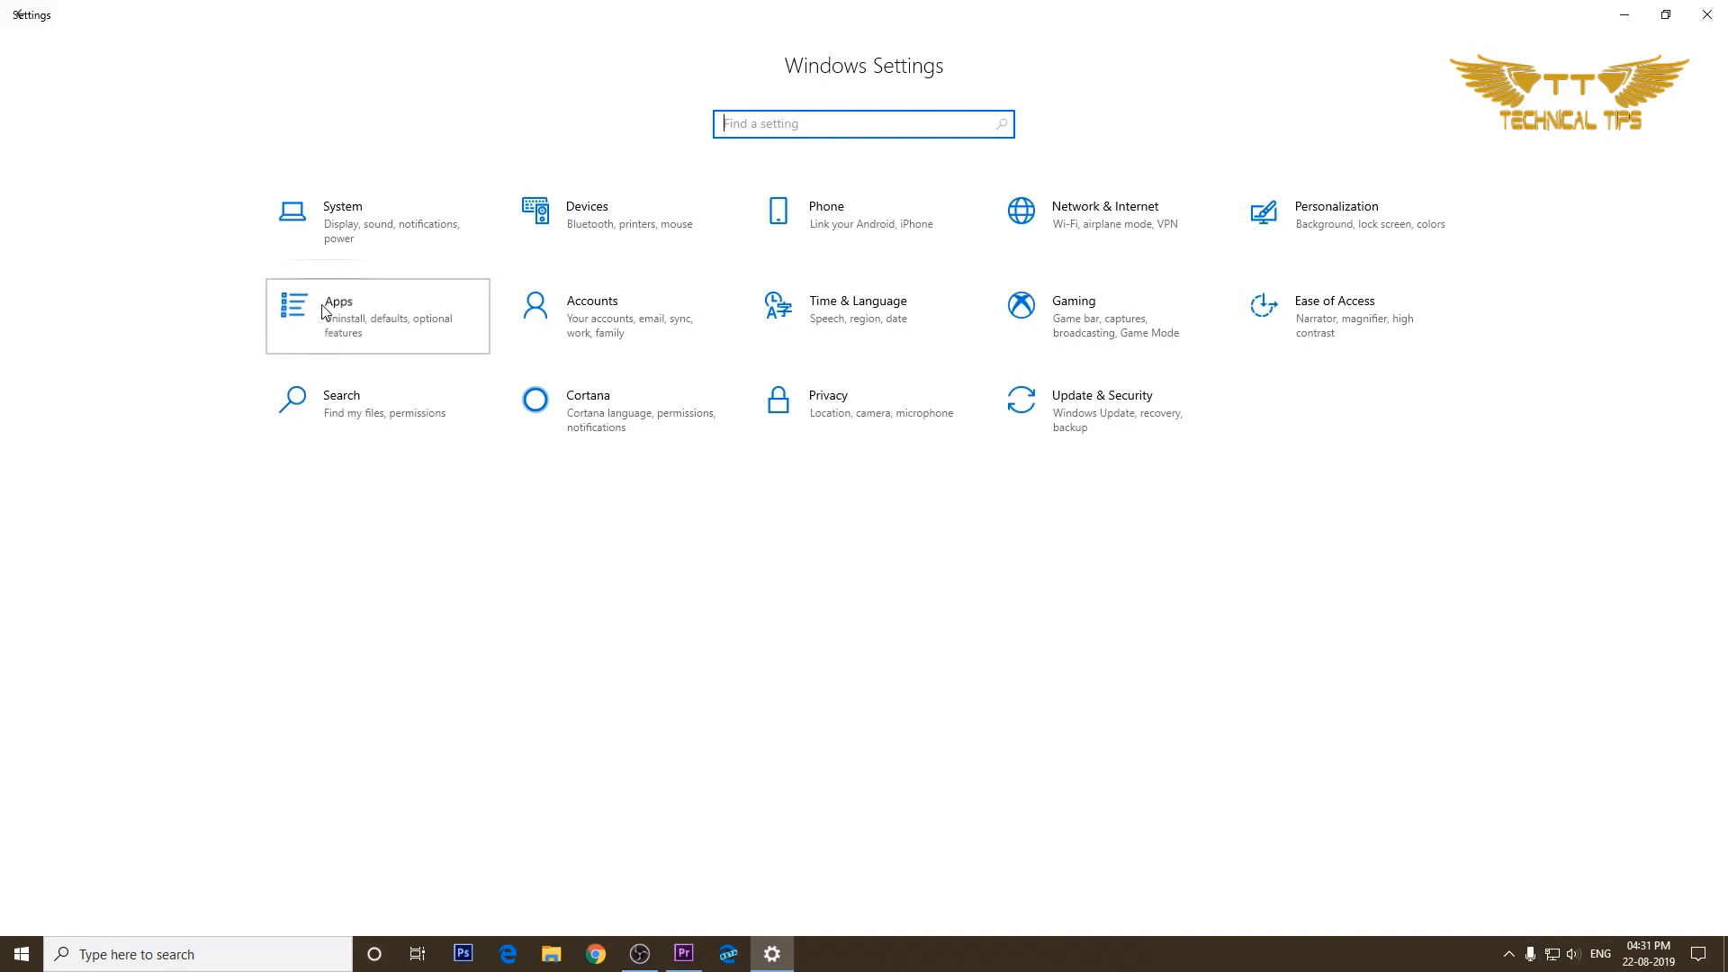
pyautogui.click(338, 301)
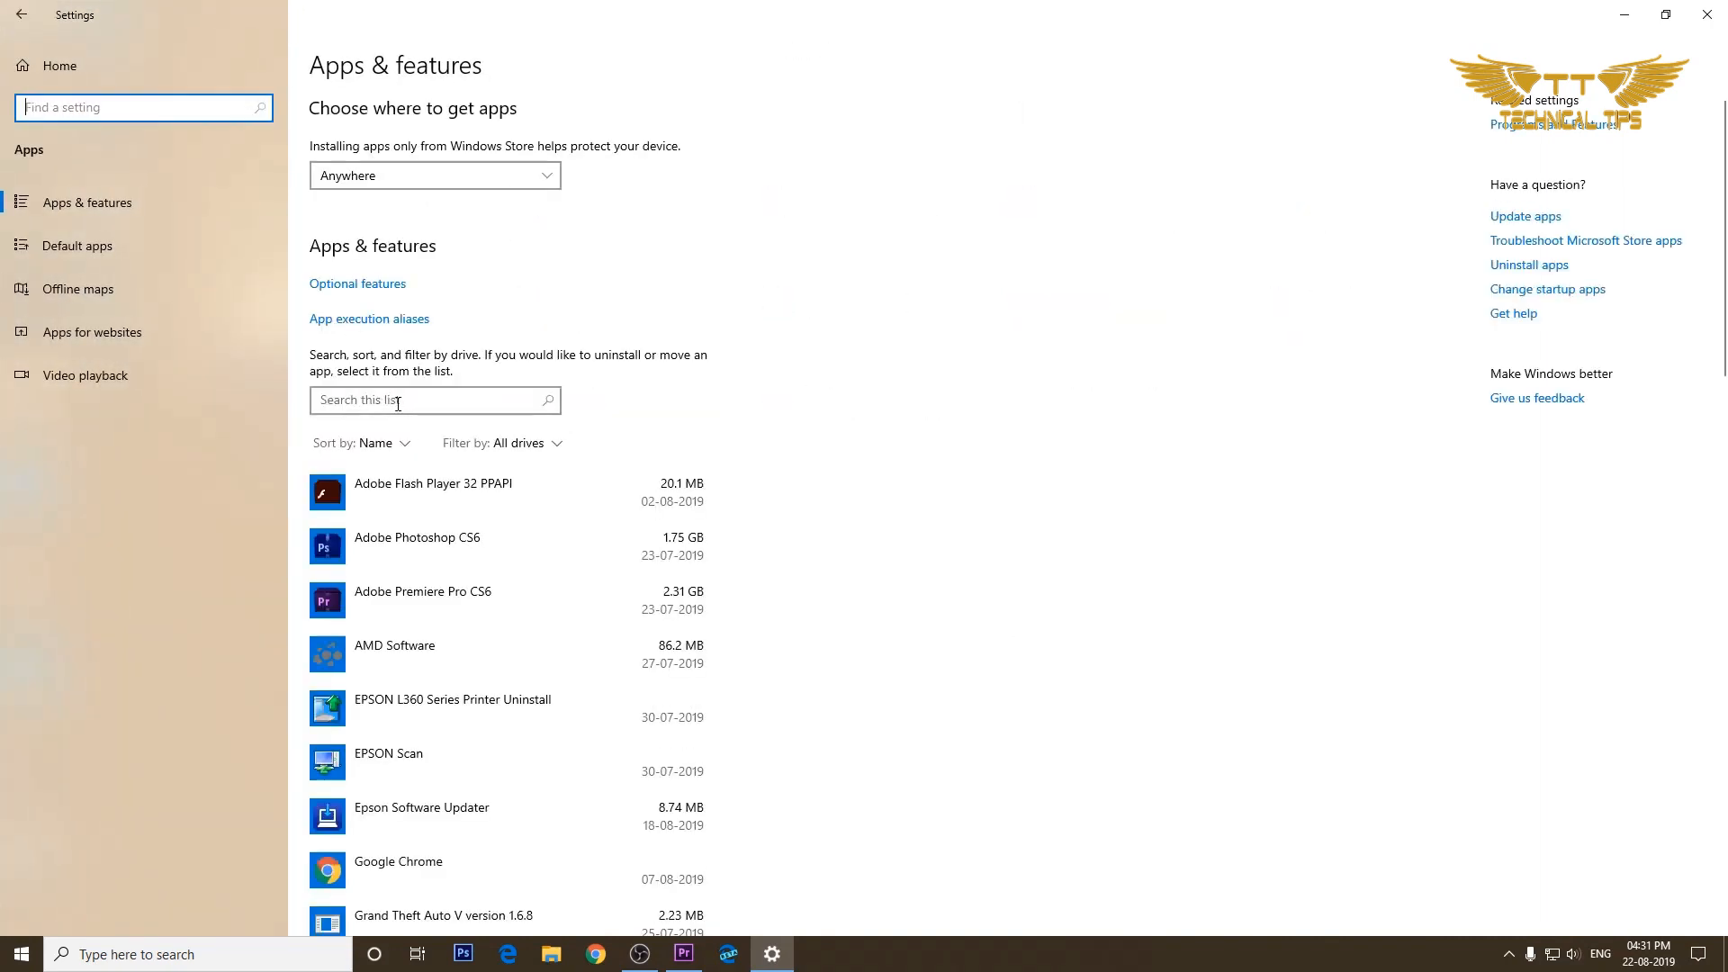
pyautogui.click(434, 399)
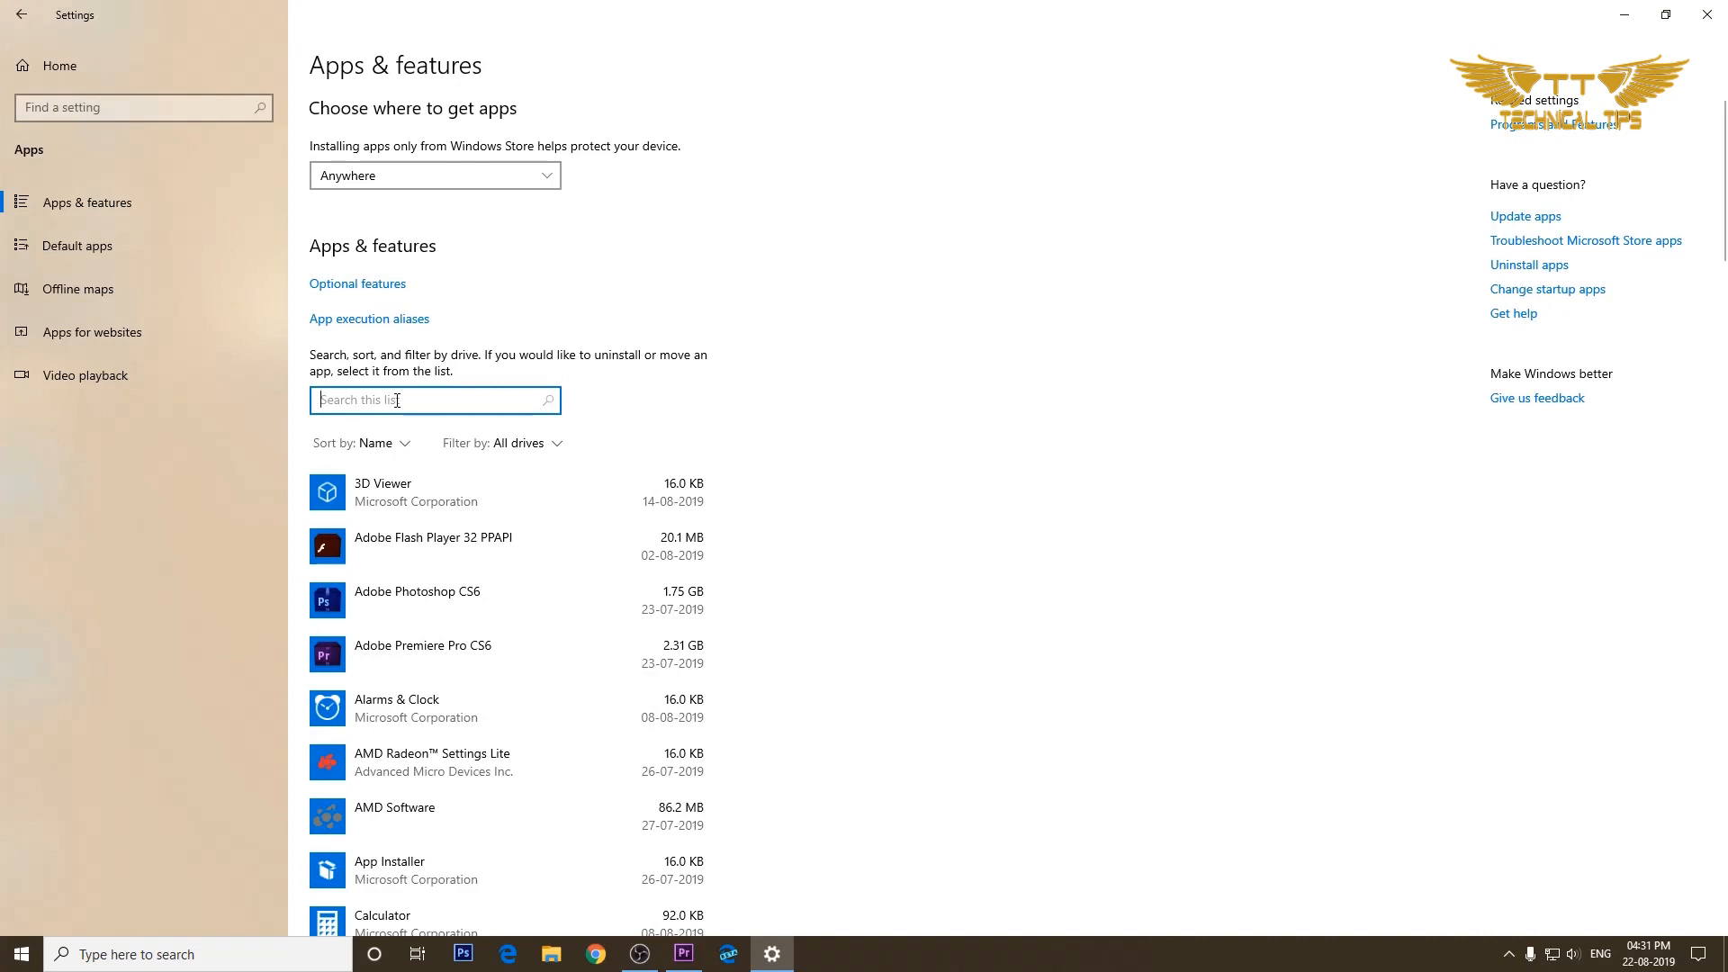
pyautogui.write('e')
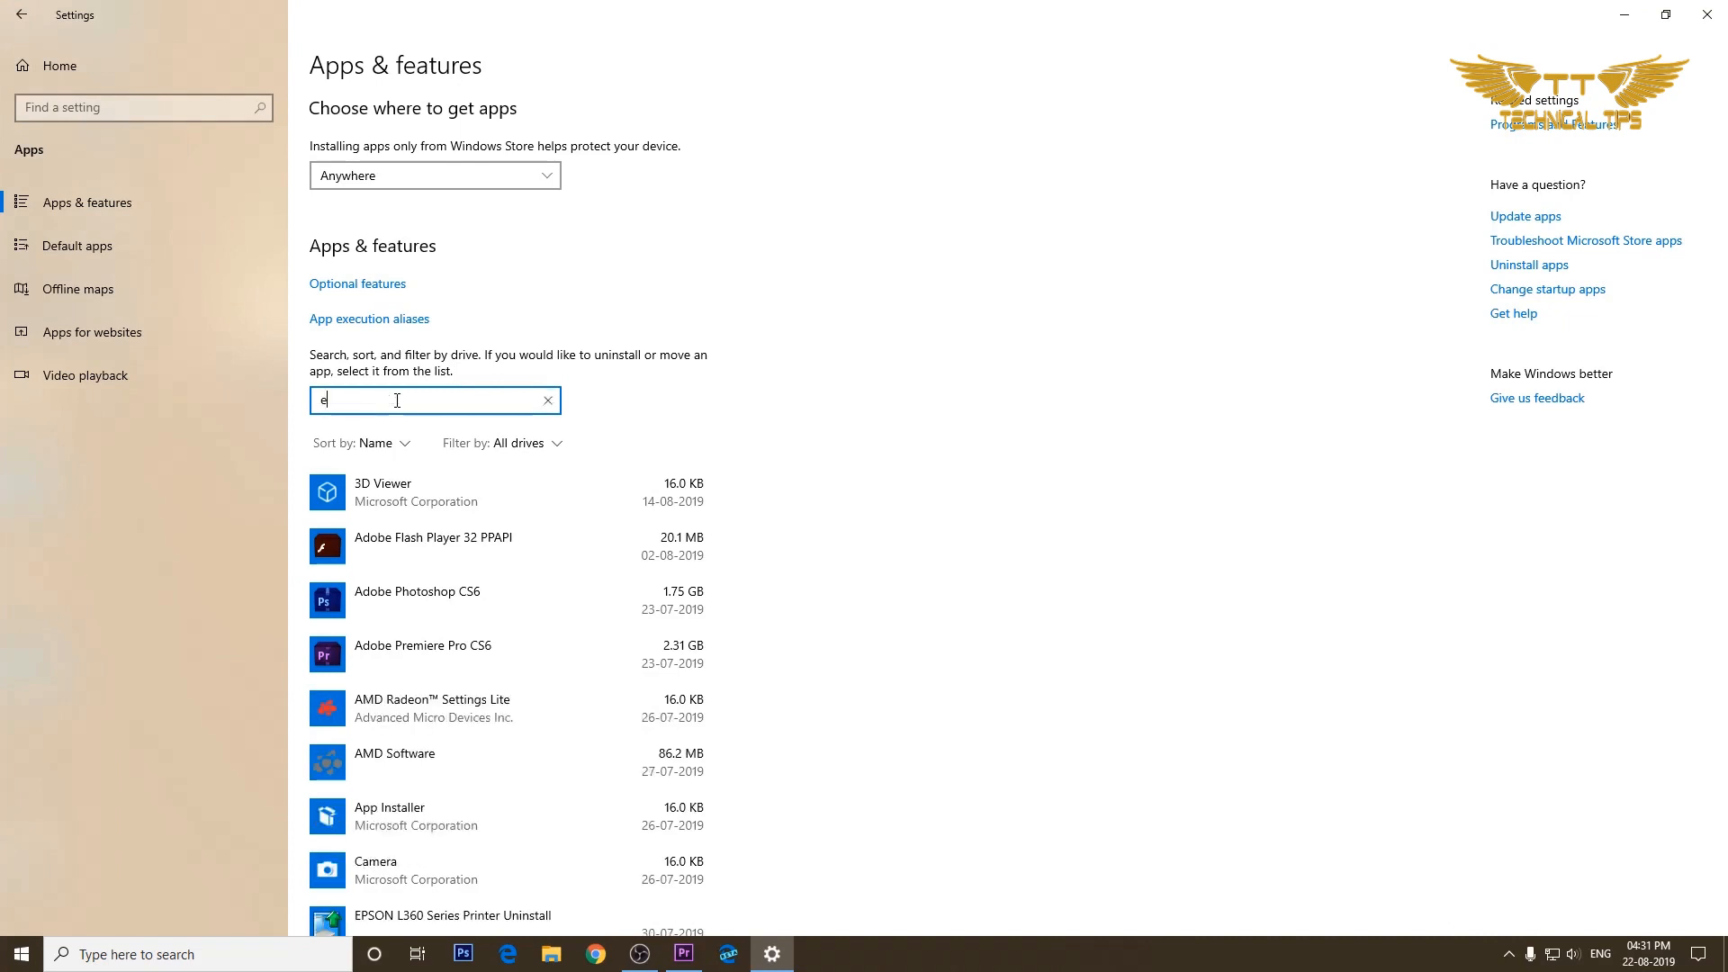
pyautogui.write('dge')
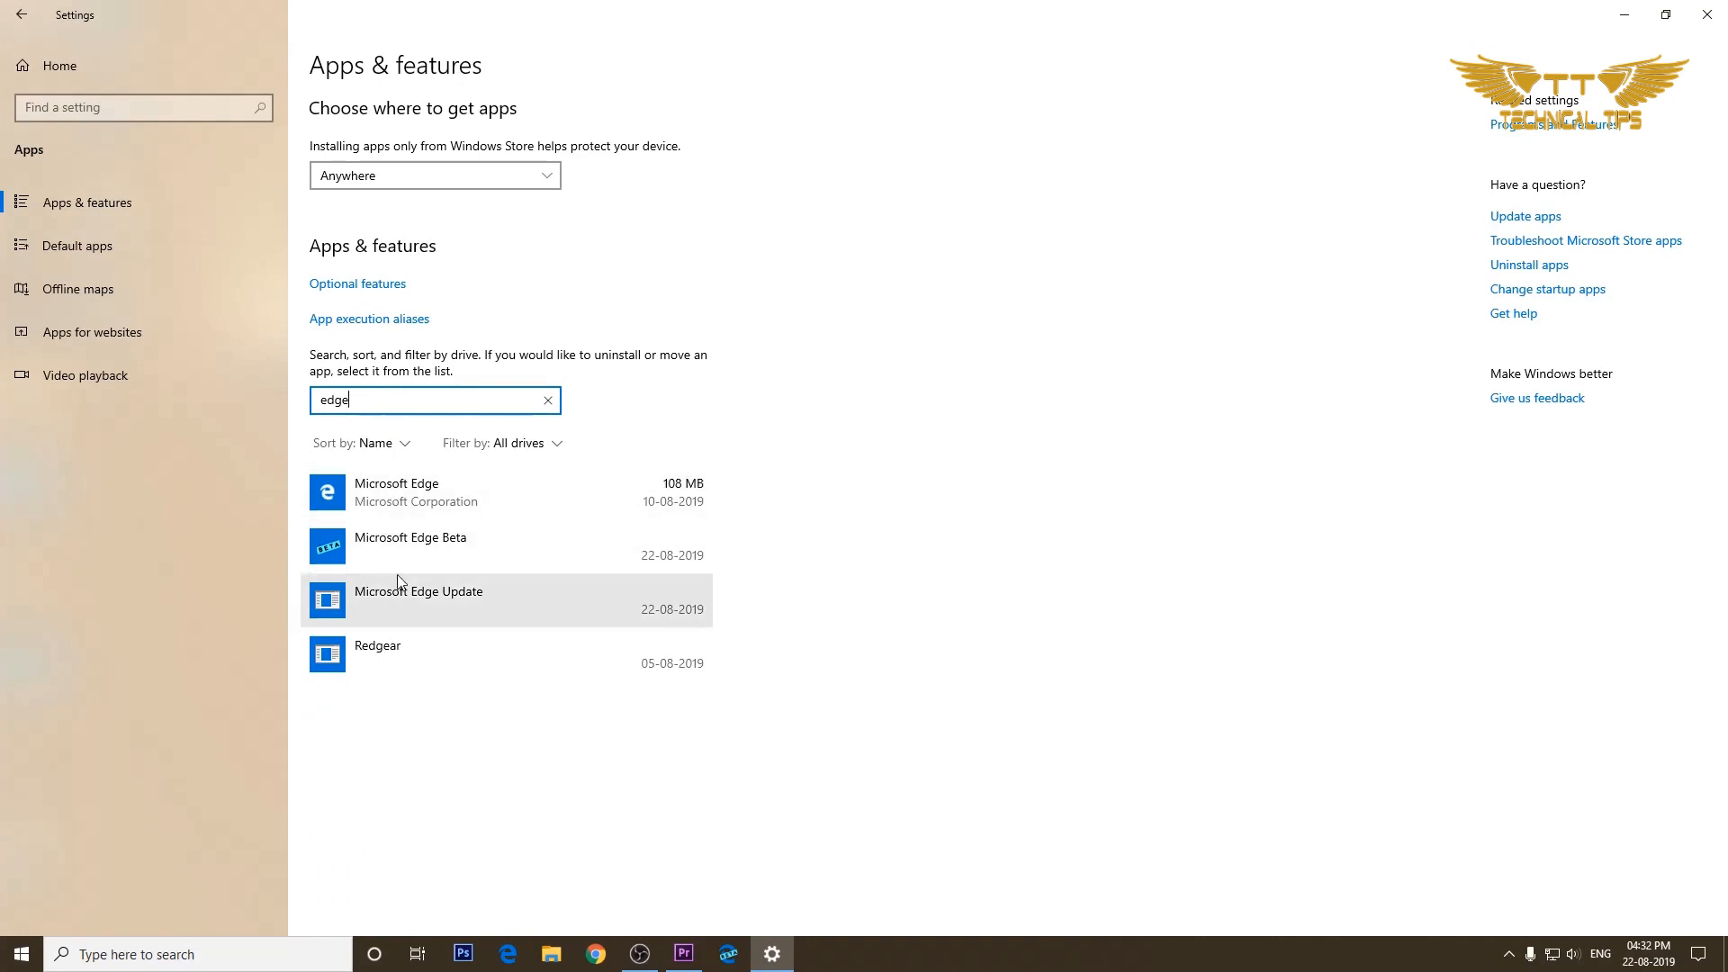
pyautogui.moveTo(394, 565)
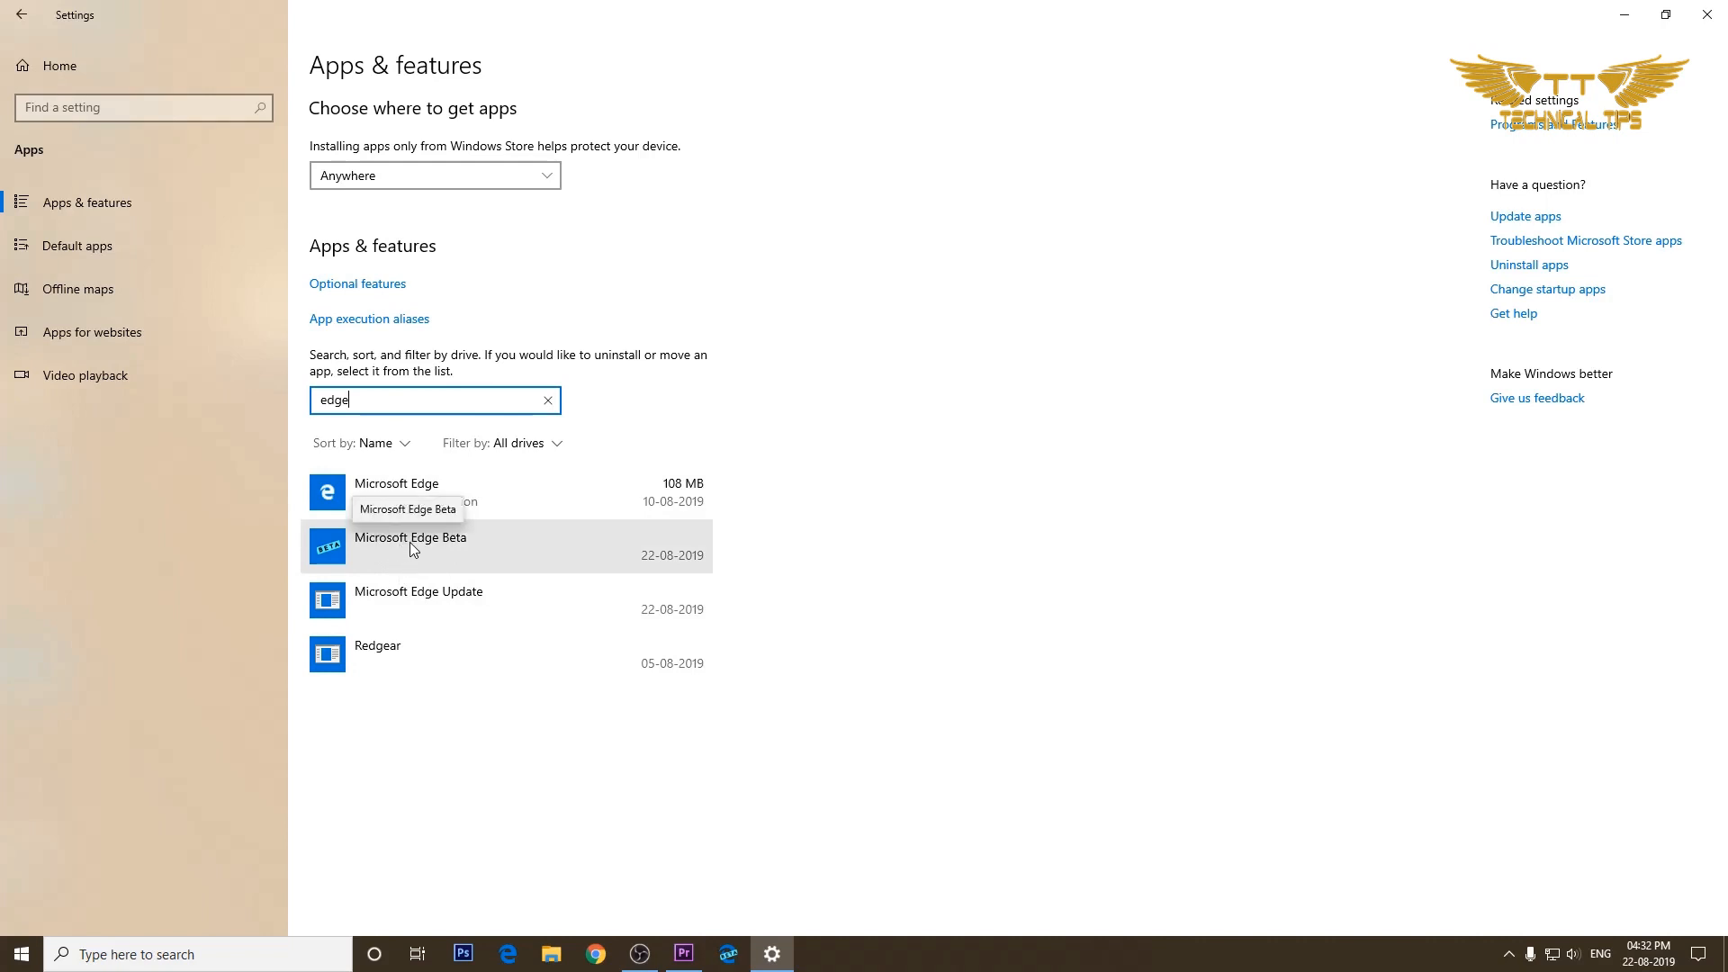
# Step: Uninstall Microsoft Edge Beta with 'Also clear your browsing data' ticked, allowing the UAC prompt
pyautogui.click(410, 547)
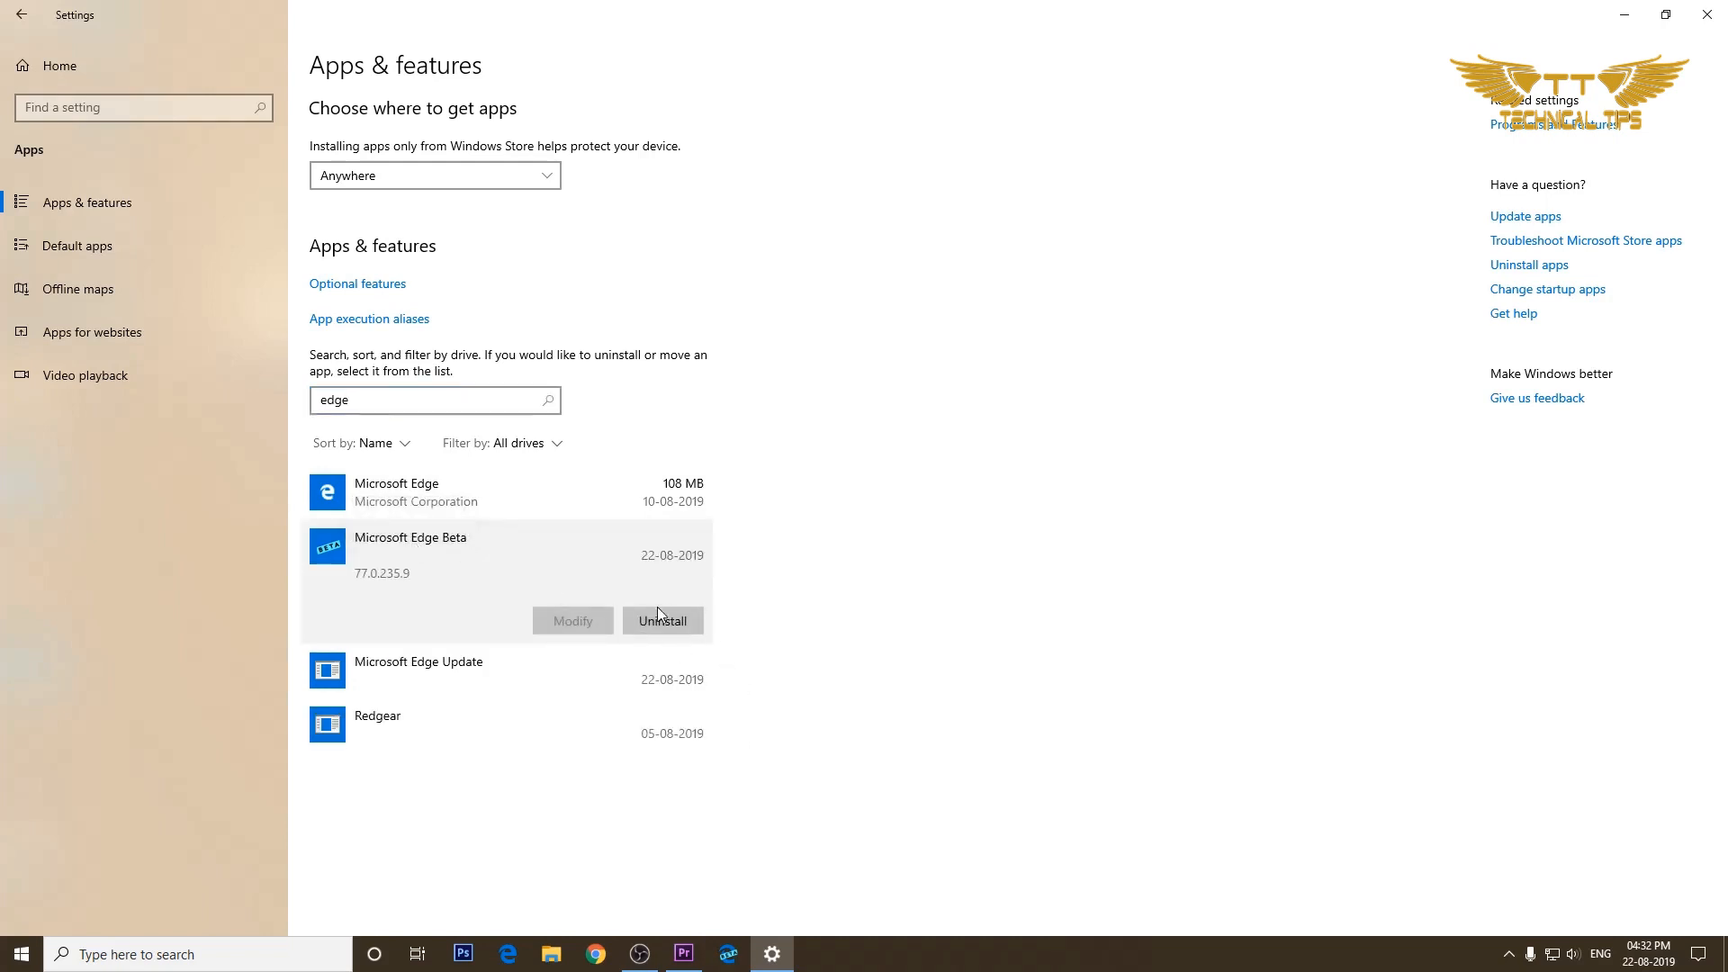
pyautogui.click(662, 619)
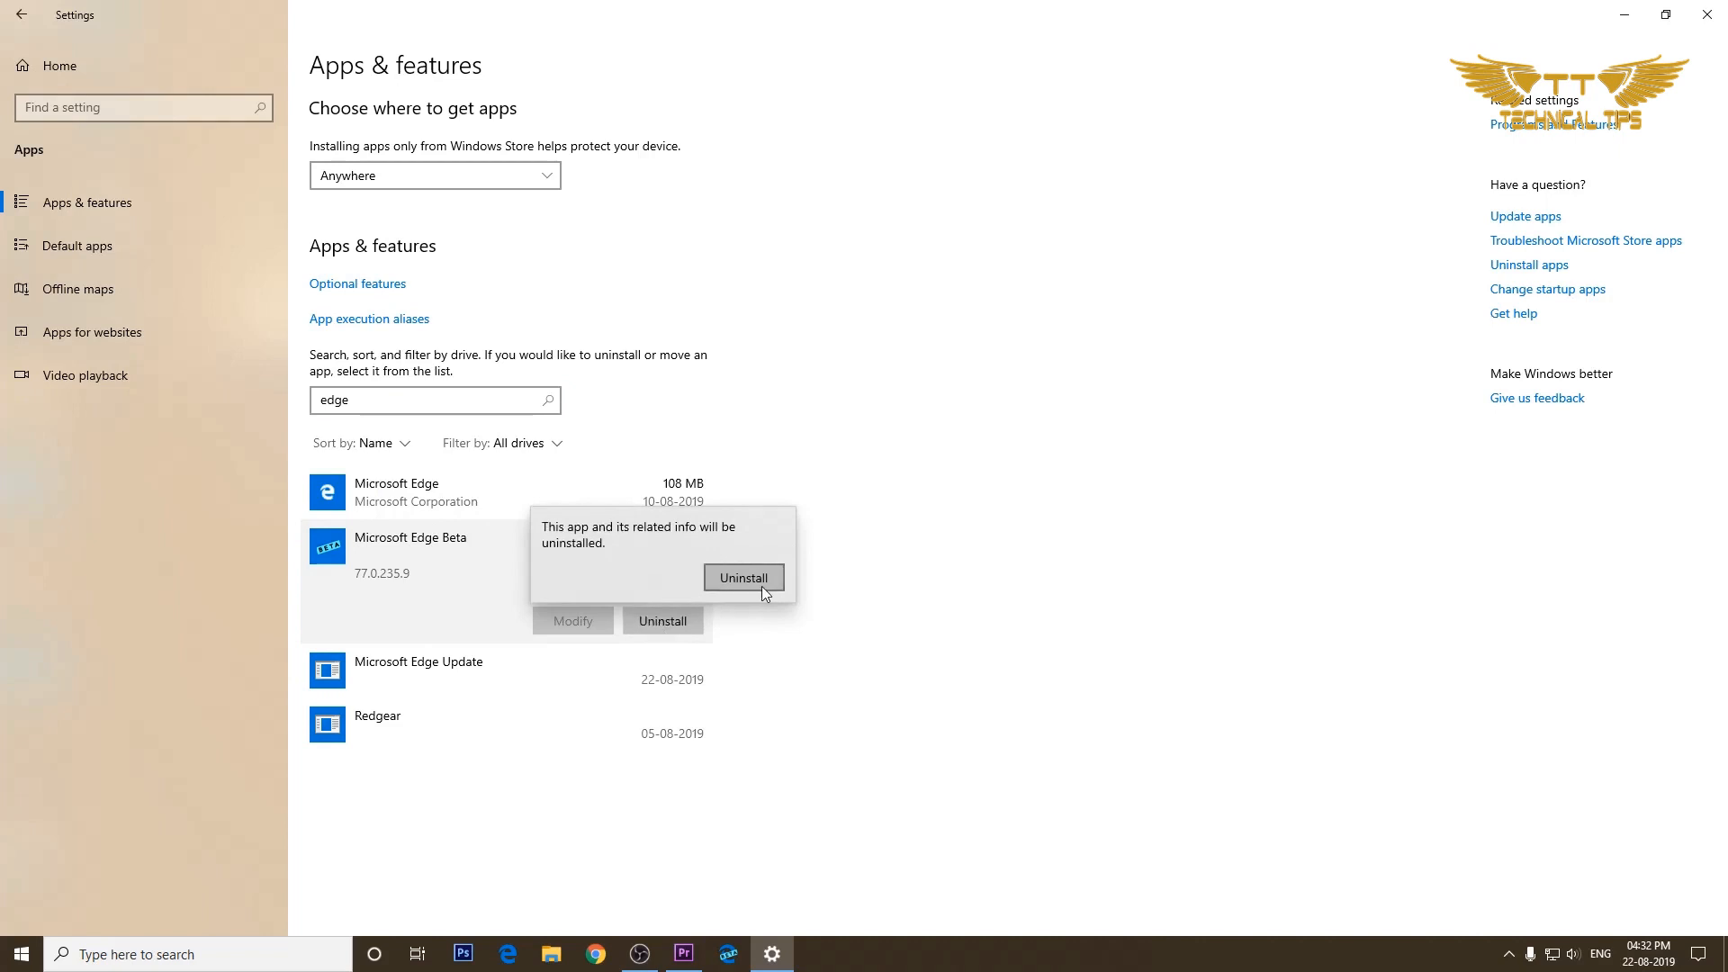
pyautogui.click(743, 576)
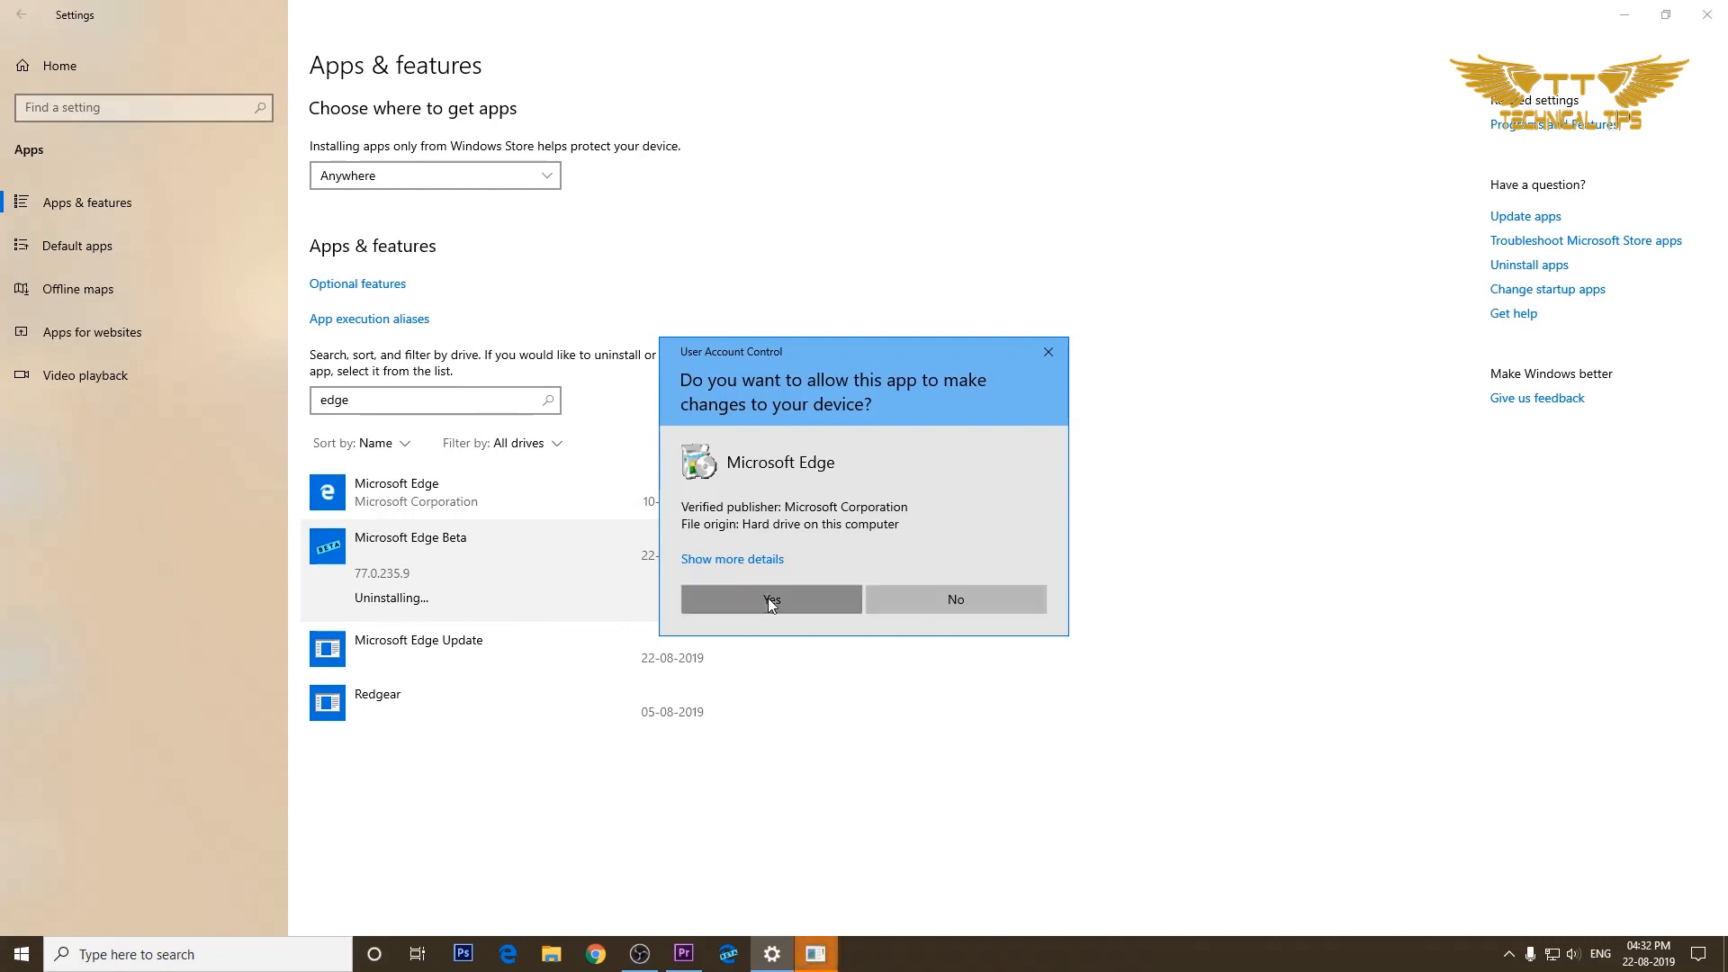
pyautogui.click(770, 597)
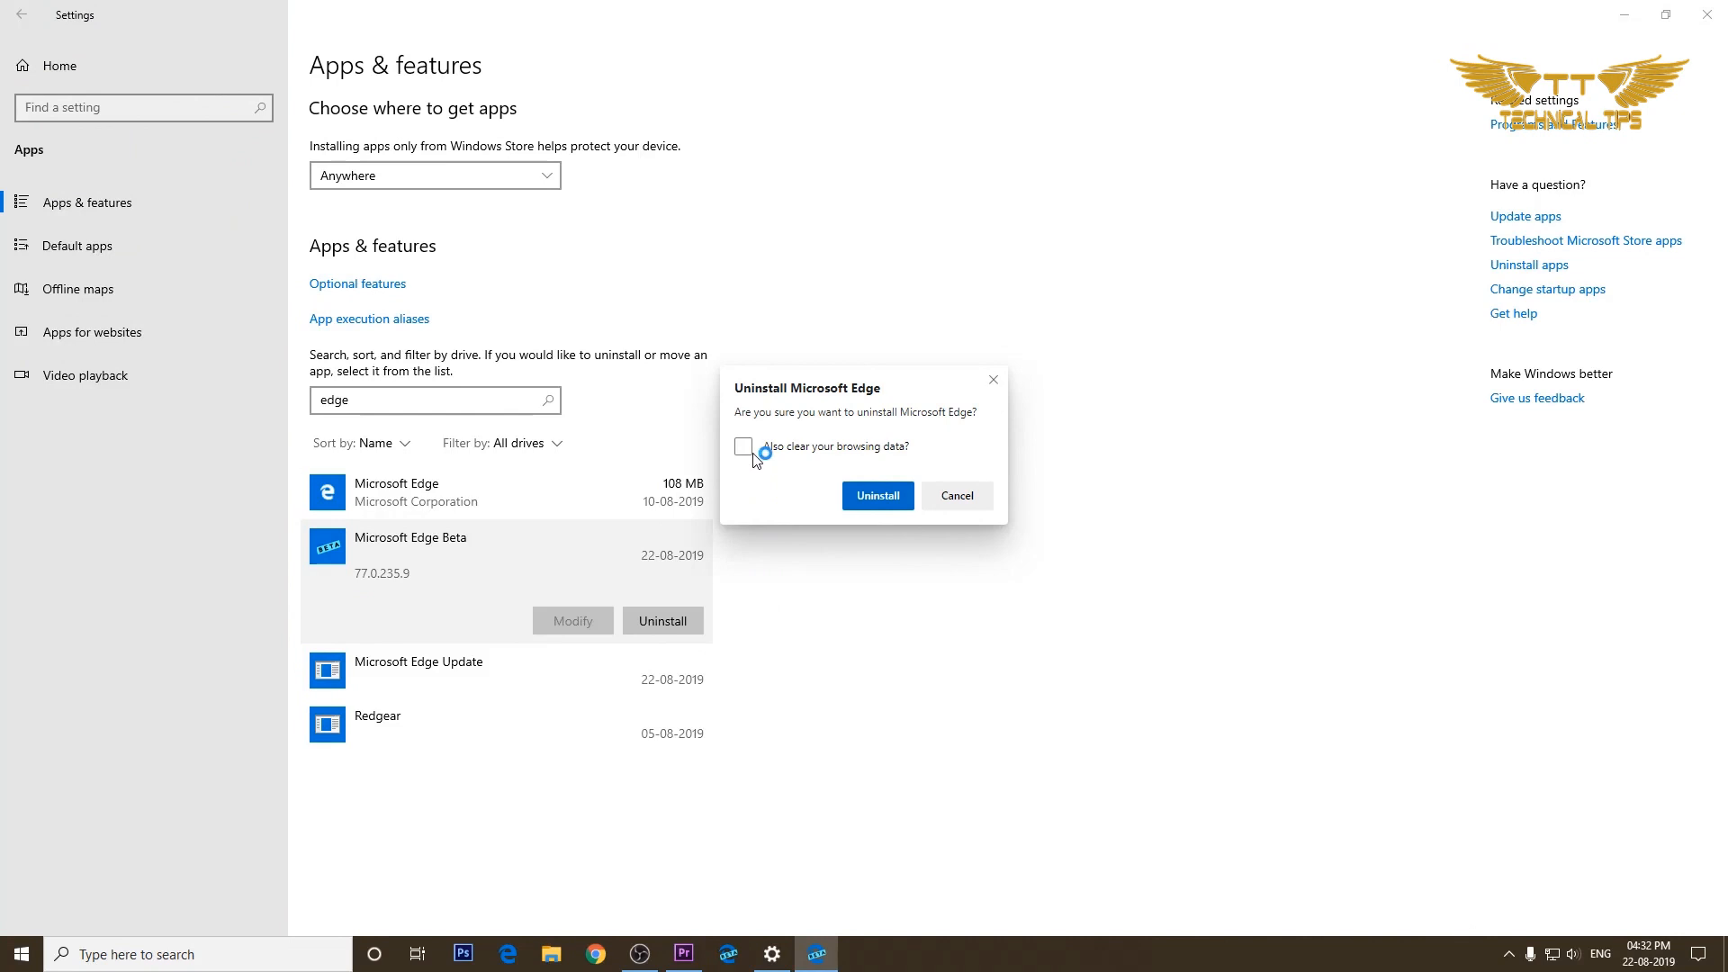
pyautogui.click(743, 444)
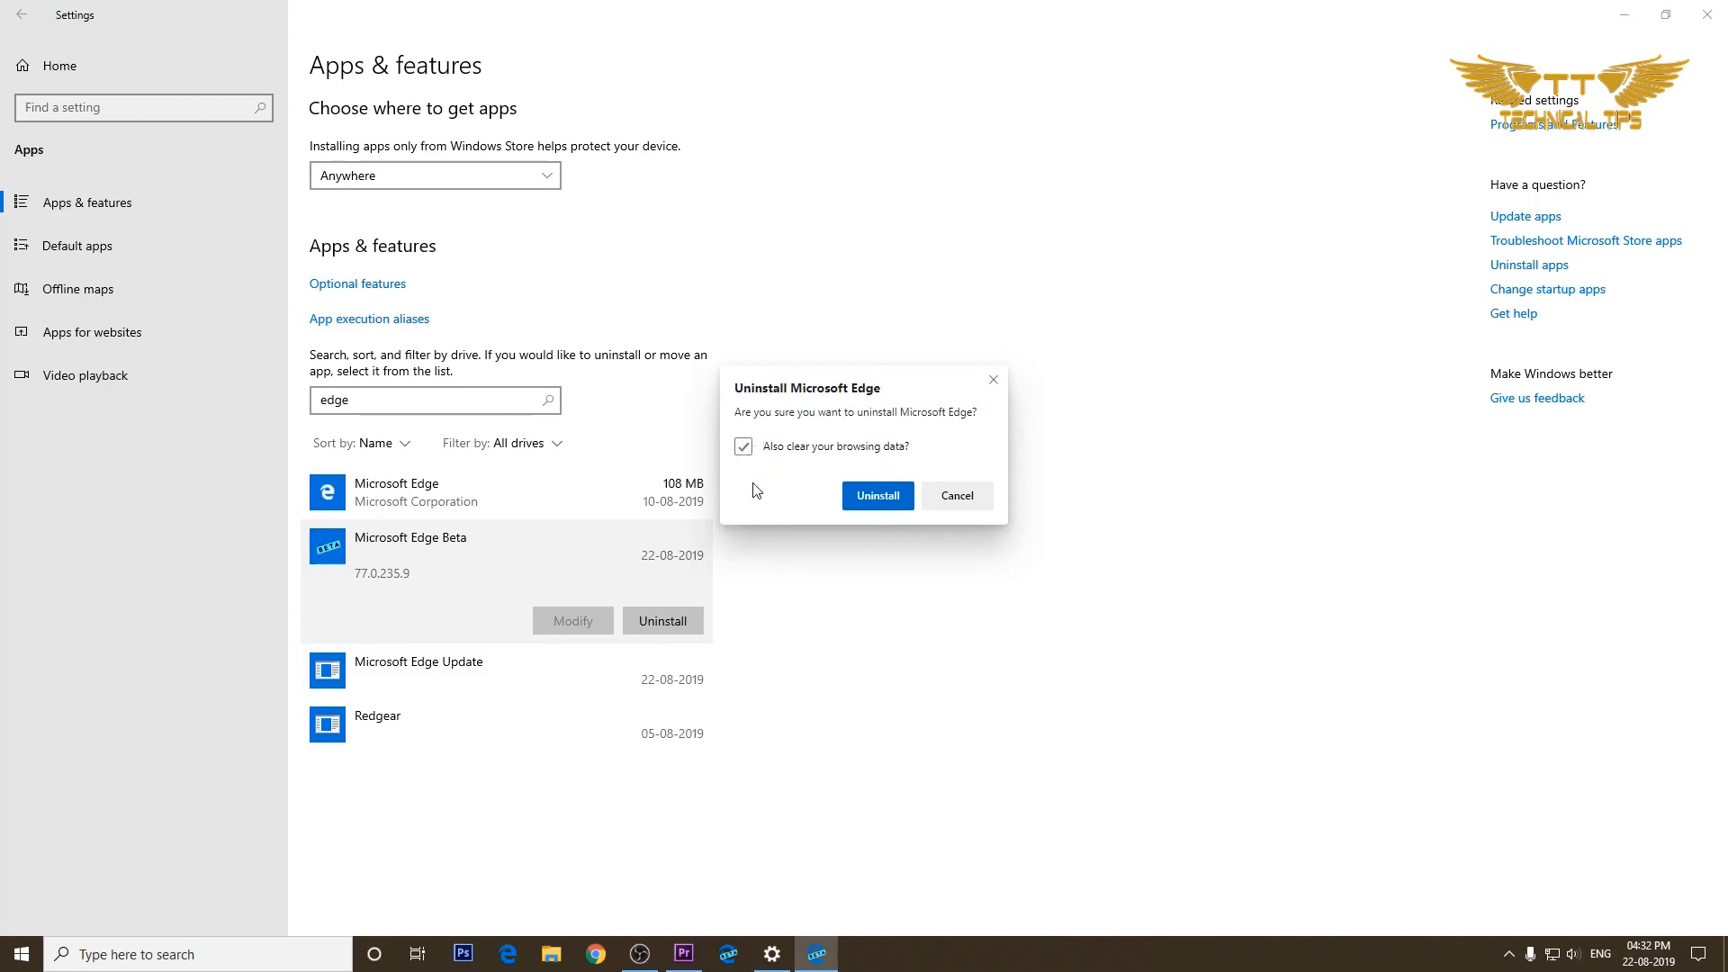
pyautogui.moveTo(762, 491)
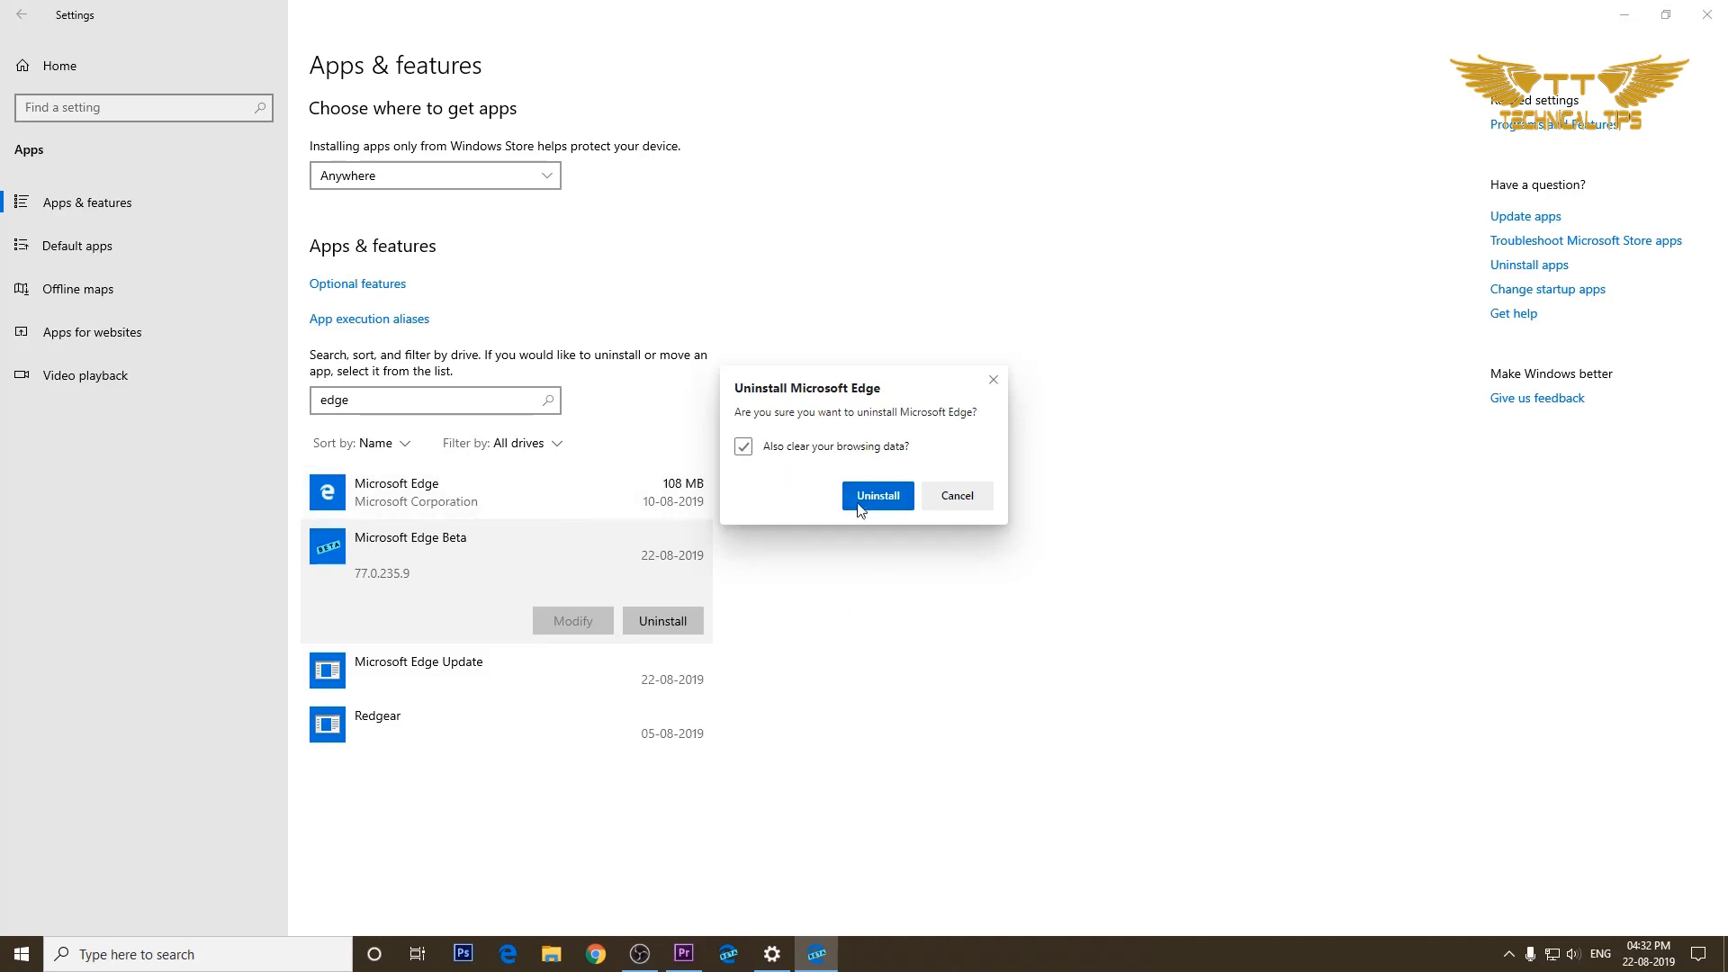
pyautogui.click(877, 495)
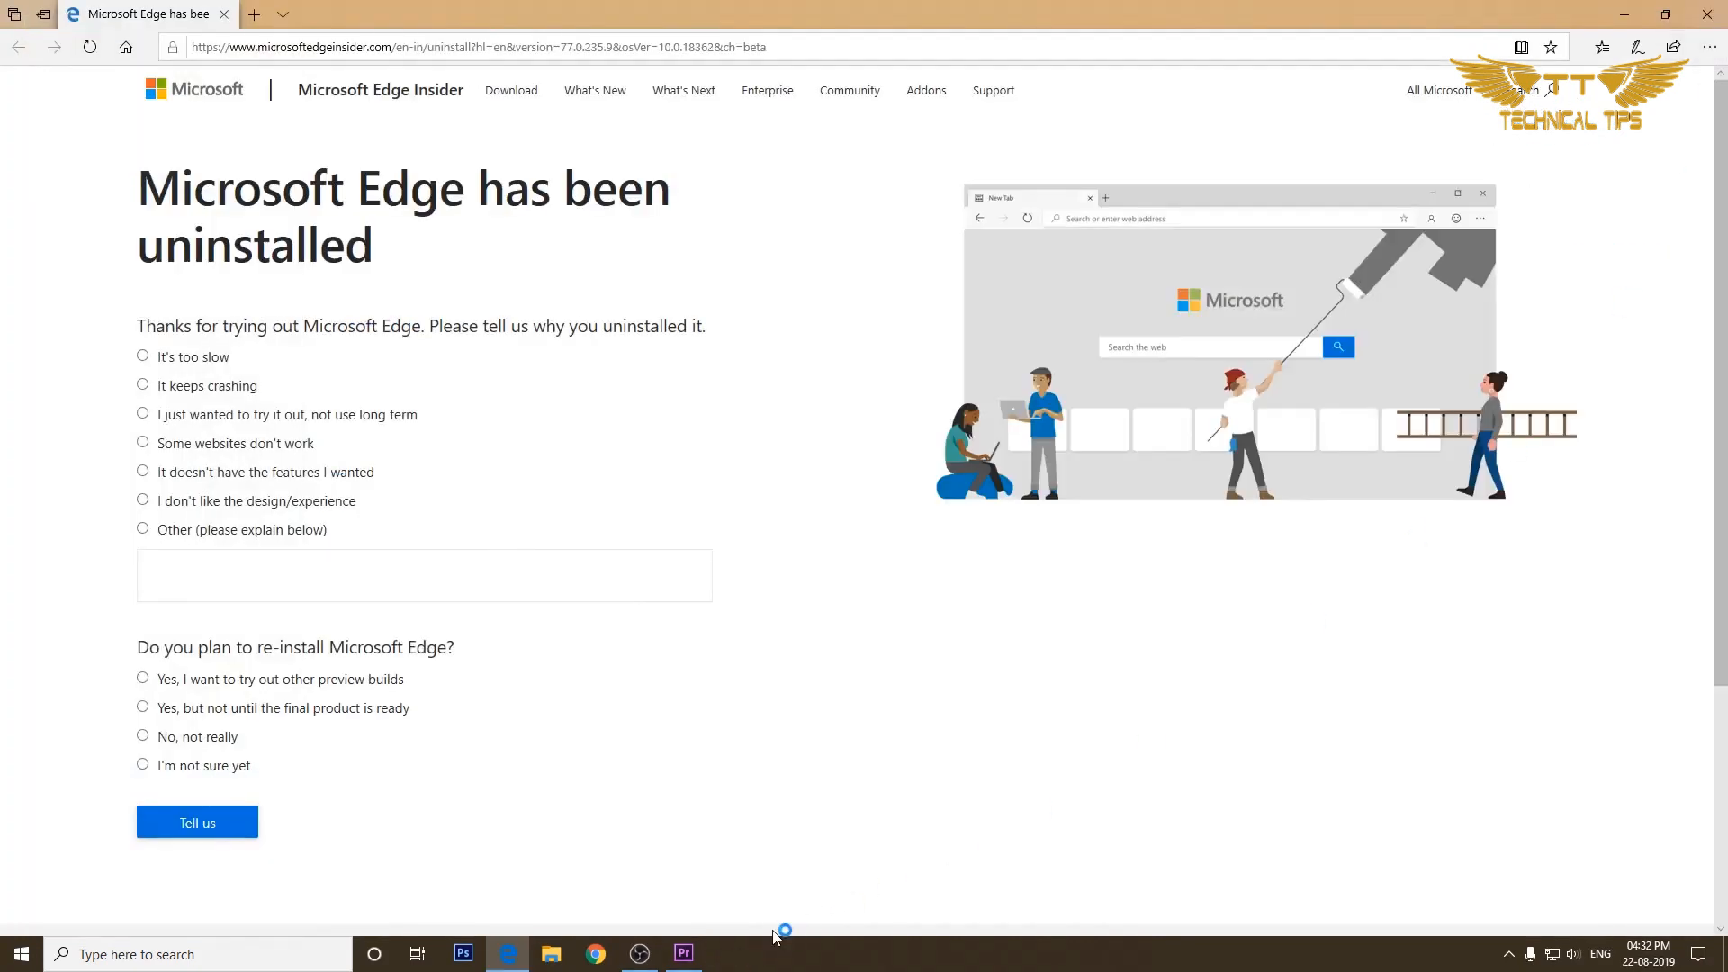
pyautogui.moveTo(799, 776)
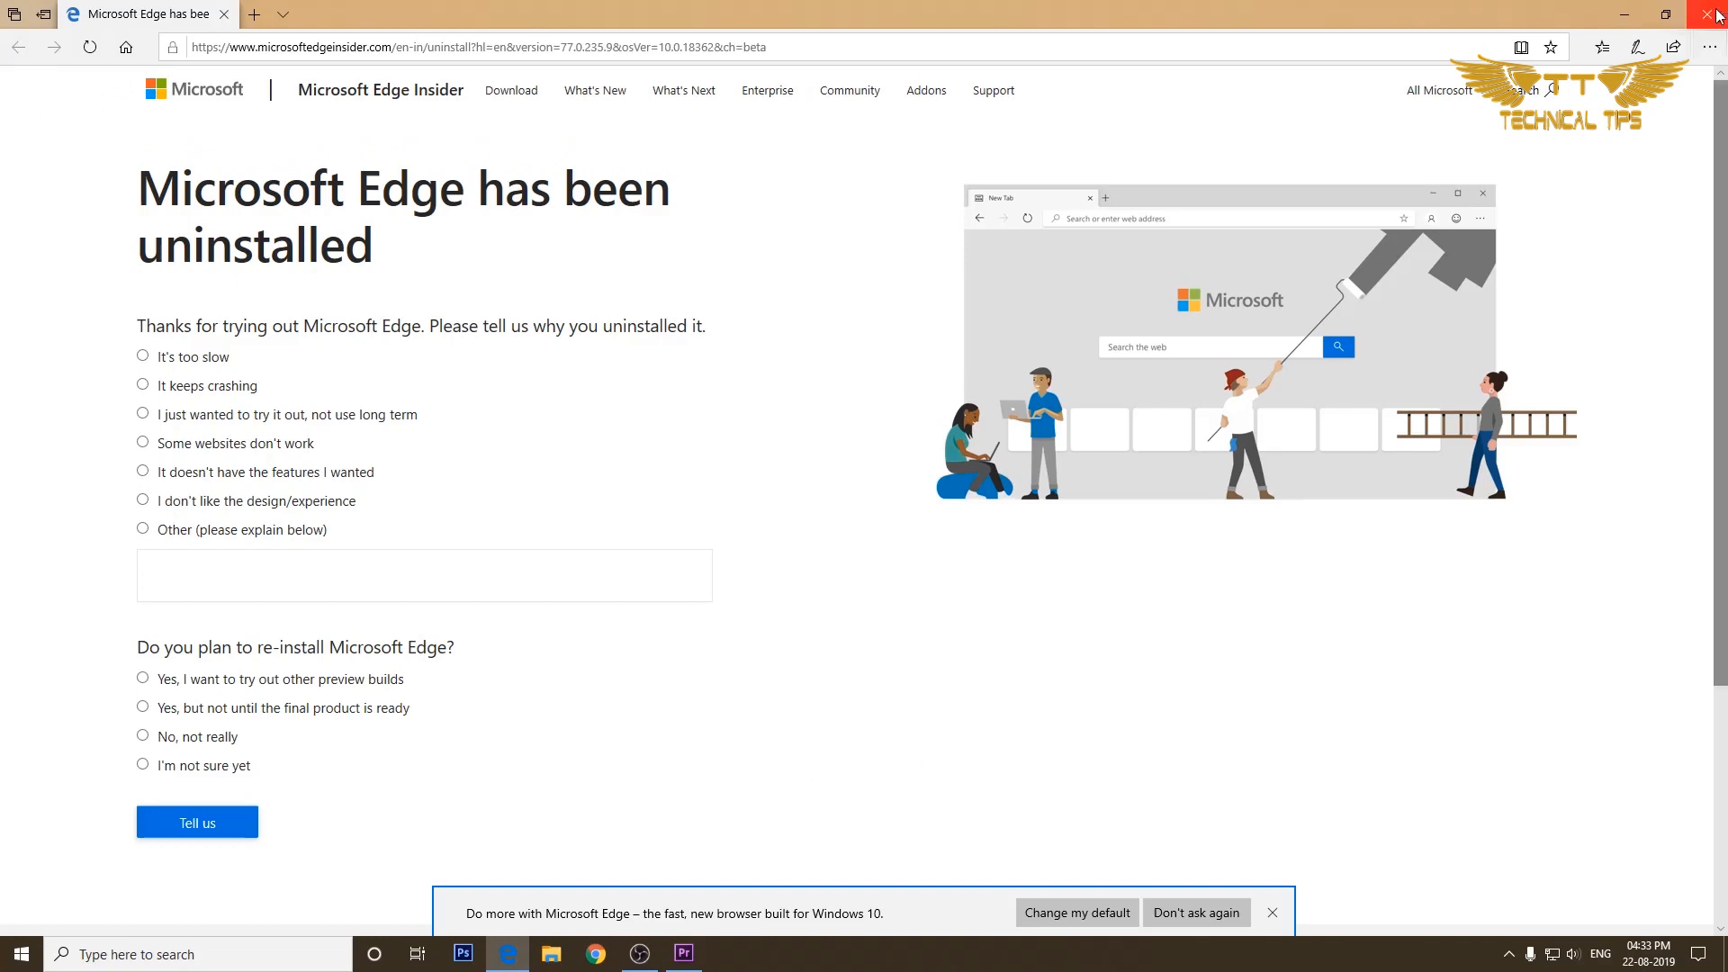
# Step: Close the Edge window showing the uninstall feedback page
pyautogui.click(1715, 12)
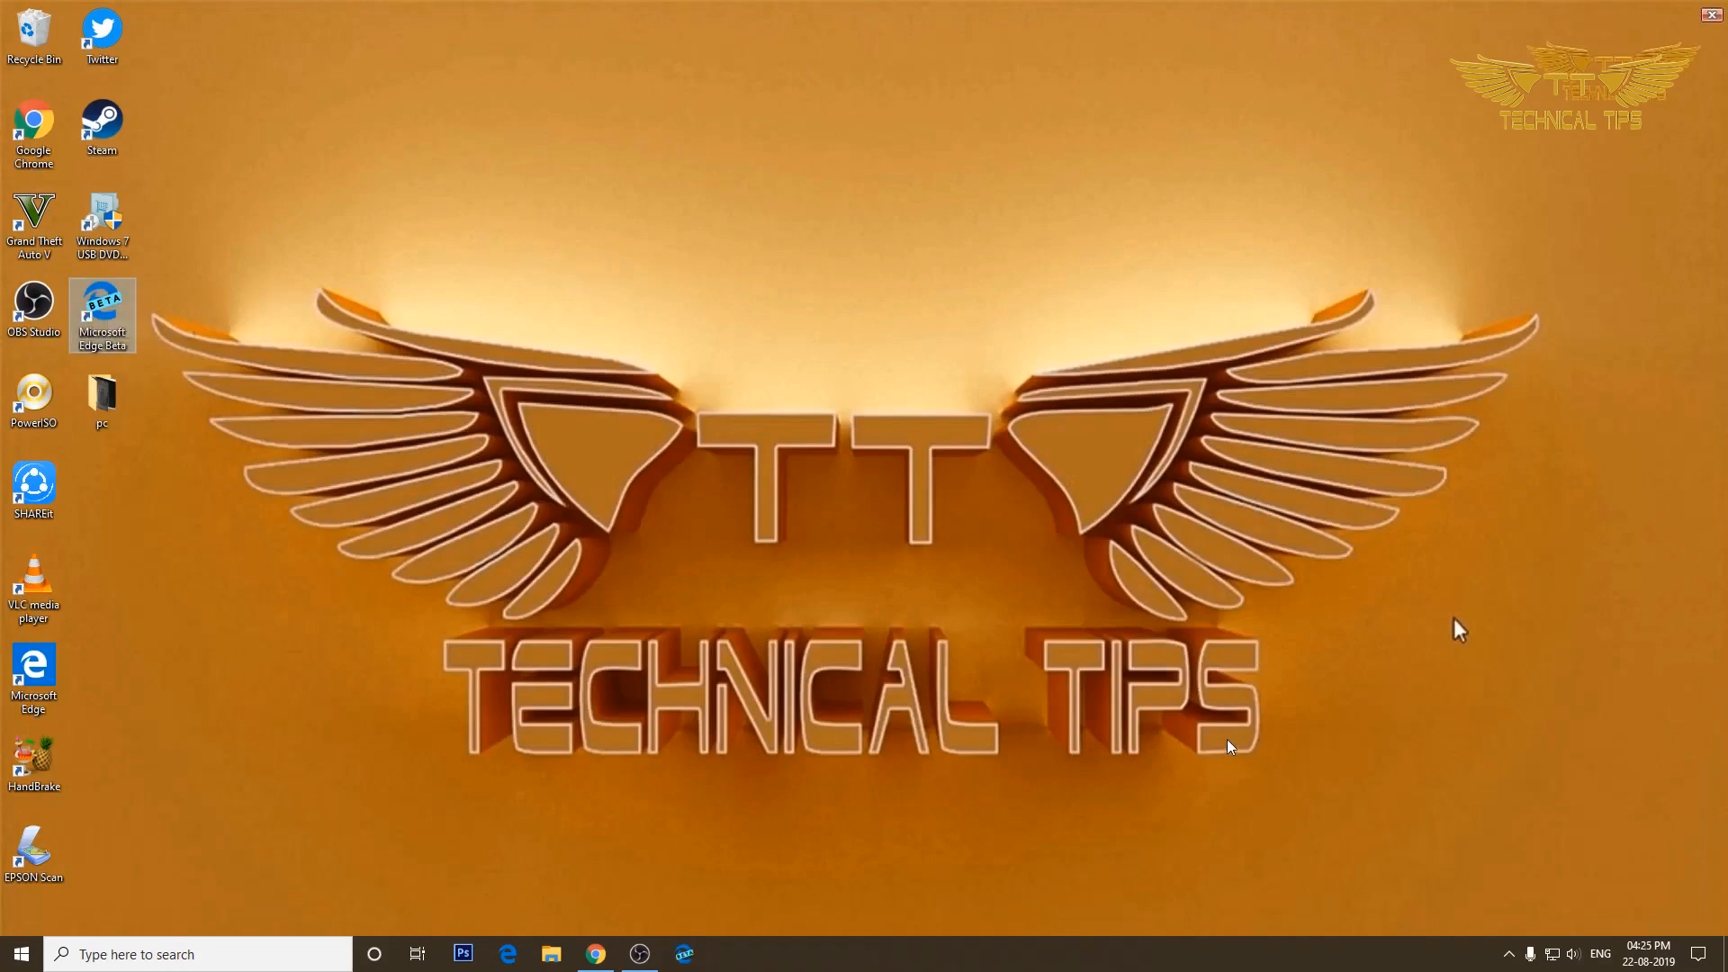
pyautogui.moveTo(1220, 744)
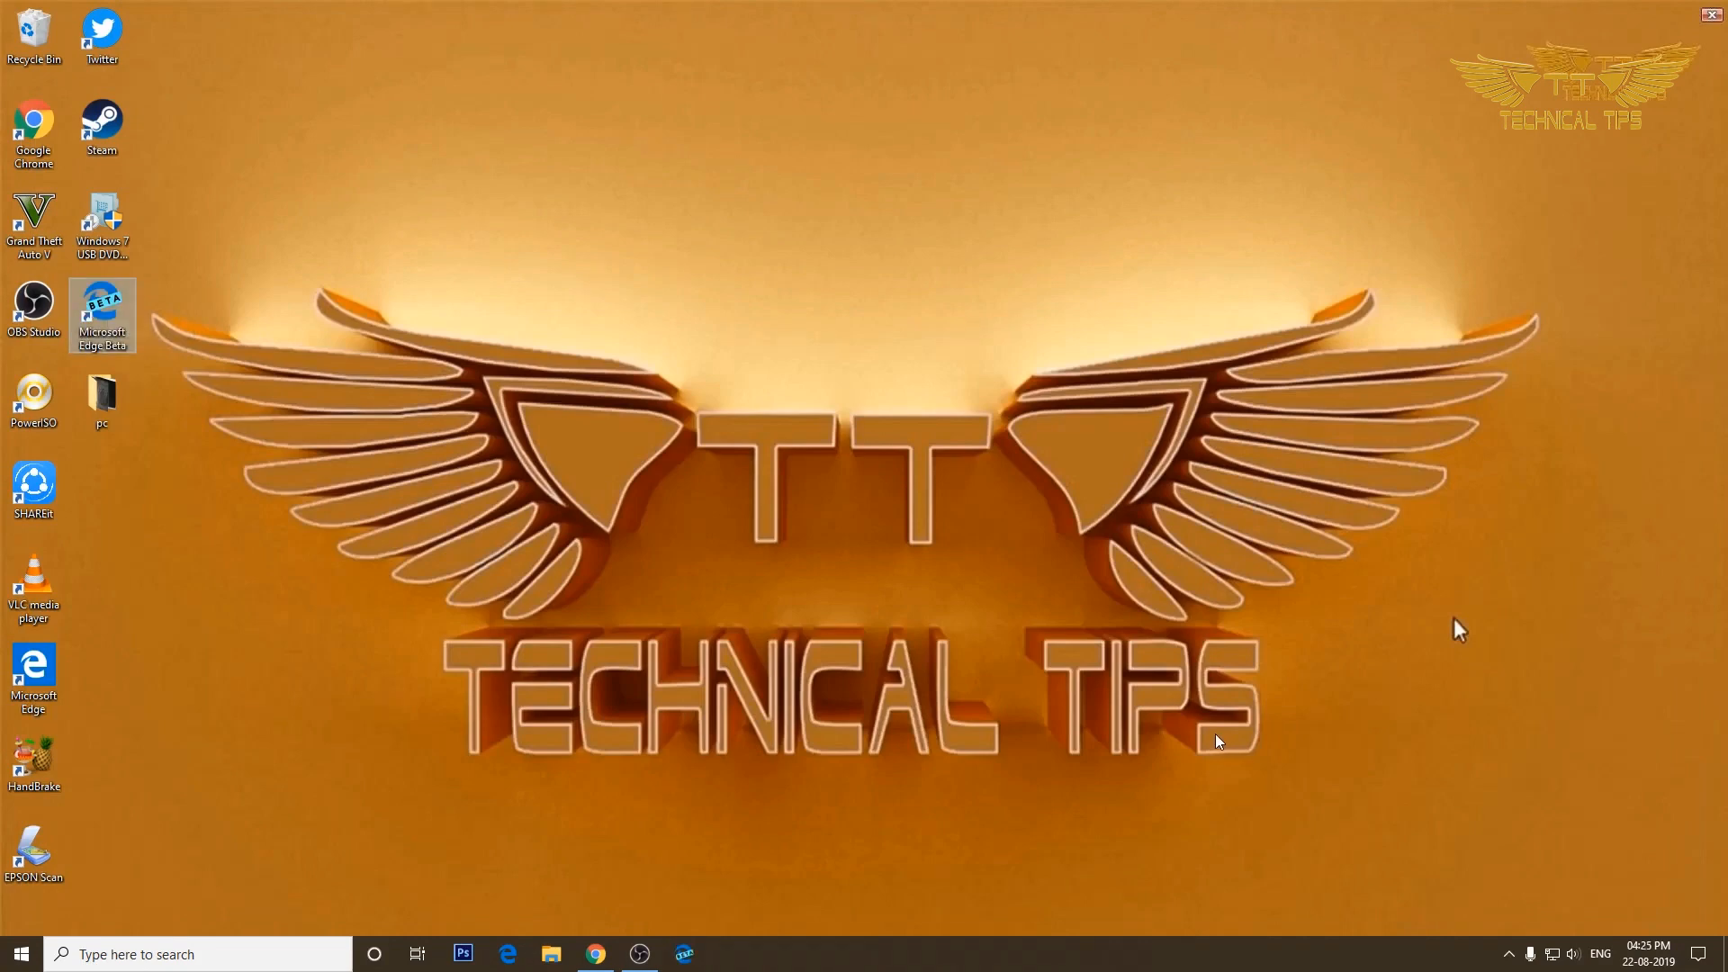
pyautogui.moveTo(1190, 736)
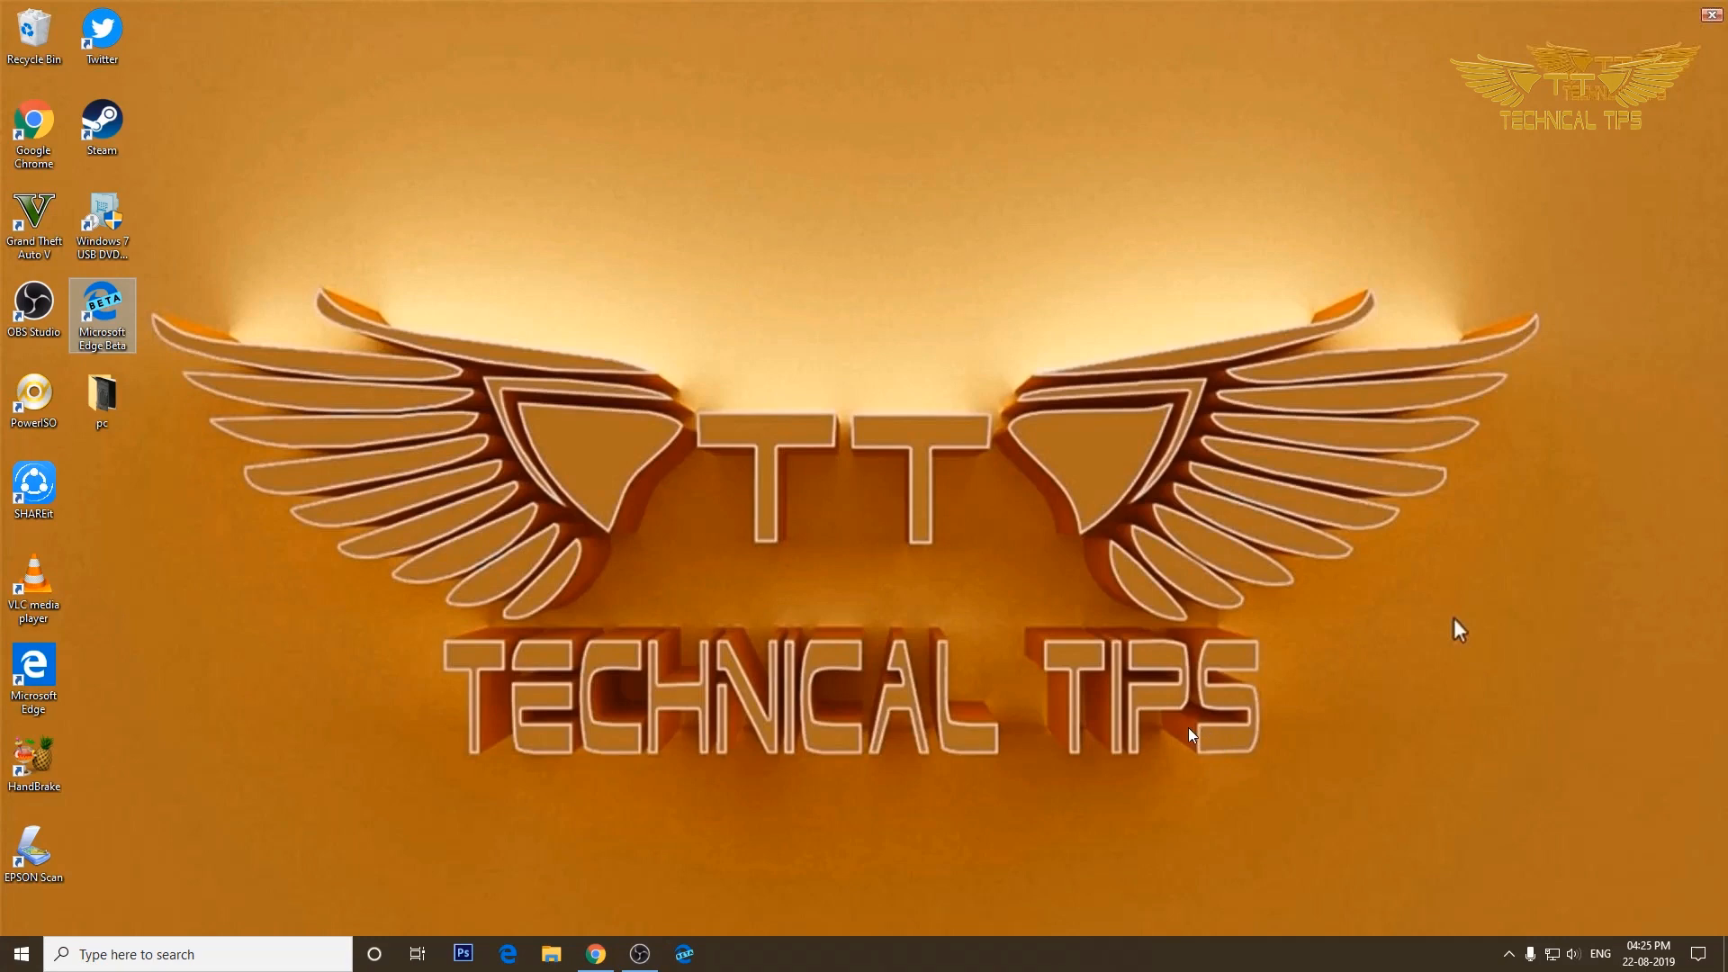
pyautogui.moveTo(1173, 733)
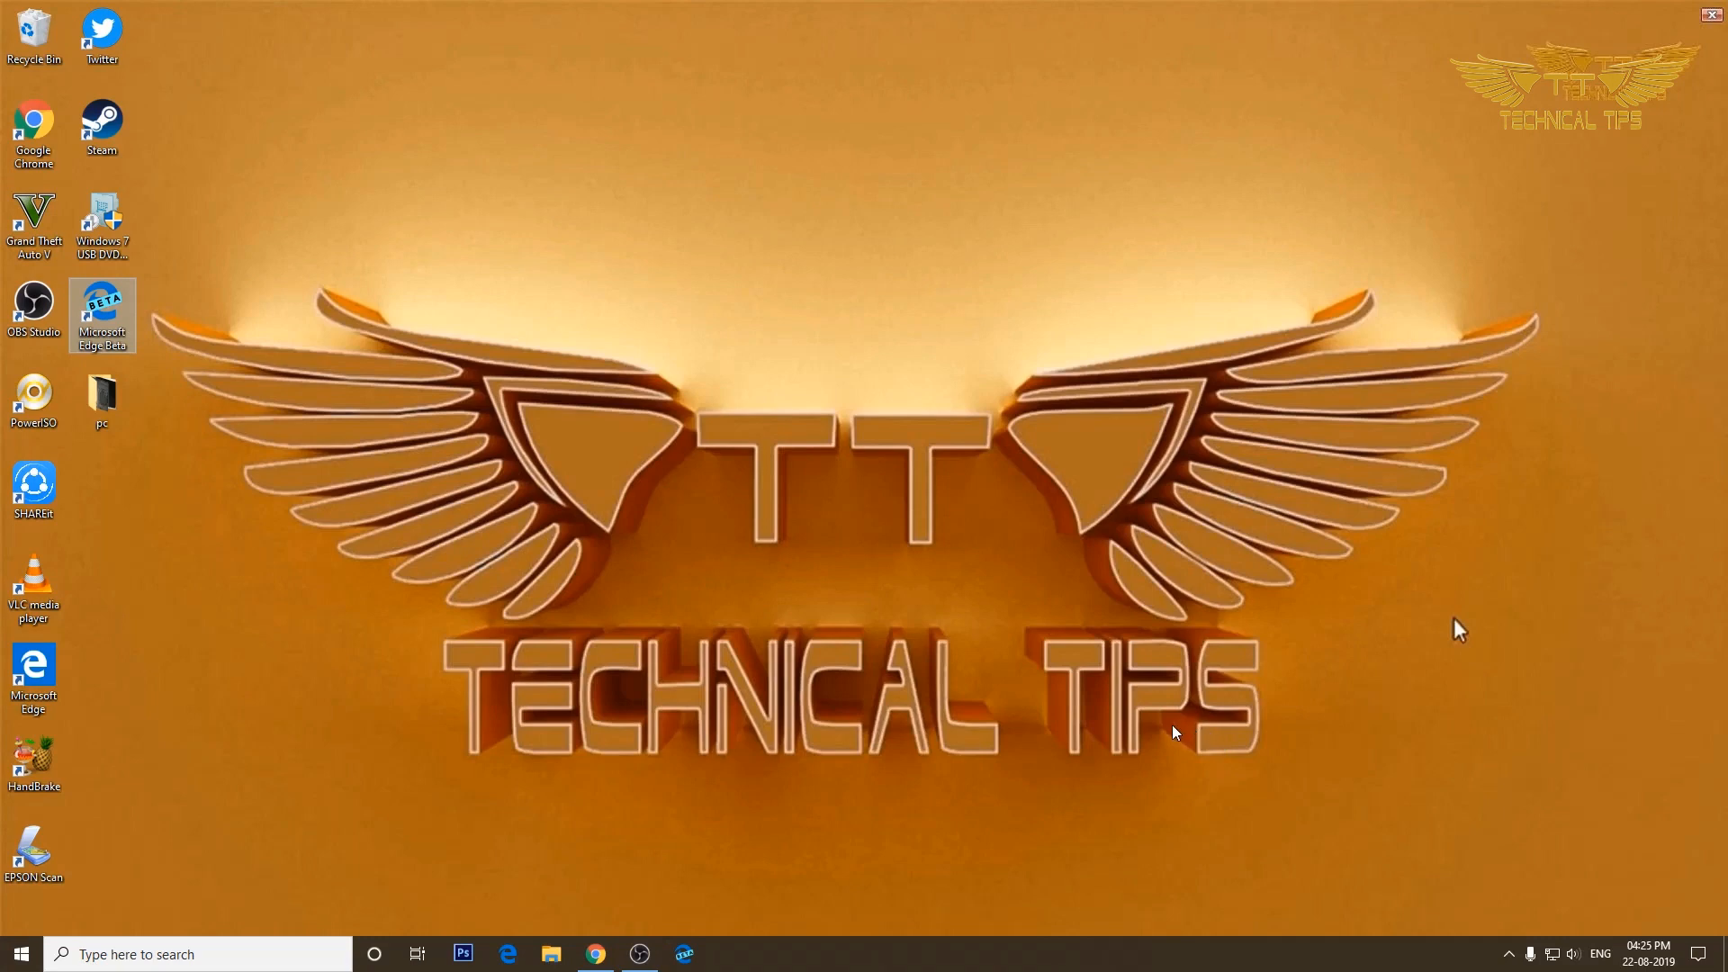
pyautogui.moveTo(1150, 727)
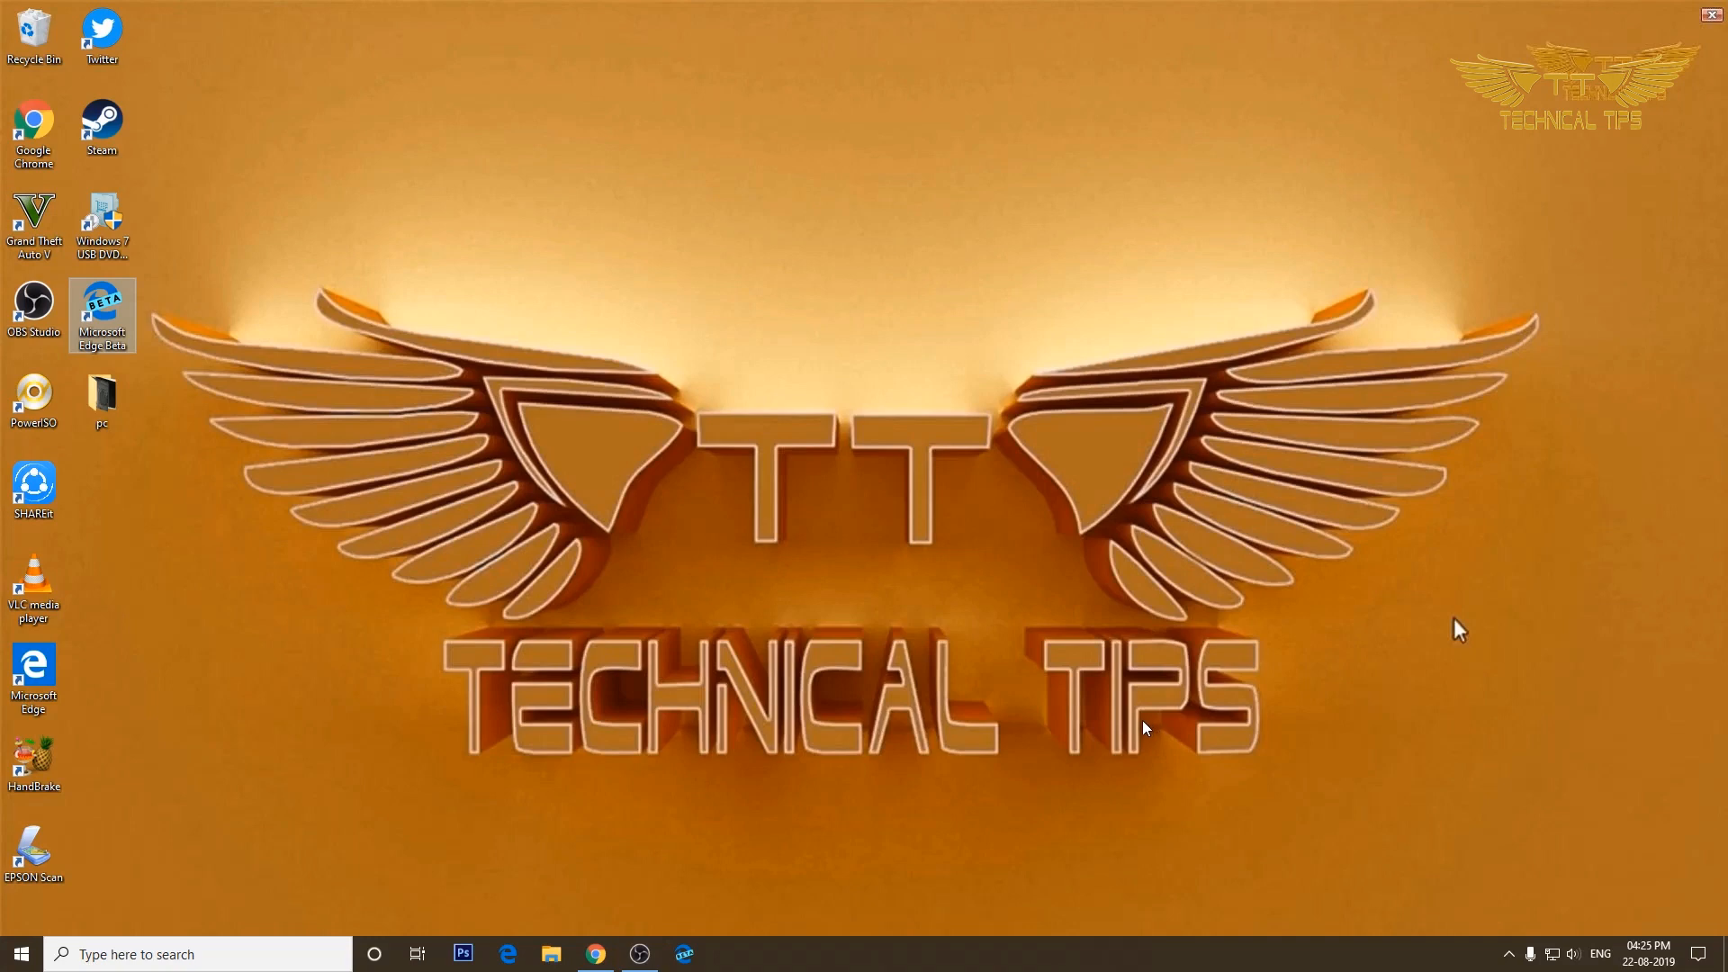
pyautogui.moveTo(1132, 722)
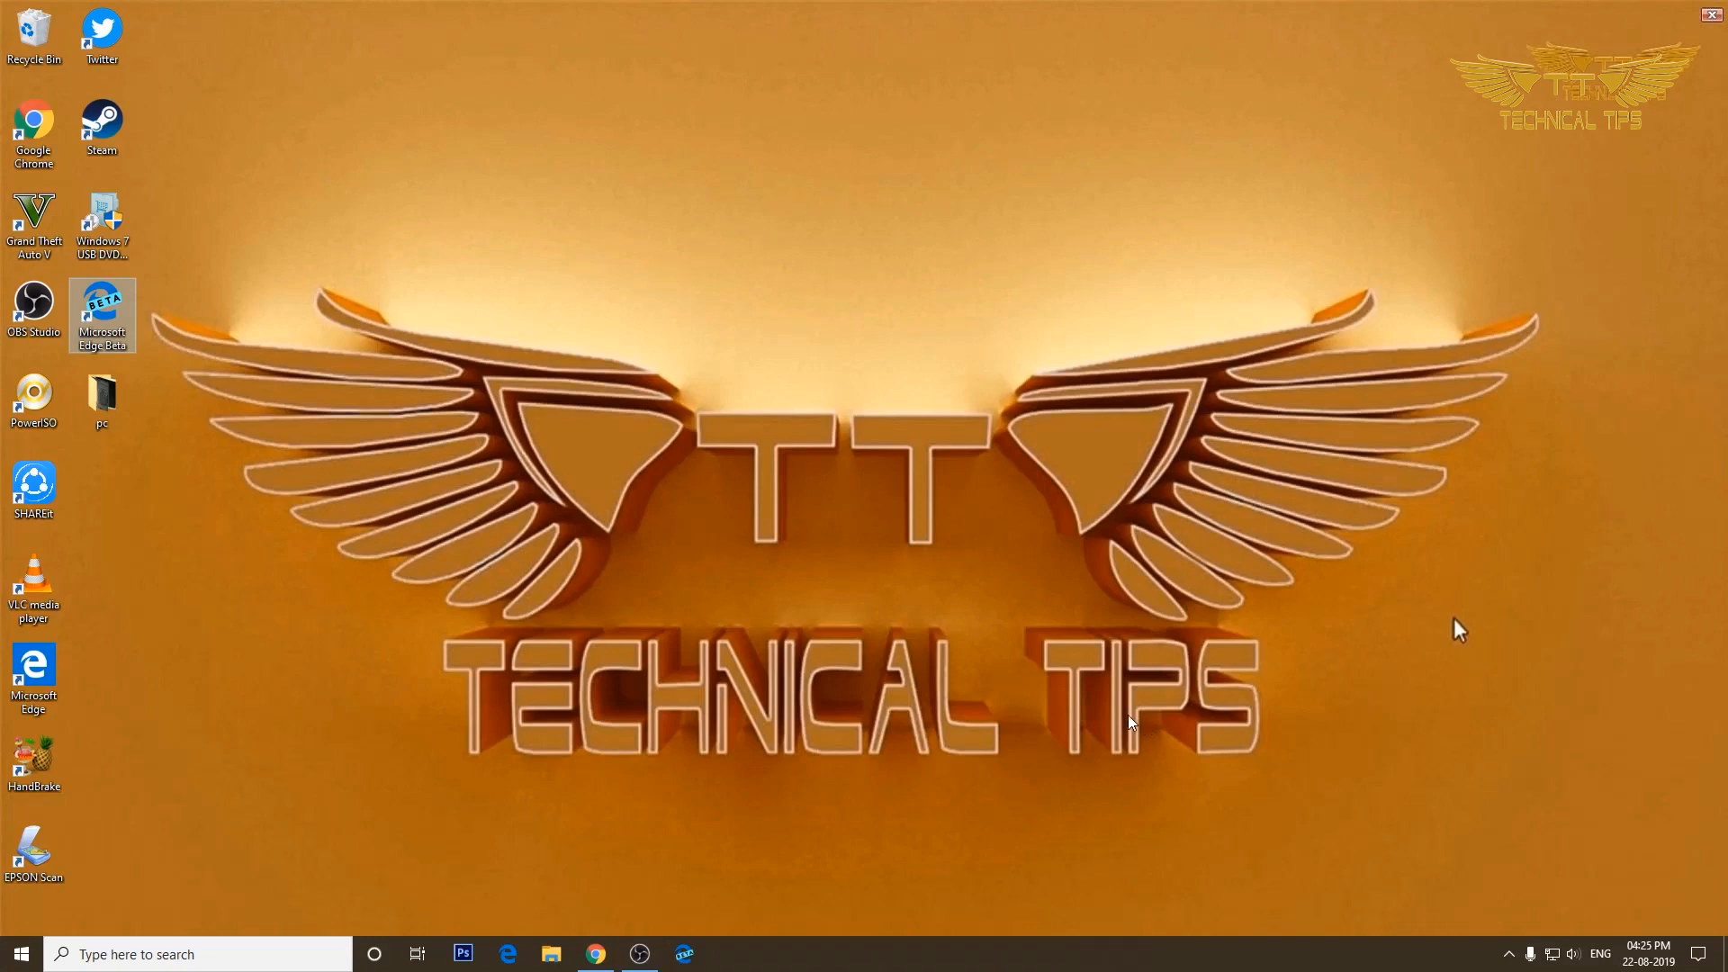